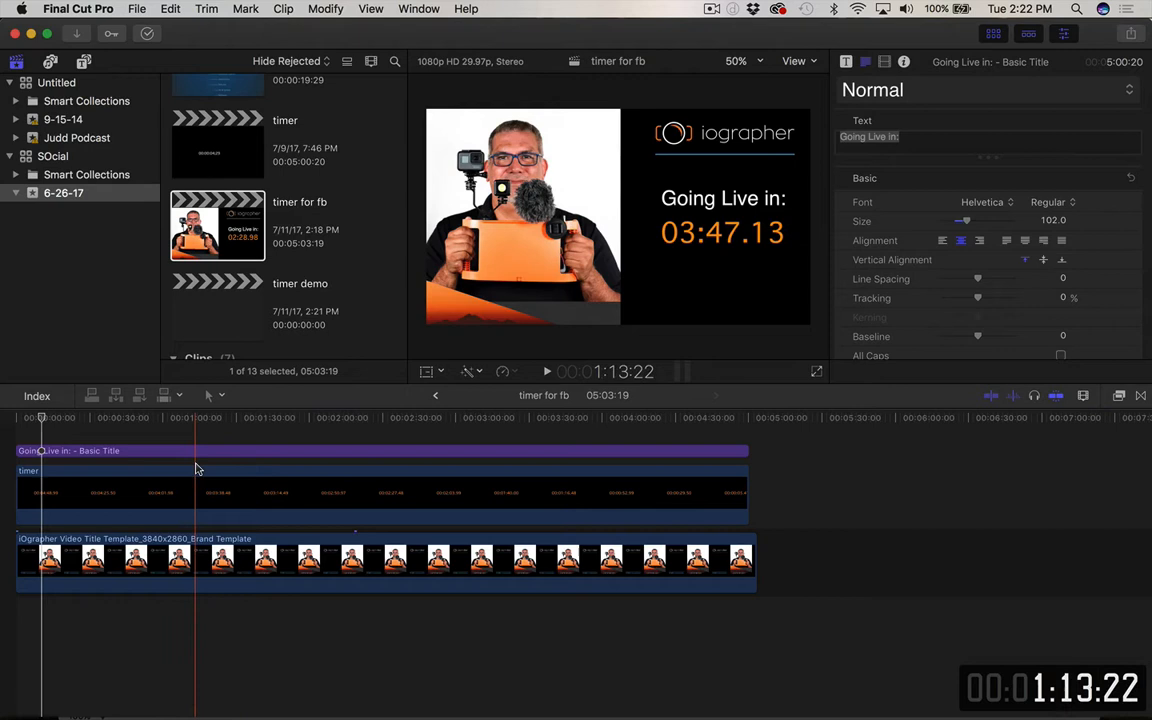
# Select the Going Live title and iographer template, then create the 'timer demo 2' project
pyautogui.click(55, 417)
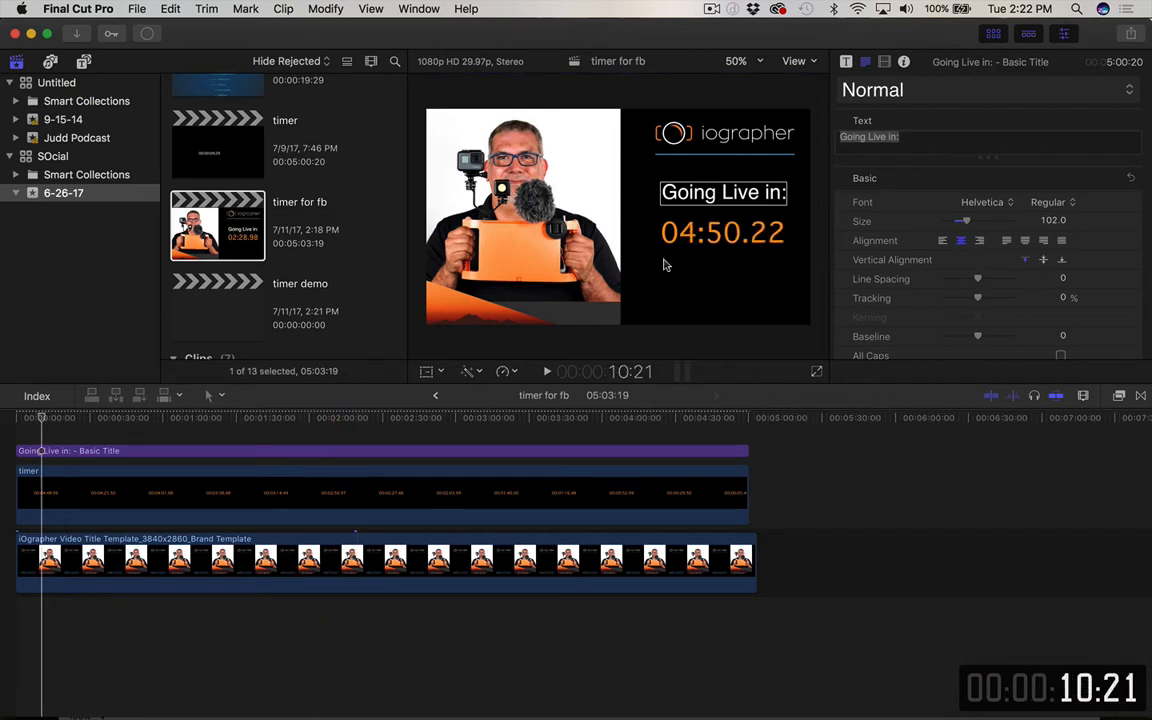
pyautogui.click(307, 417)
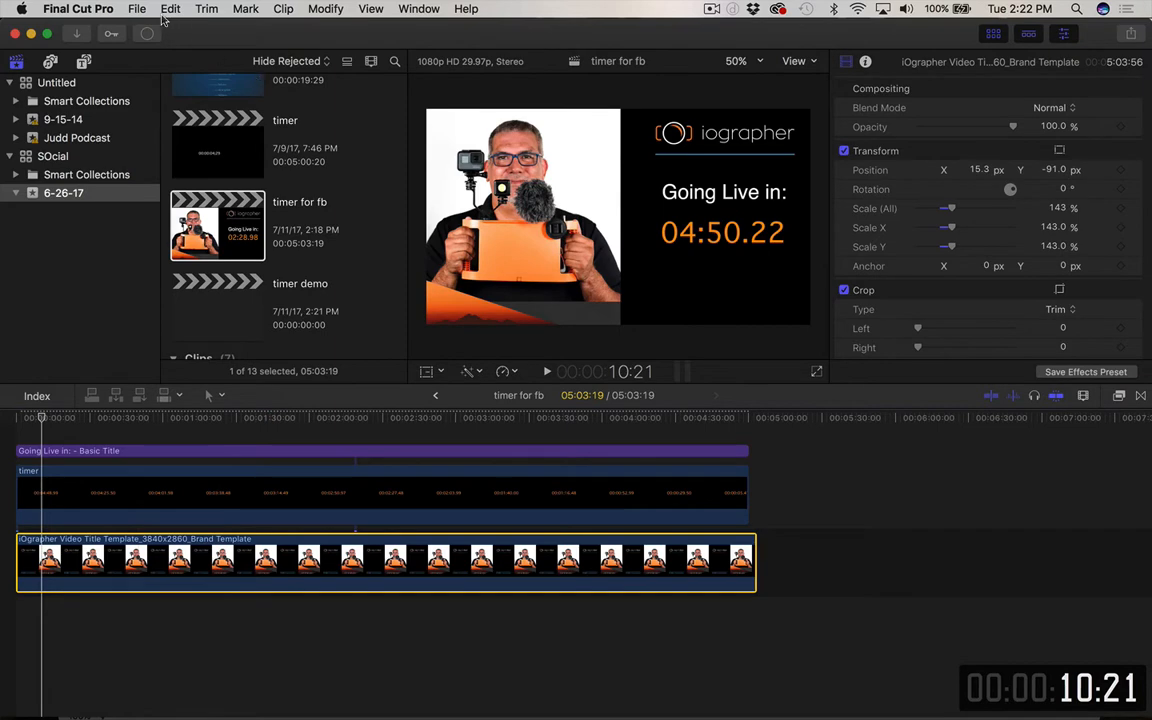
pyautogui.click(137, 8)
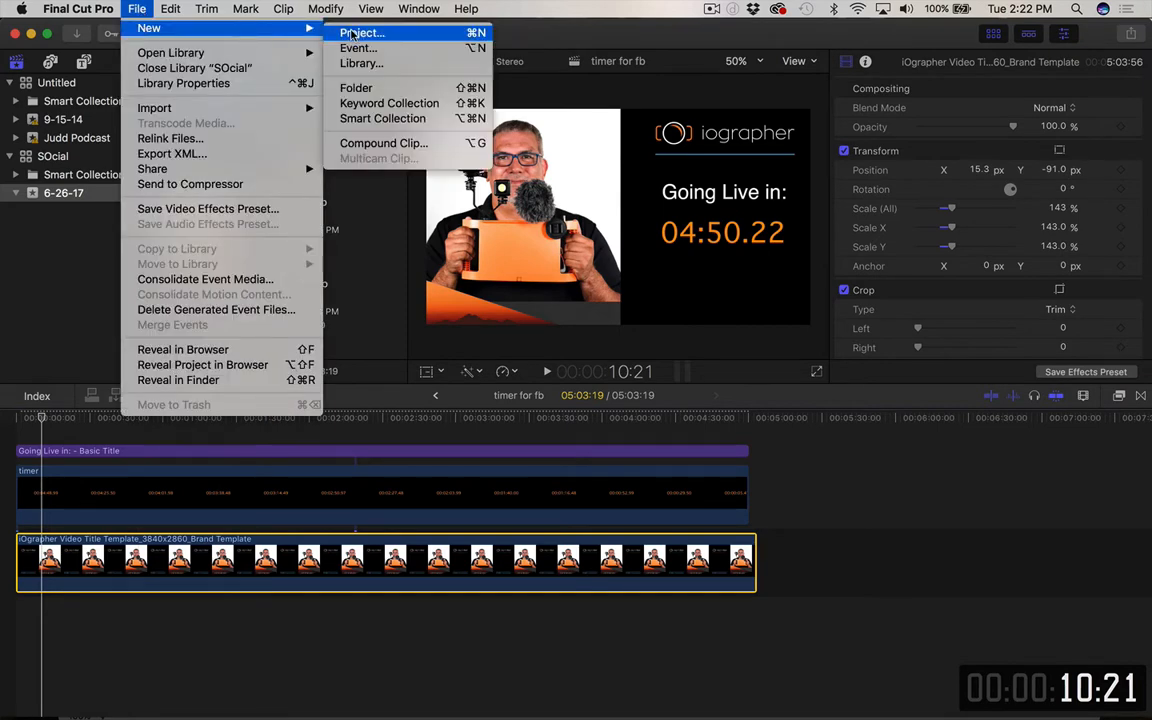
pyautogui.click(360, 33)
pyautogui.write('timer')
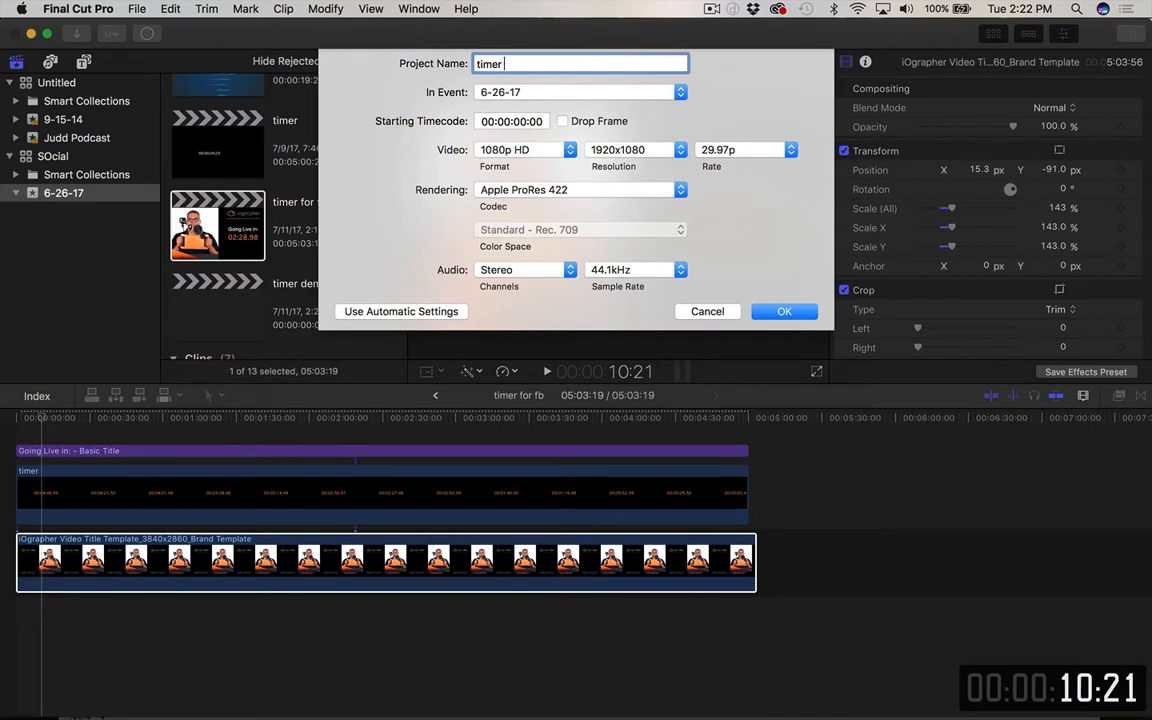
pyautogui.click(784, 311)
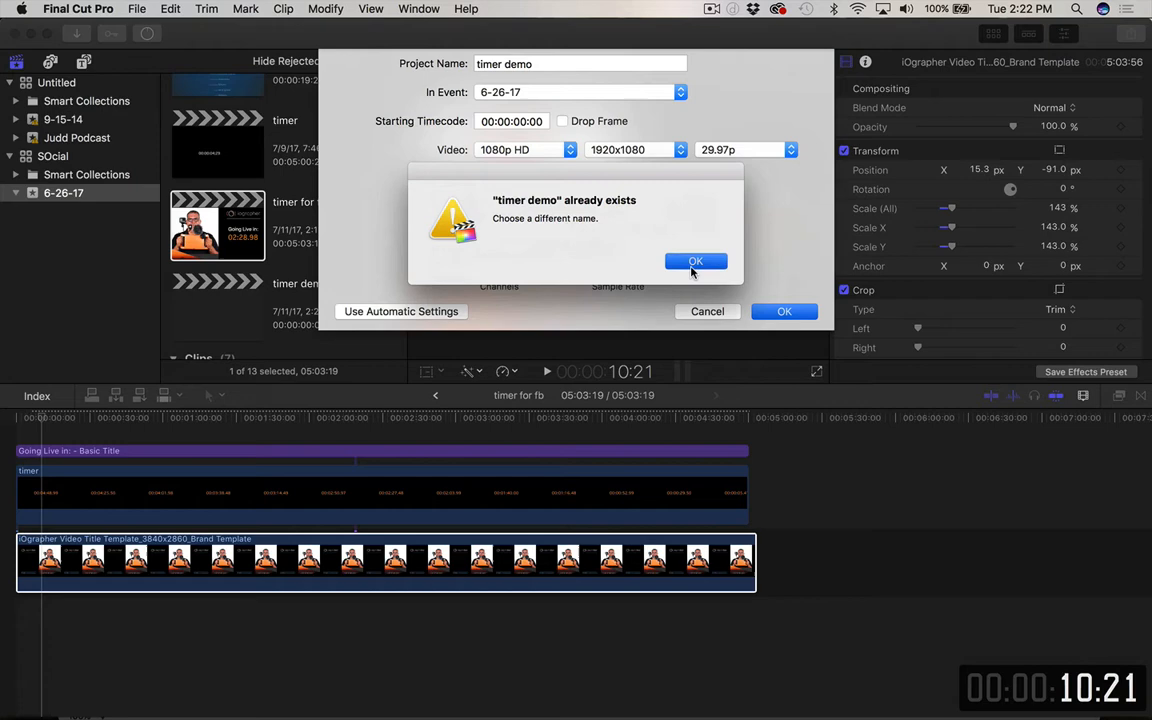
pyautogui.click(696, 261)
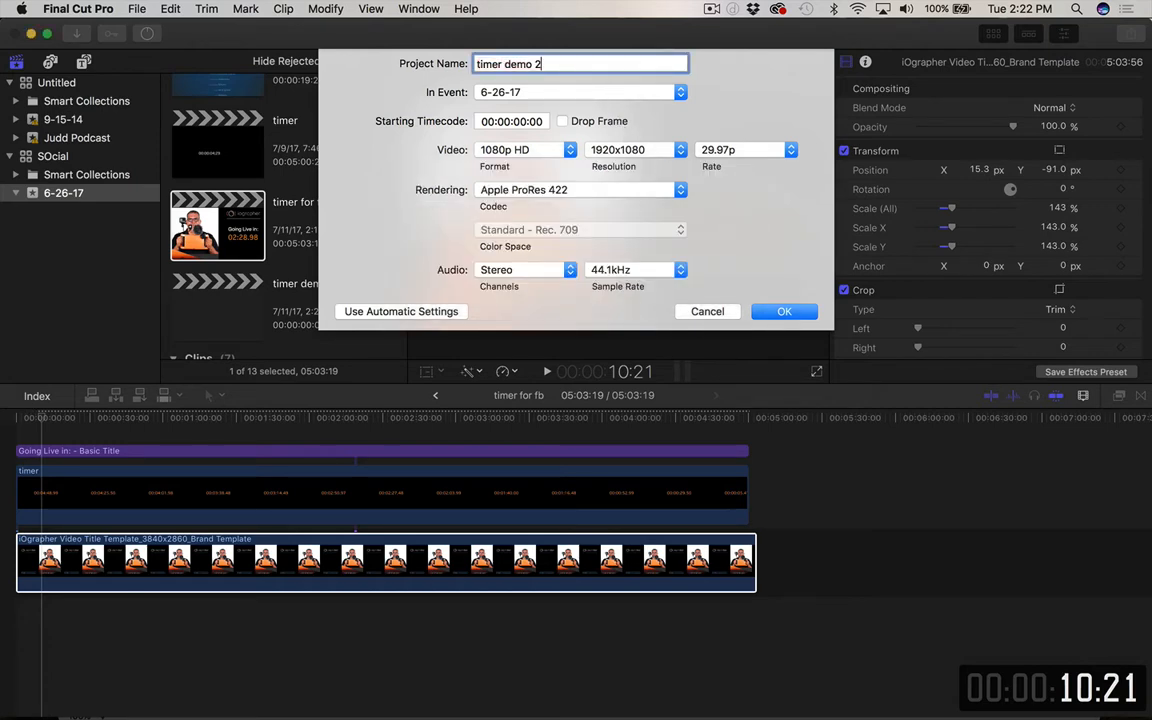
pyautogui.click(784, 311)
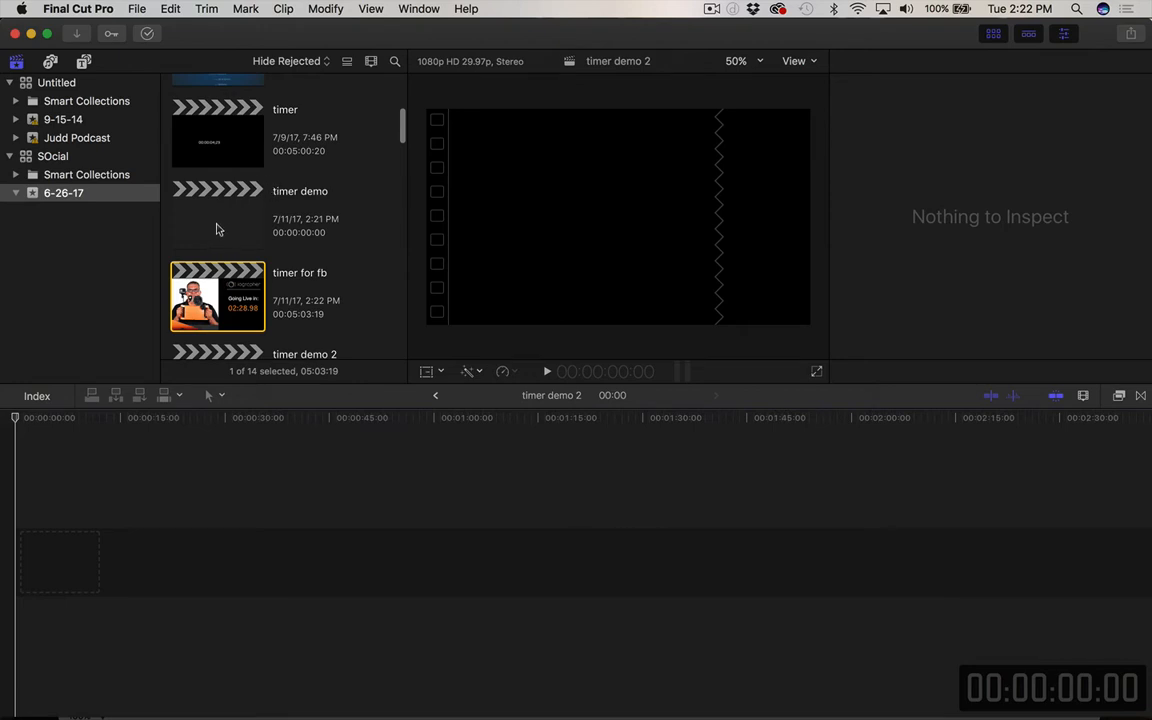
pyautogui.click(217, 215)
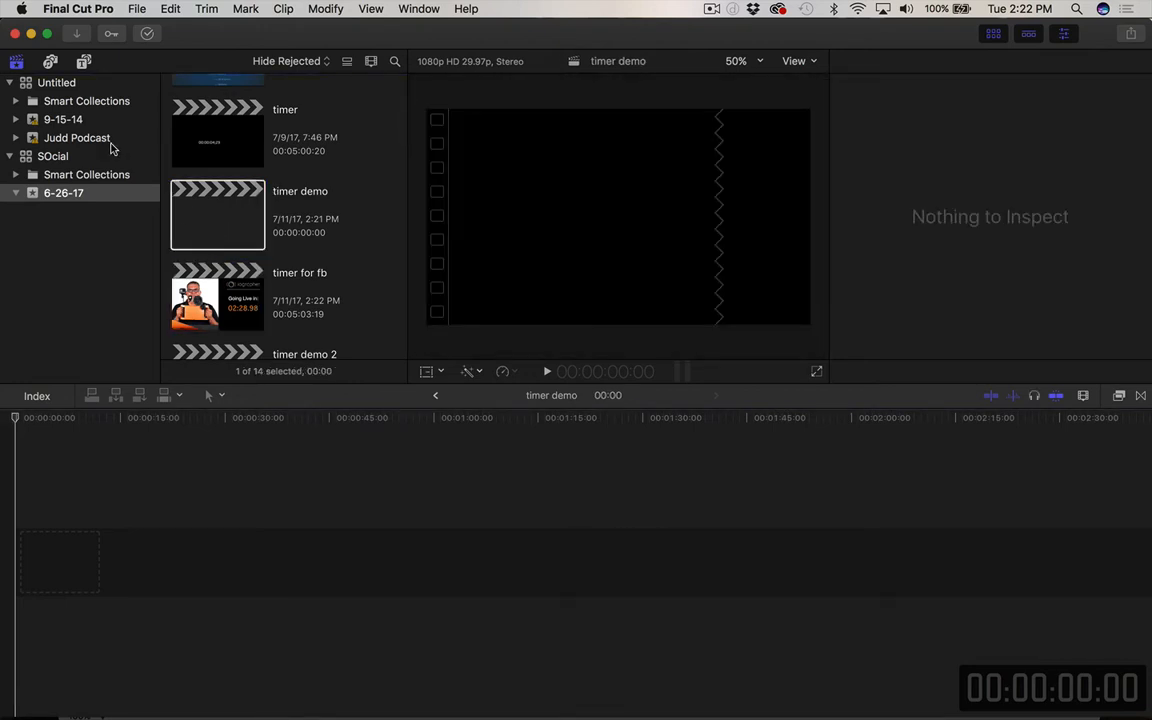
pyautogui.scroll(-3)
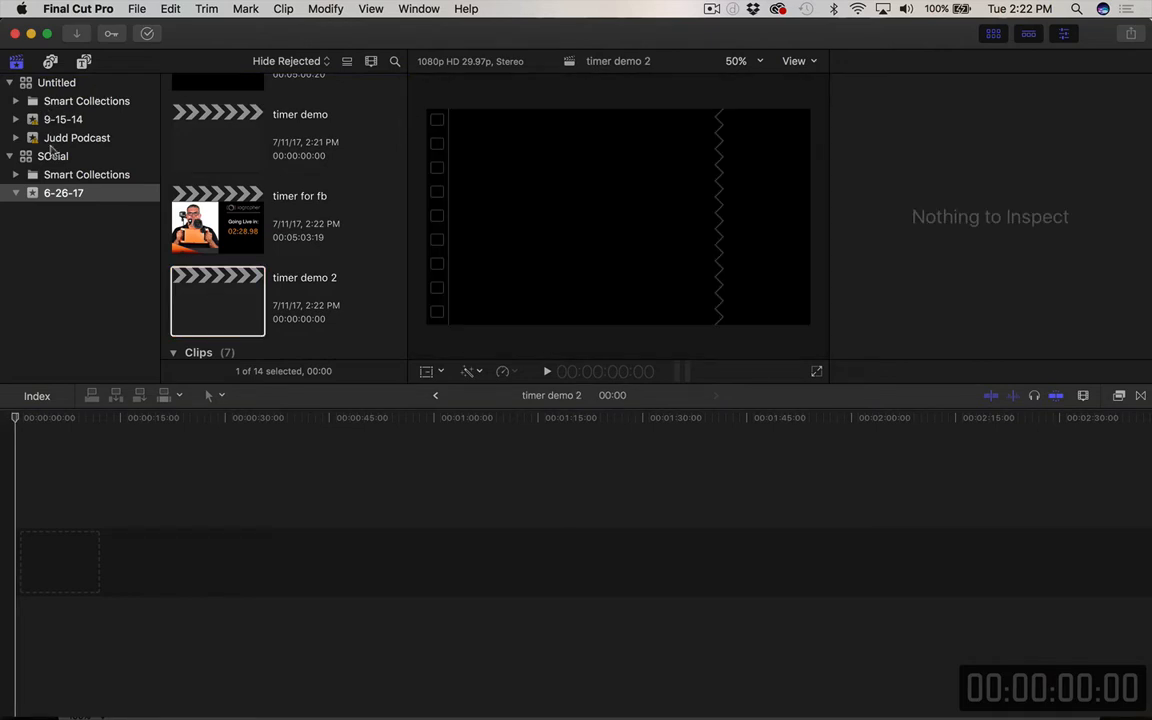
# Drag the Timecode generator from the Generators sidebar to the start of the timeline
pyautogui.click(84, 61)
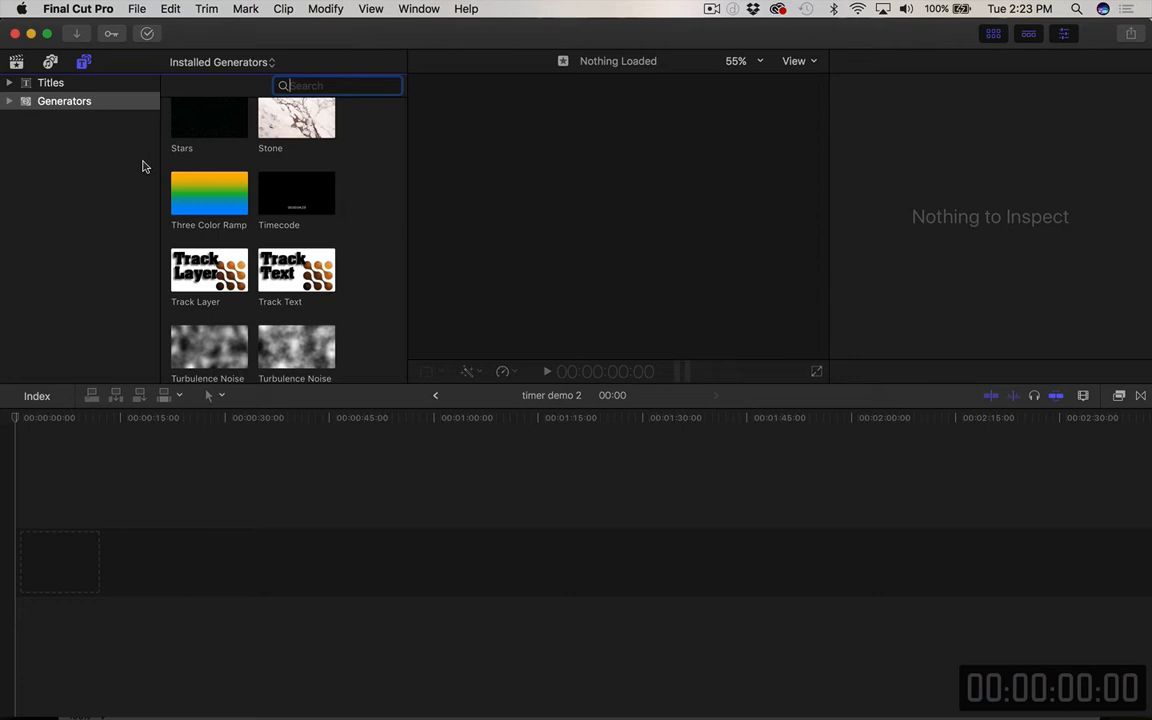
pyautogui.click(9, 100)
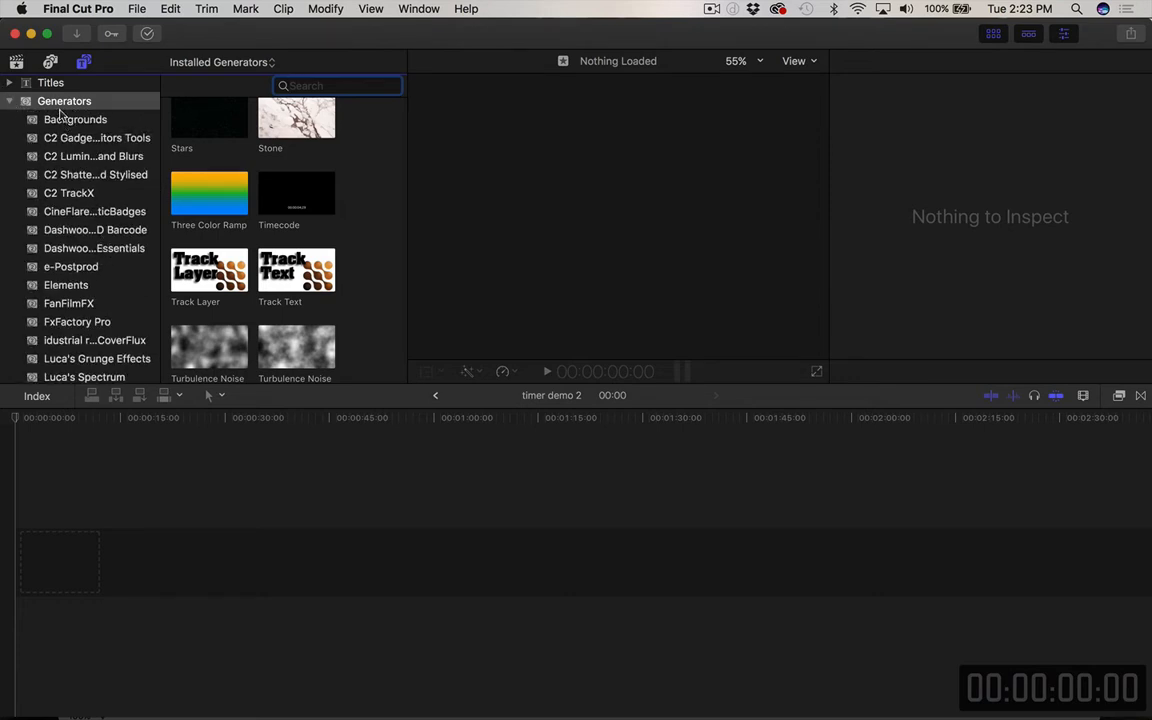
pyautogui.scroll(3)
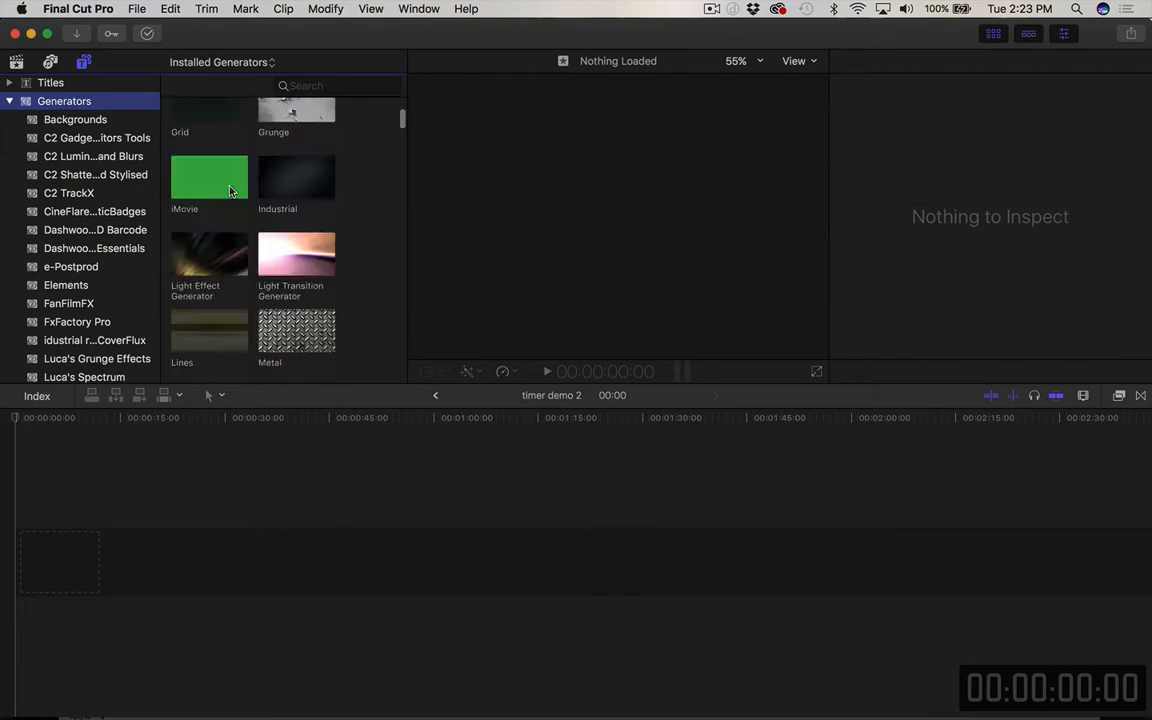
pyautogui.scroll(-3)
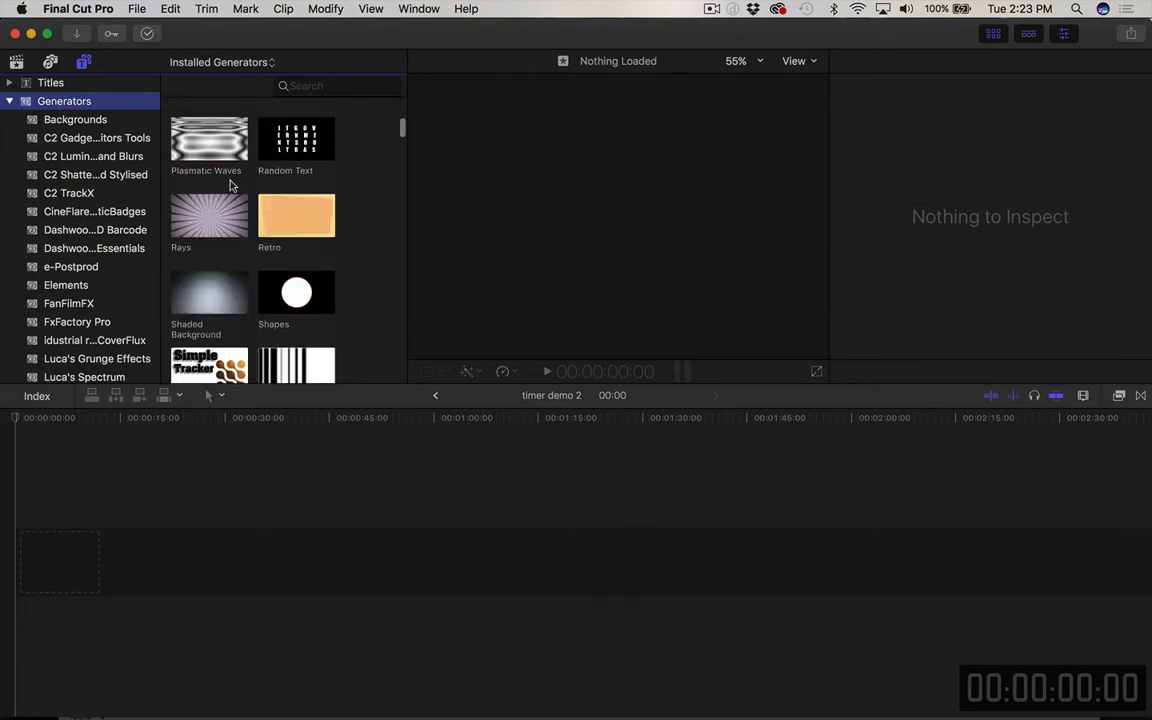
pyautogui.scroll(-3)
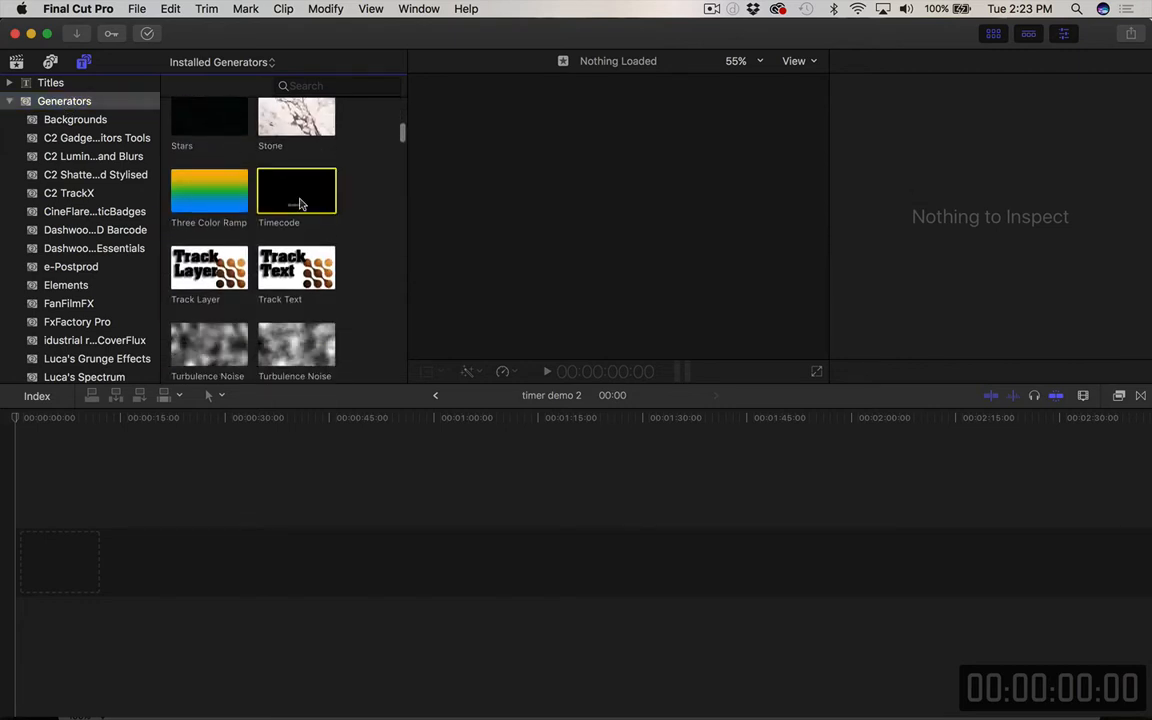
pyautogui.moveTo(296, 190); pyautogui.dragTo(140, 545)
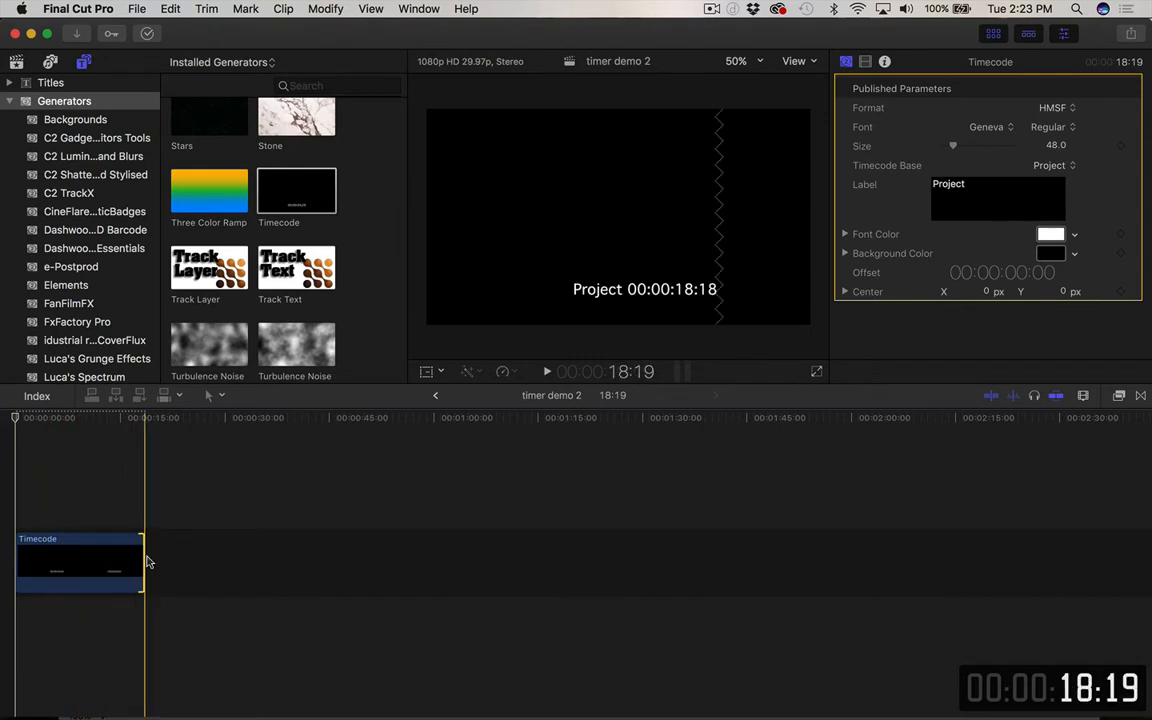
# Extend the Timecode clip to about 01:00:00 and skim it to around 37 seconds
pyautogui.moveTo(141, 560); pyautogui.dragTo(160, 560)
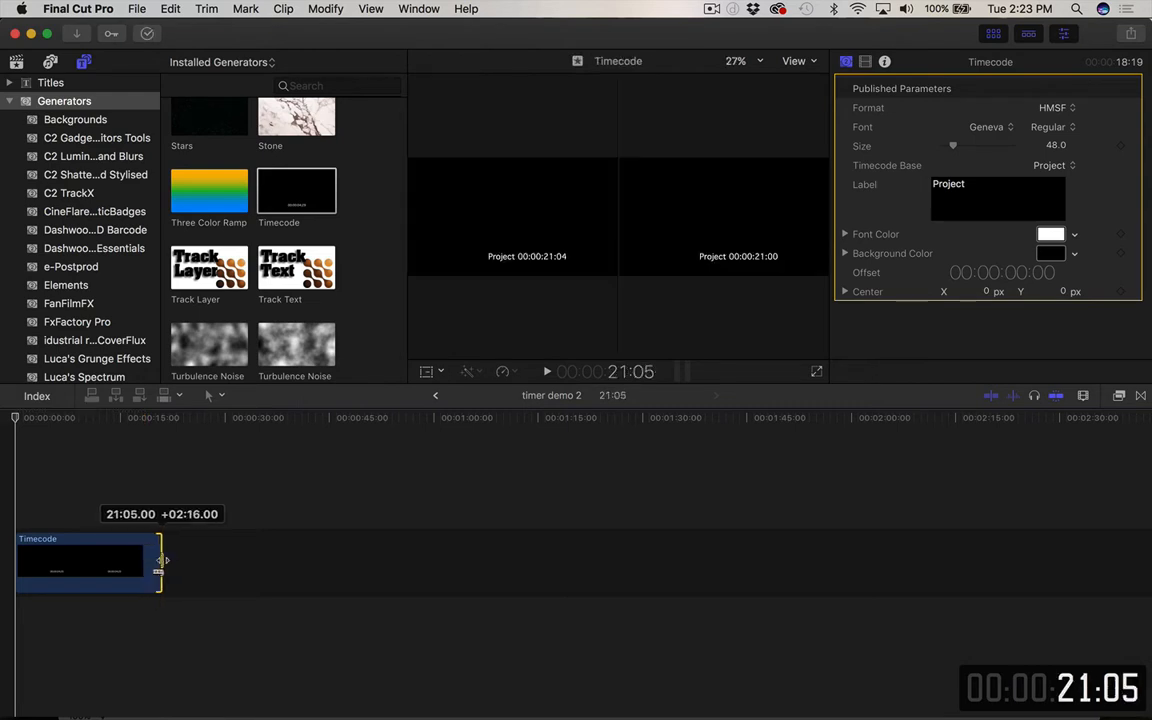
pyautogui.moveTo(160, 560); pyautogui.dragTo(200, 560)
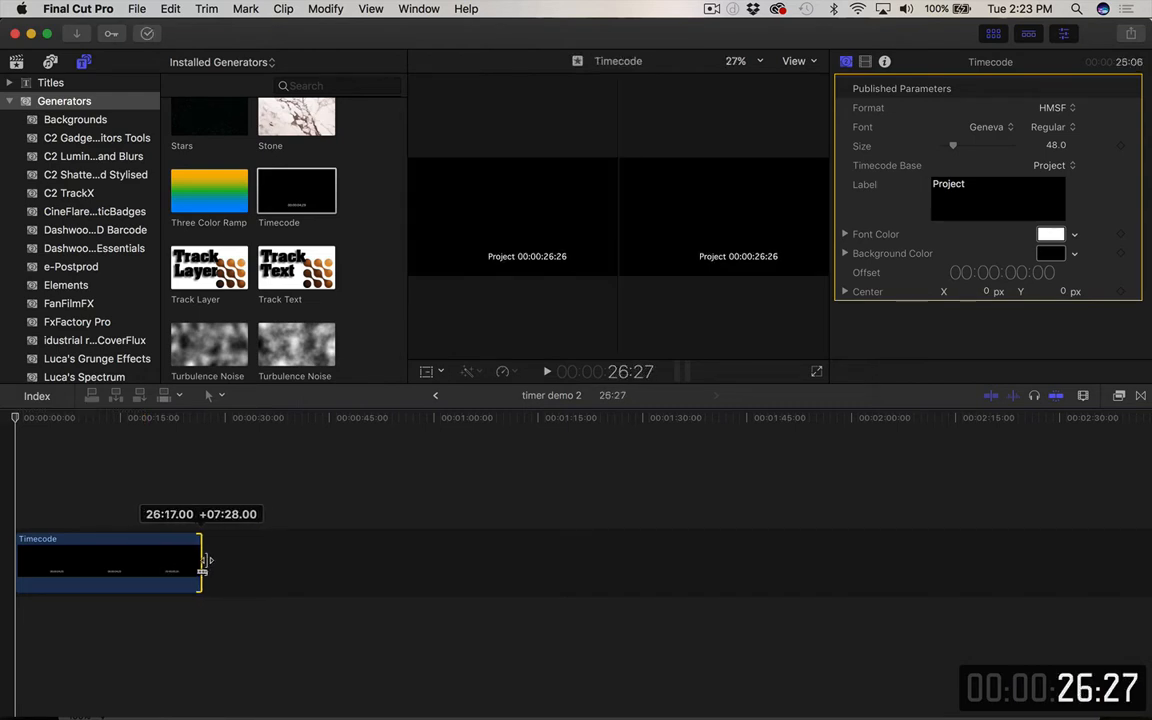
pyautogui.moveTo(200, 563); pyautogui.dragTo(380, 563)
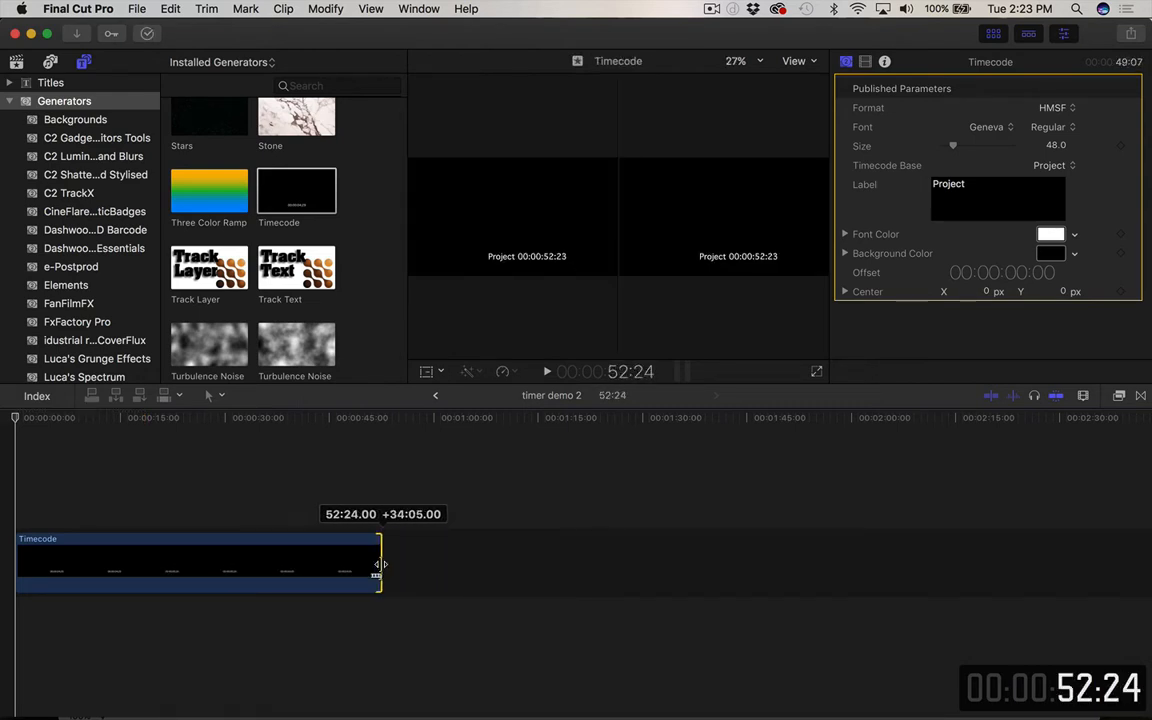
pyautogui.moveTo(378, 563); pyautogui.dragTo(435, 573)
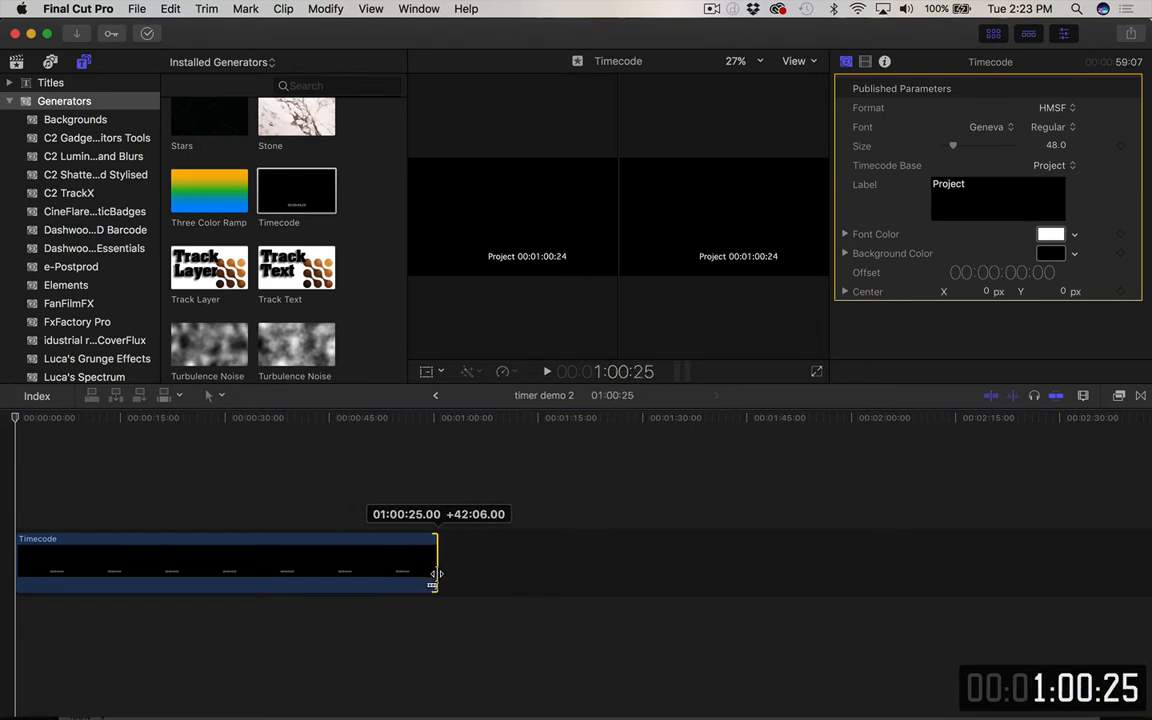
pyautogui.moveTo(434, 575); pyautogui.dragTo(430, 575)
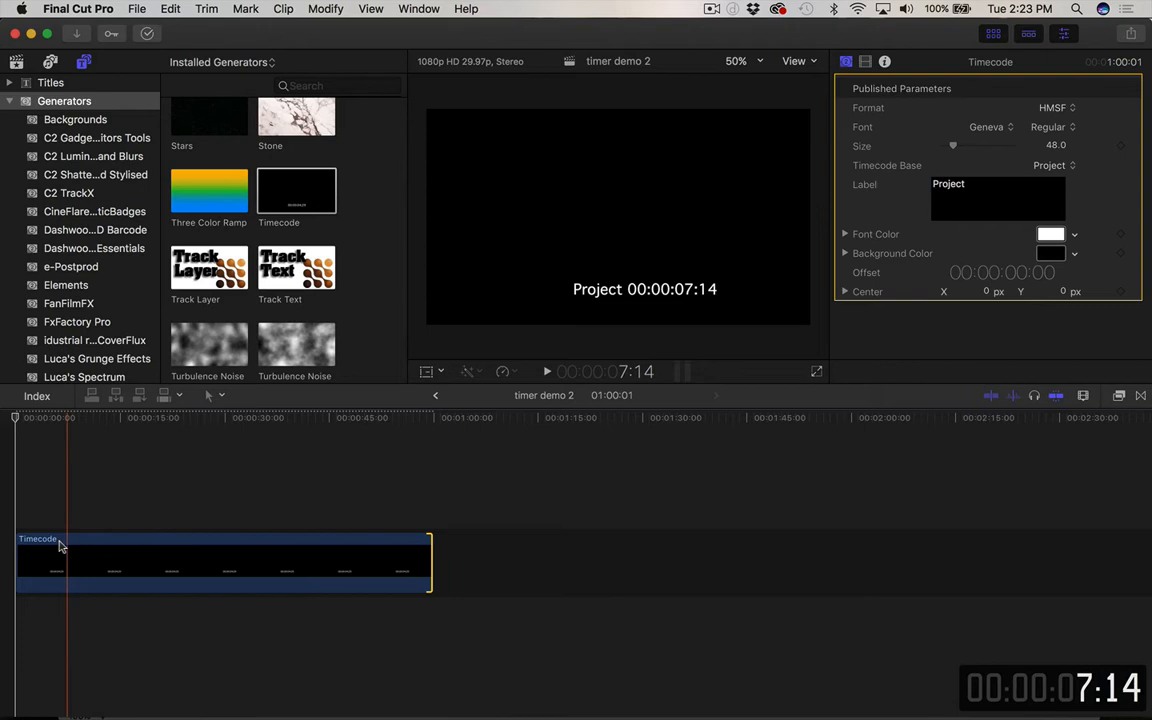
pyautogui.click(323, 570)
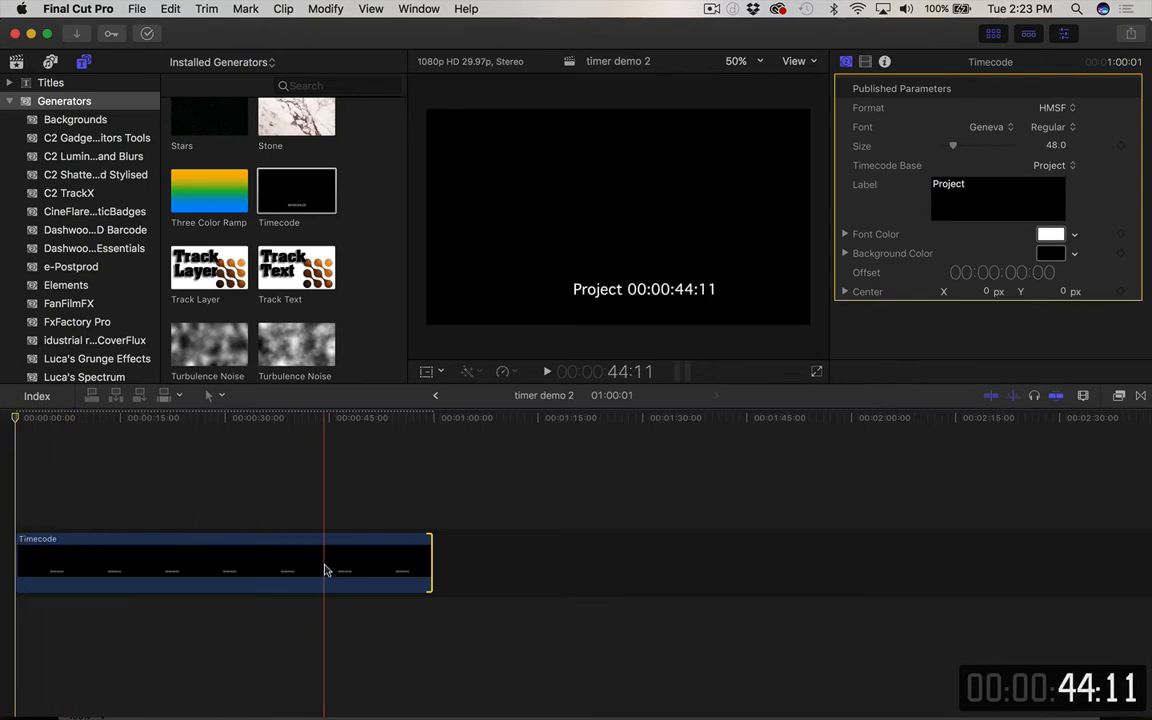
pyautogui.moveTo(323, 570); pyautogui.dragTo(305, 570)
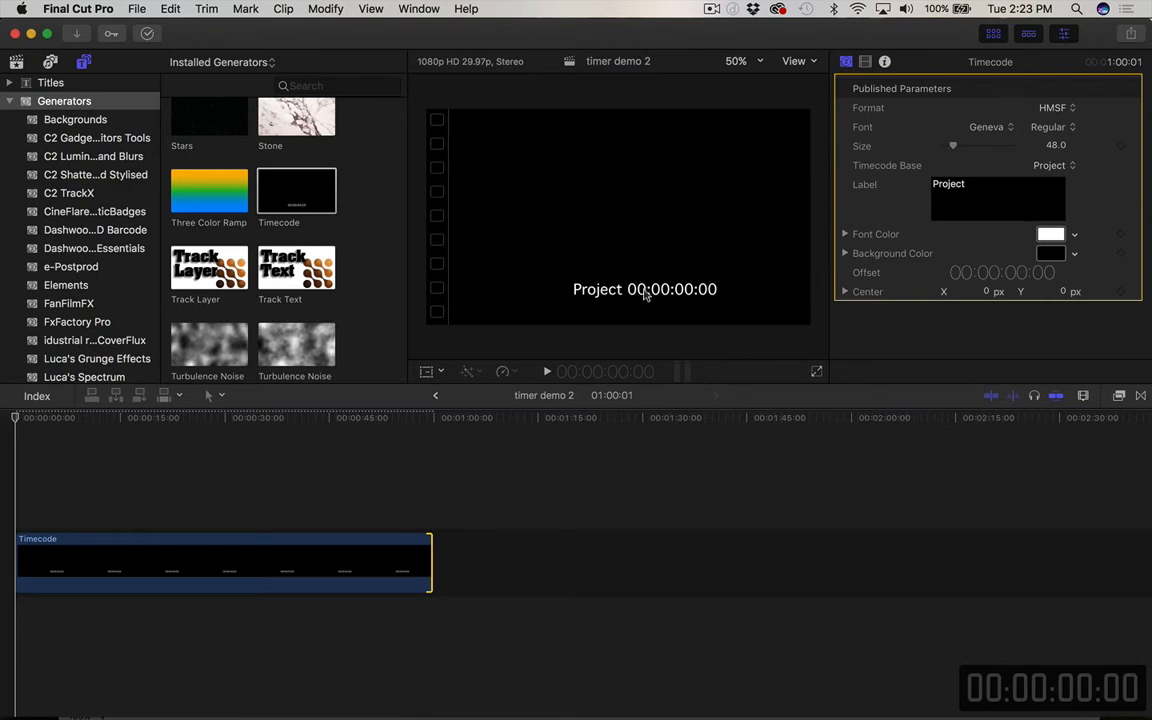
pyautogui.click(277, 417)
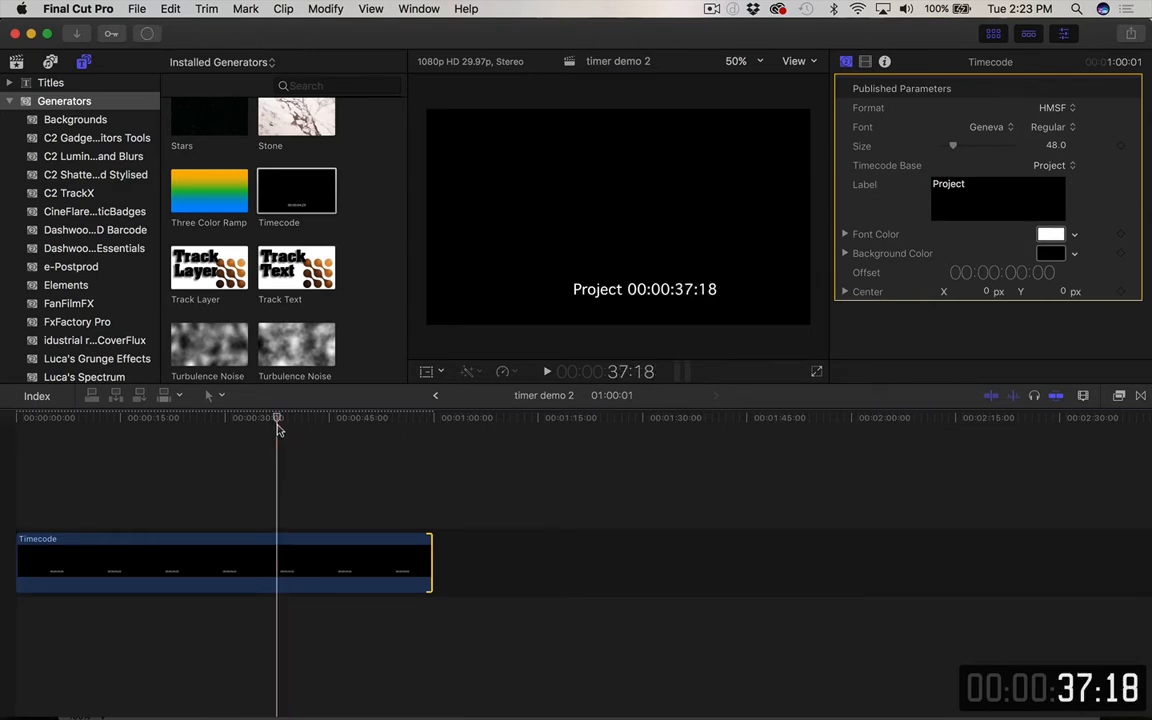
# Delete the timecode's 'Project' label and raise the digit Size to 121
pyautogui.click(223, 562)
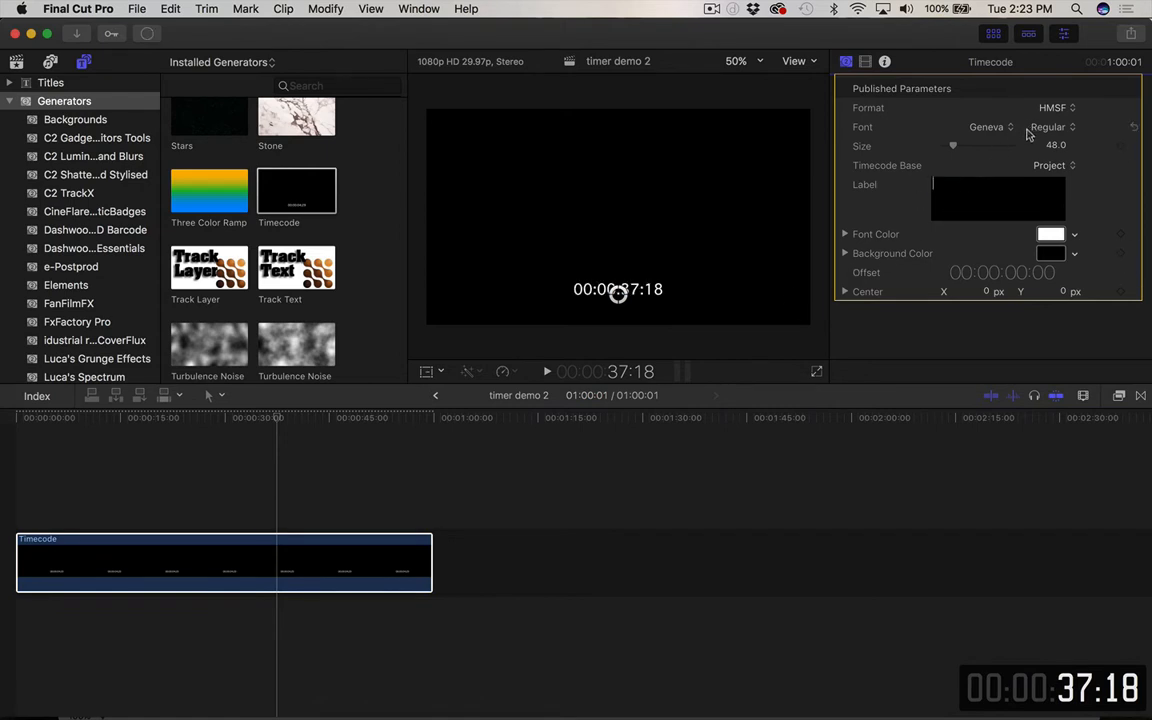
pyautogui.moveTo(631, 305)
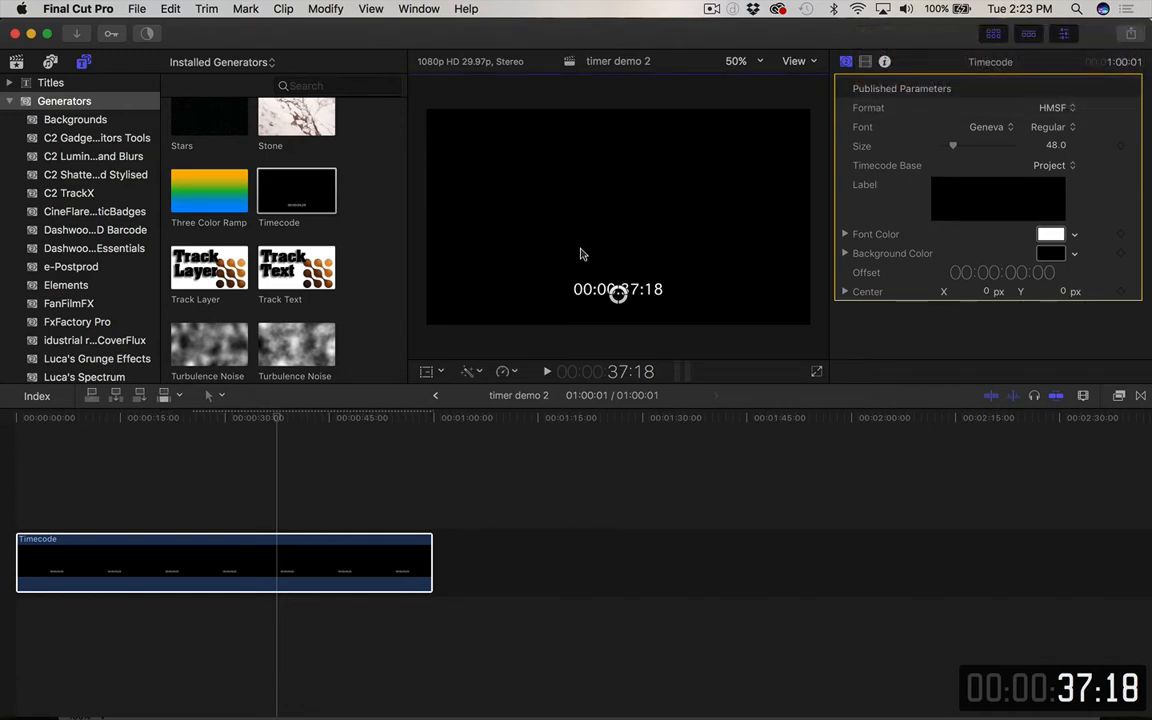
pyautogui.moveTo(617, 289); pyautogui.dragTo(617, 217)
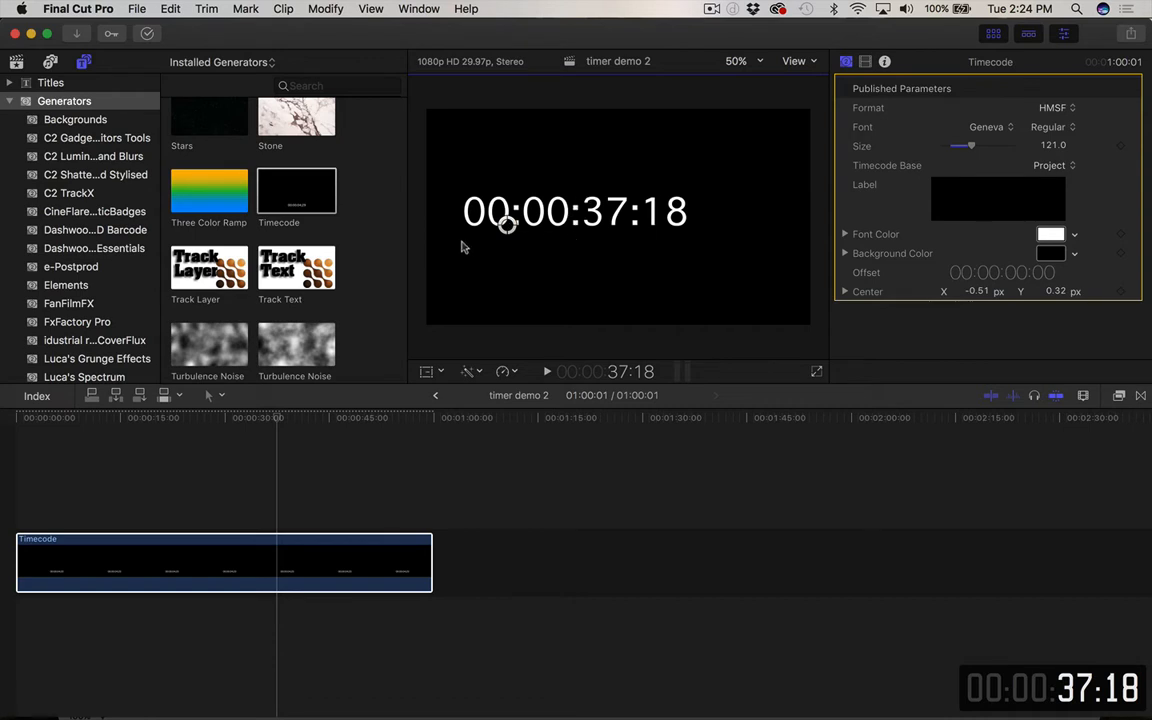
pyautogui.moveTo(818, 282)
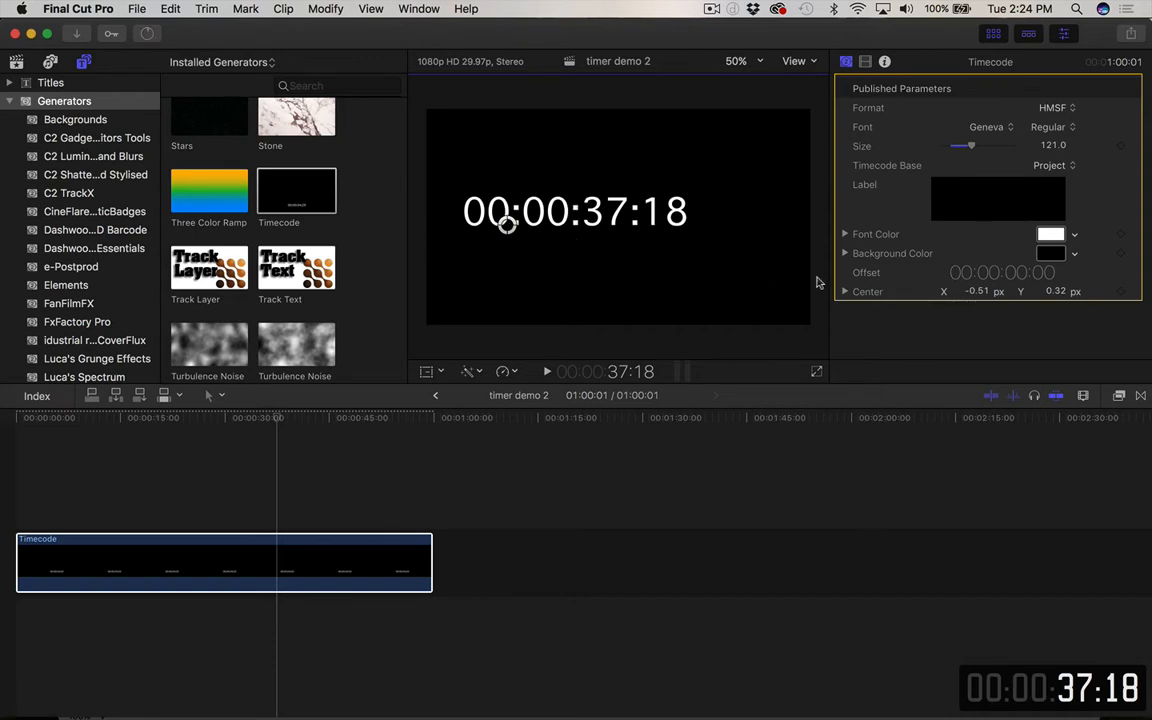
pyautogui.moveTo(765, 207)
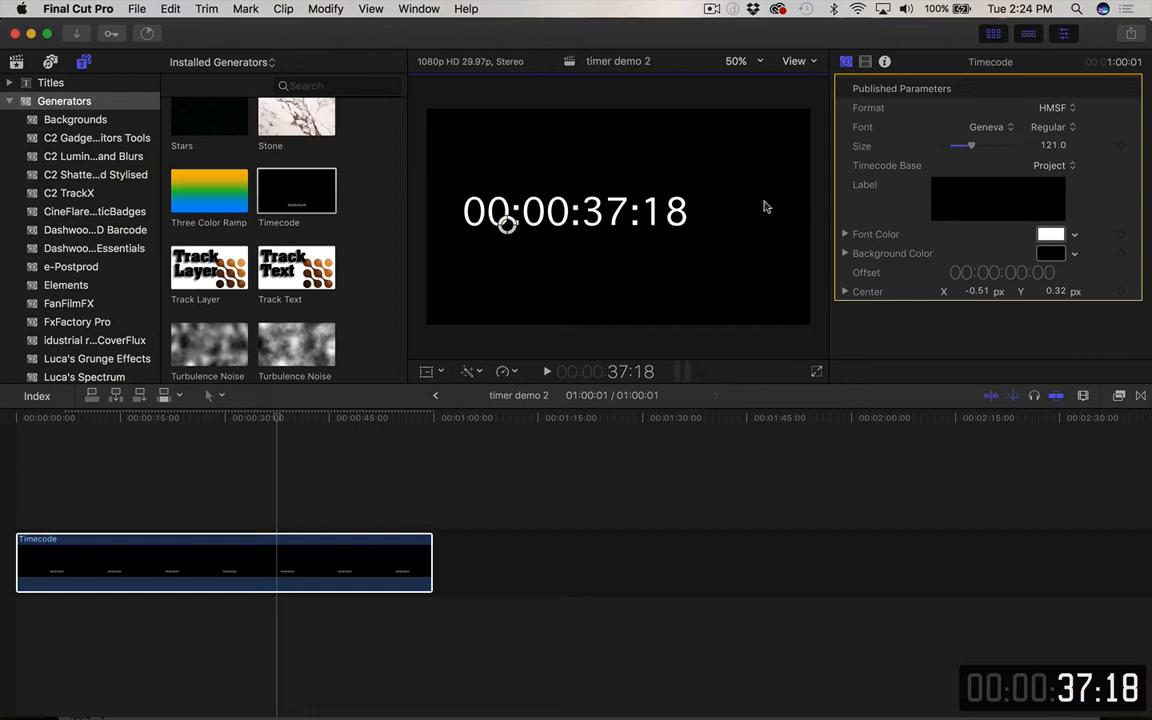
pyautogui.click(1051, 234)
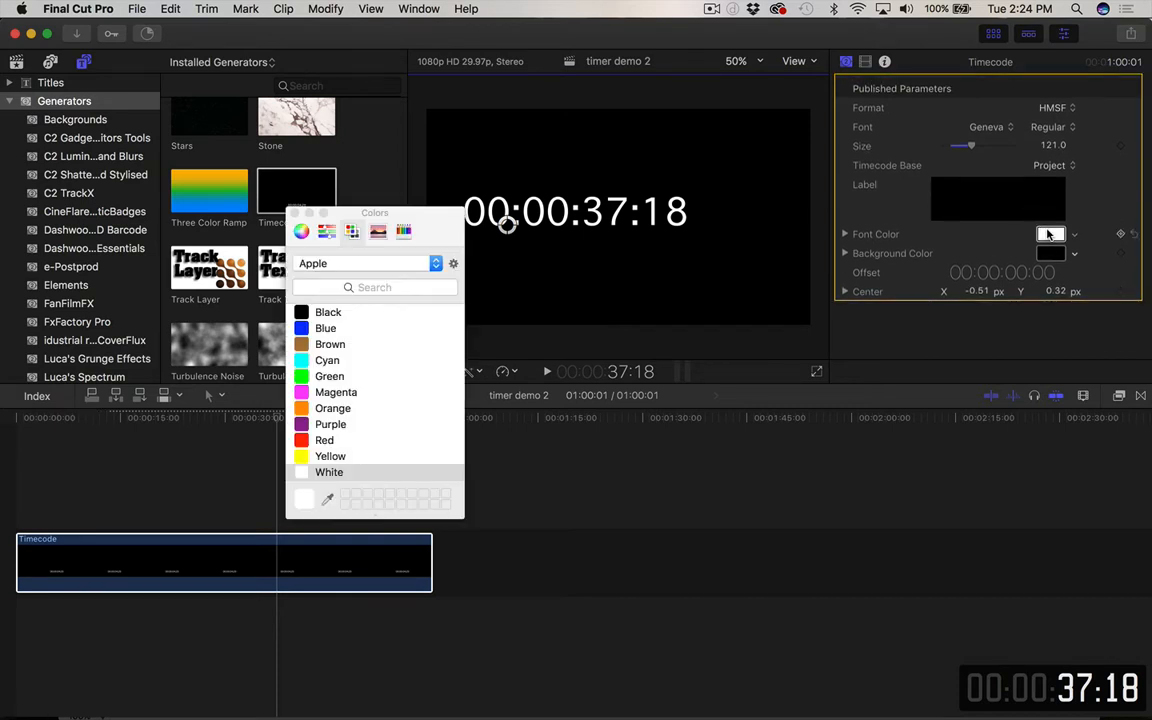
pyautogui.click(329, 376)
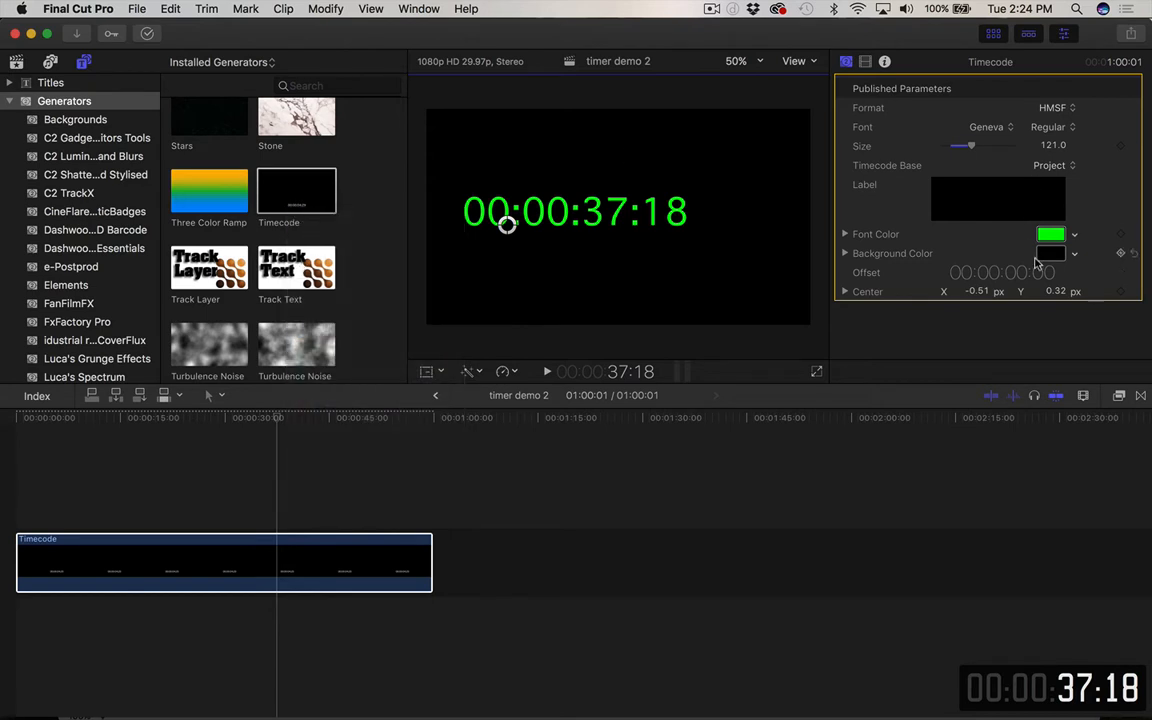
pyautogui.click(1074, 253)
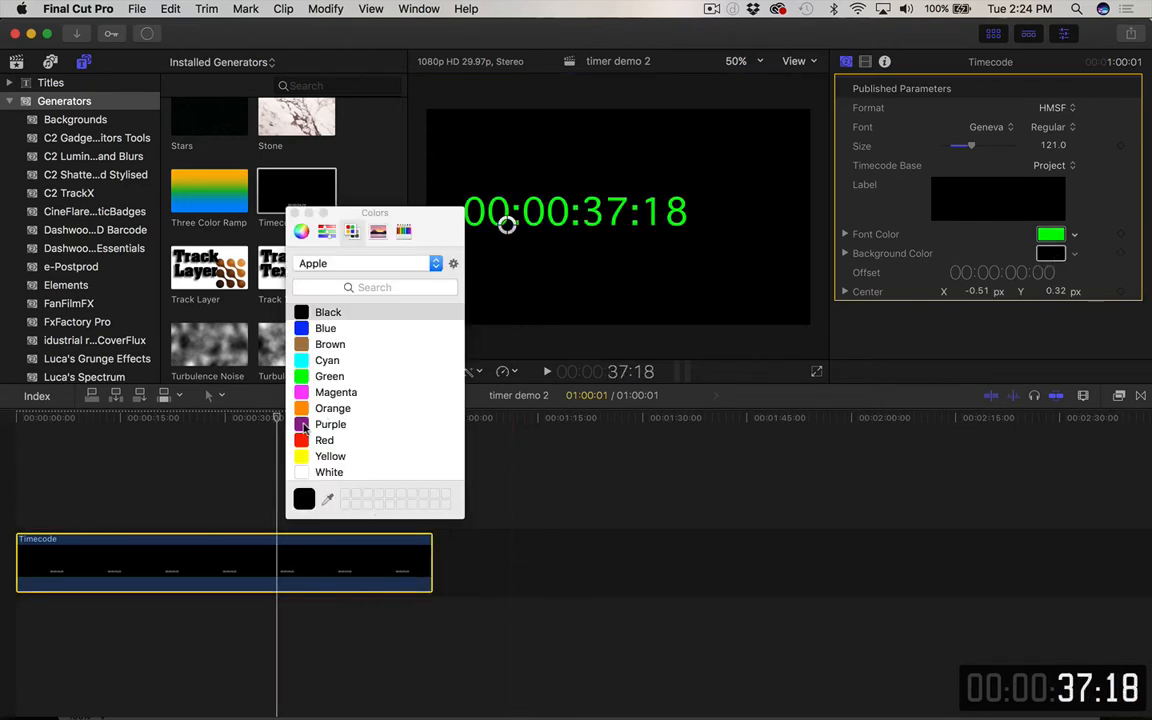
pyautogui.click(330, 424)
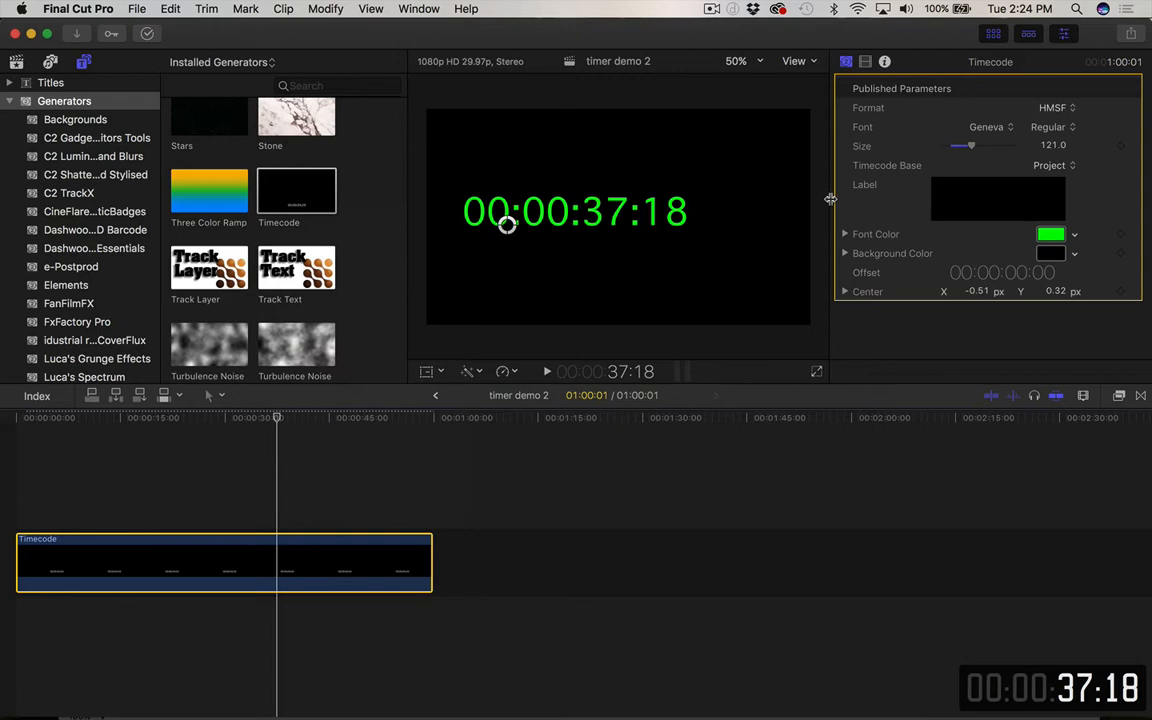
pyautogui.click(497, 560)
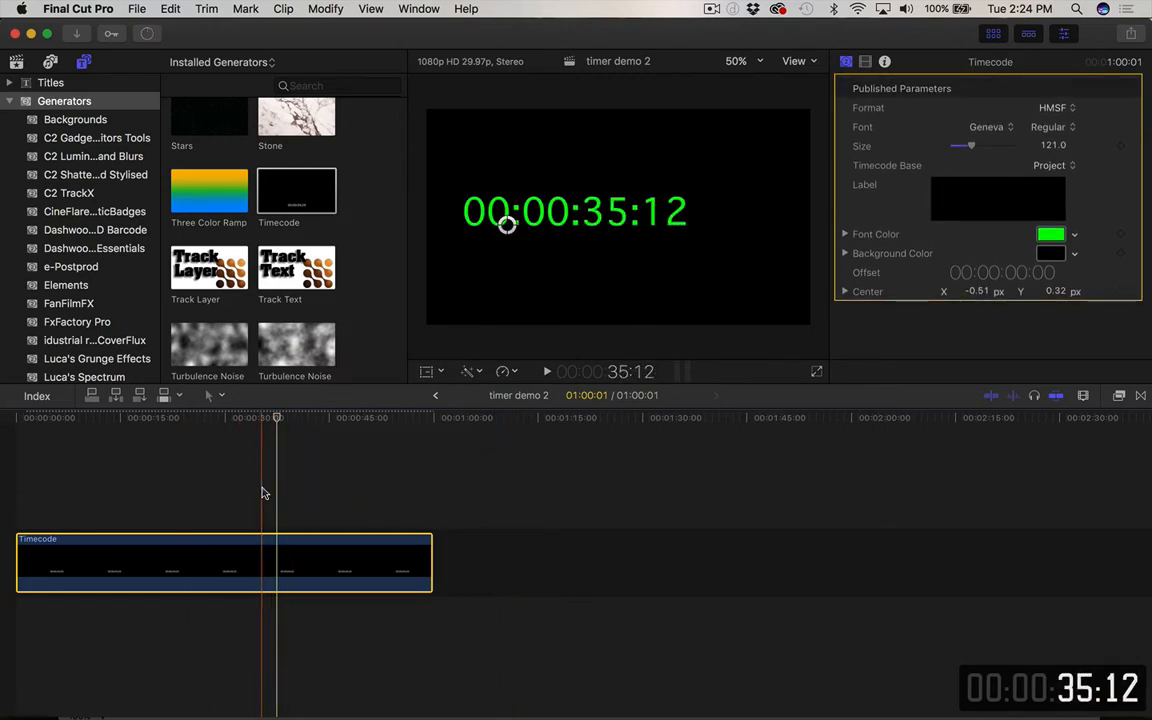
# Share 'timer demo 2' as a Master File saved to the Desktop
pyautogui.click(136, 8)
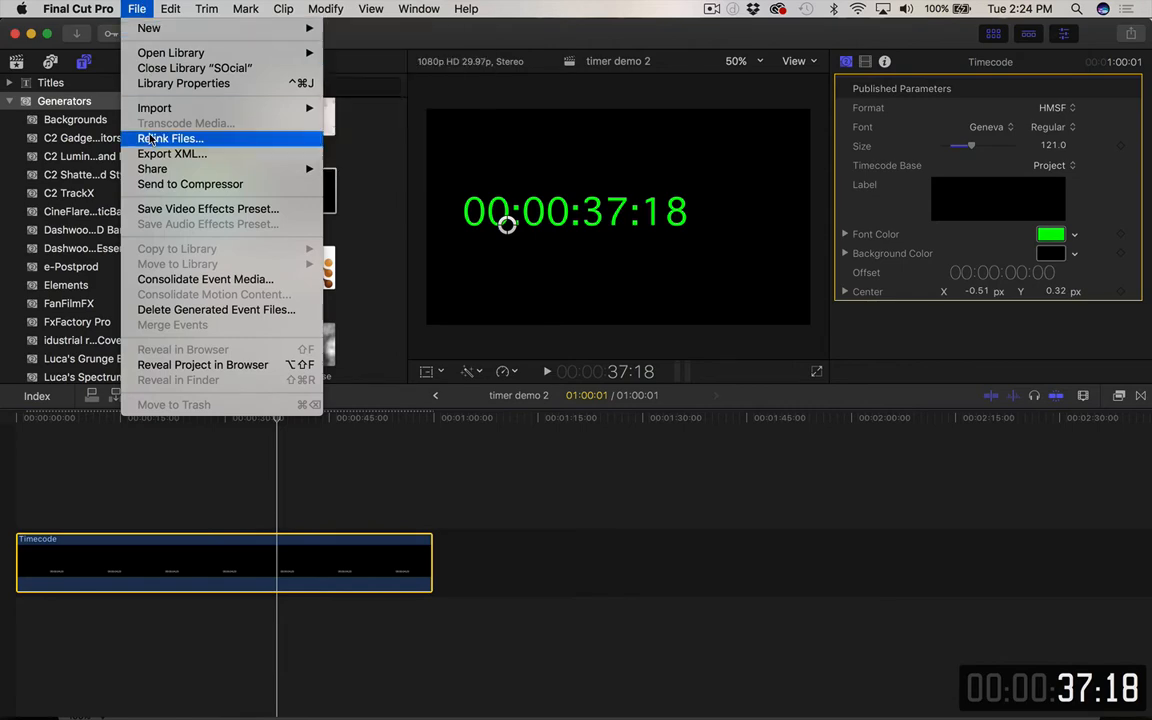
pyautogui.moveTo(152, 168)
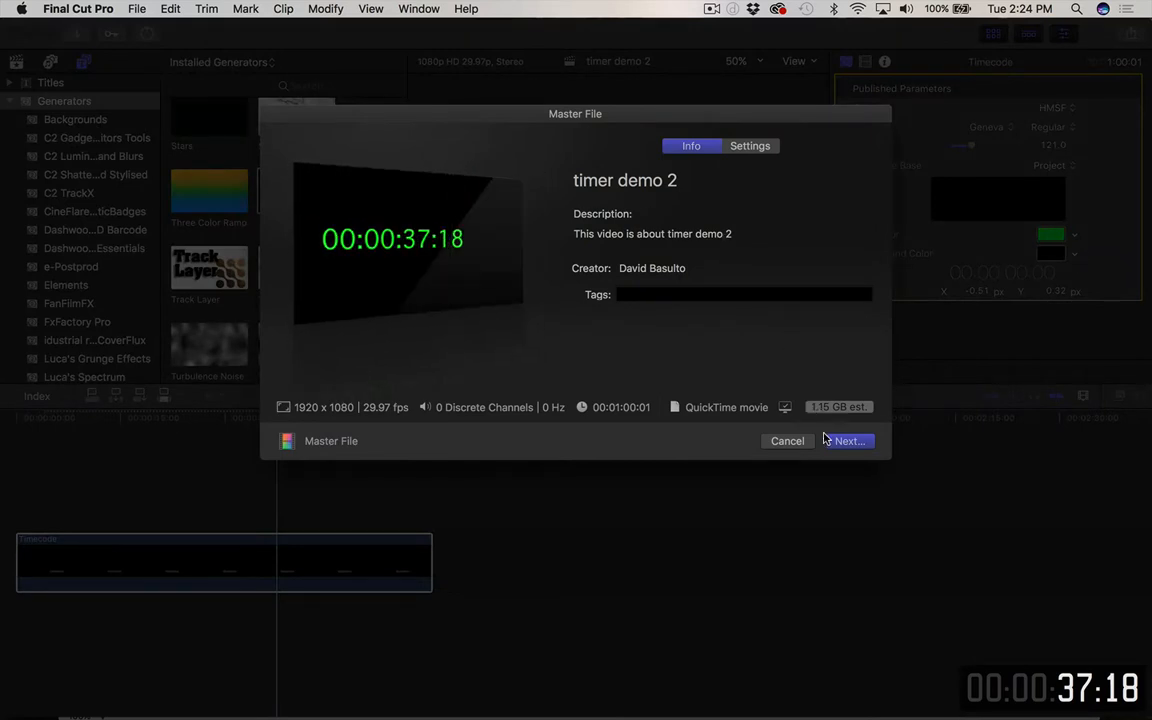
pyautogui.click(846, 441)
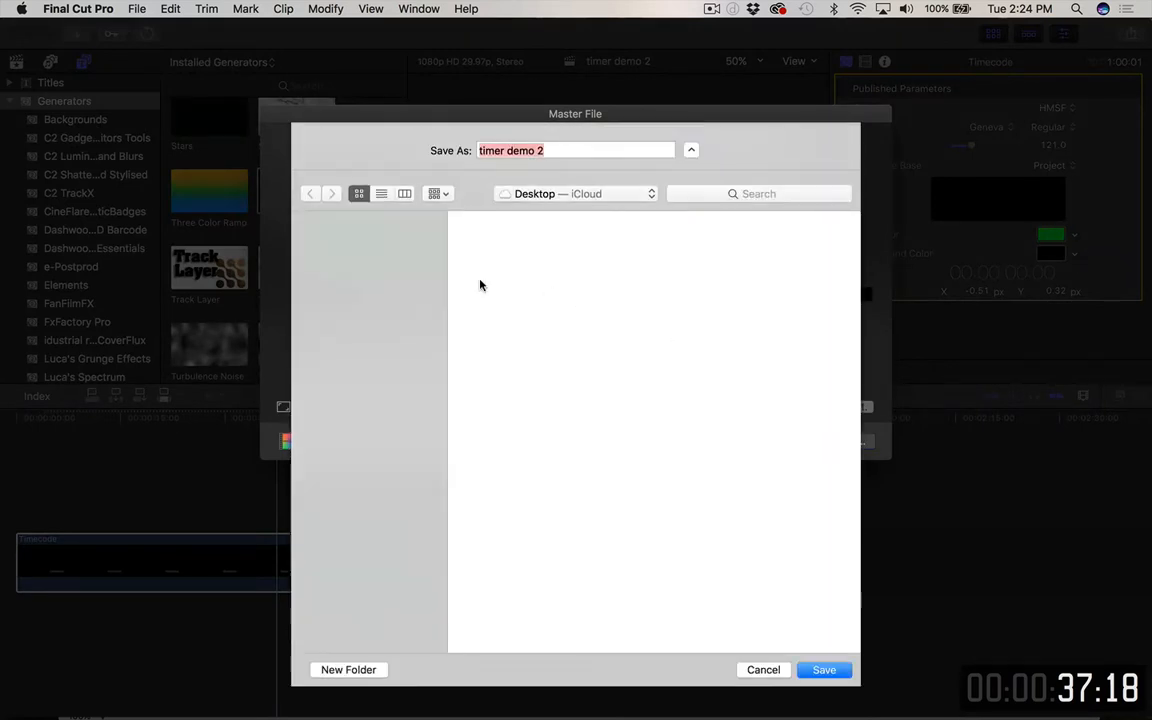
pyautogui.click(691, 150)
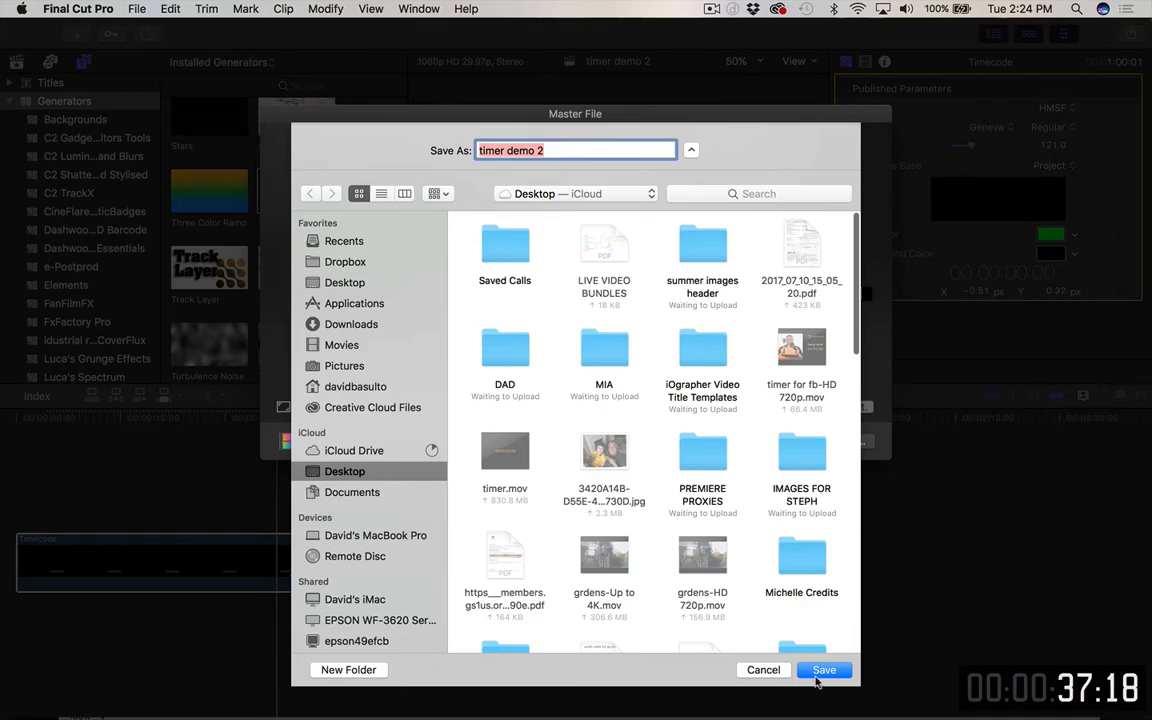
pyautogui.click(823, 670)
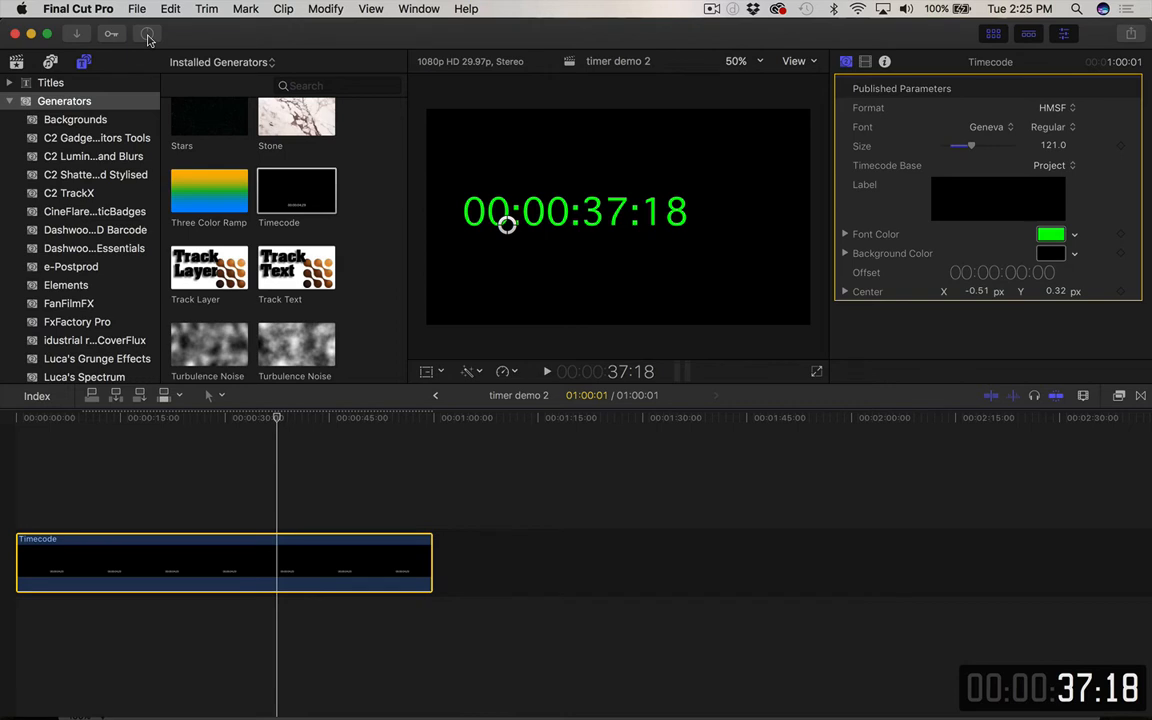
pyautogui.moveTo(148, 34)
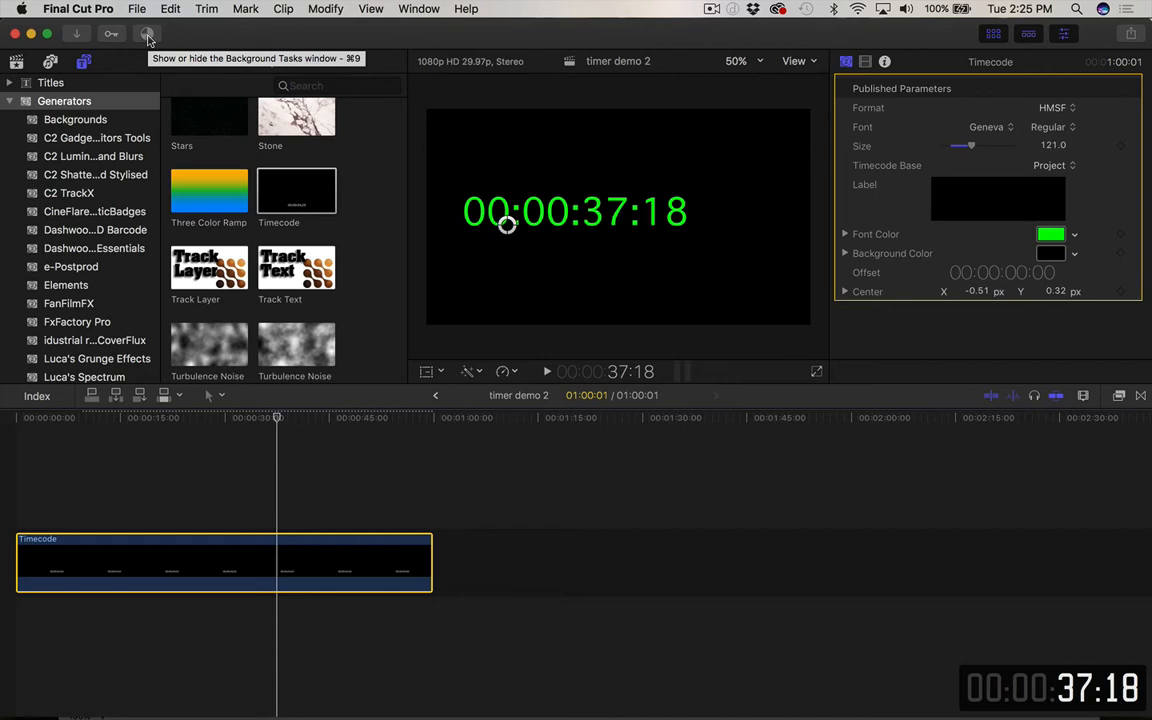
pyautogui.moveTo(147, 38)
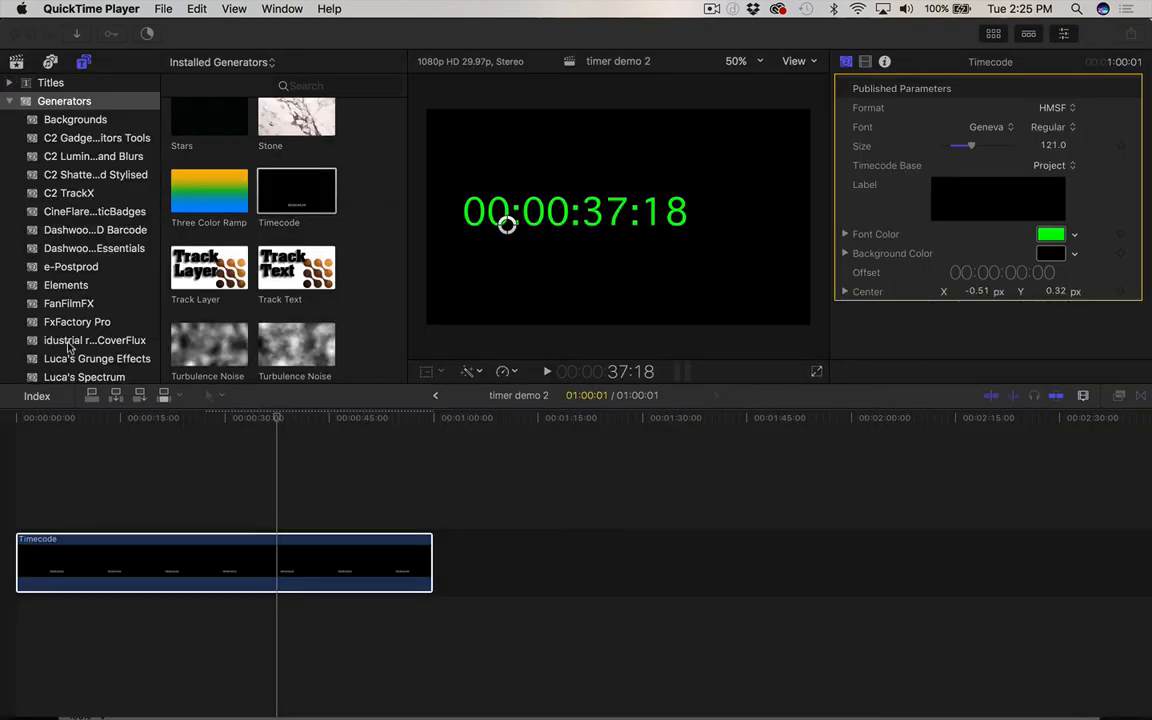
# Bring Final Cut Pro forward and create the 'timer demo 2 final' project in 6-26-17
pyautogui.click(163, 8)
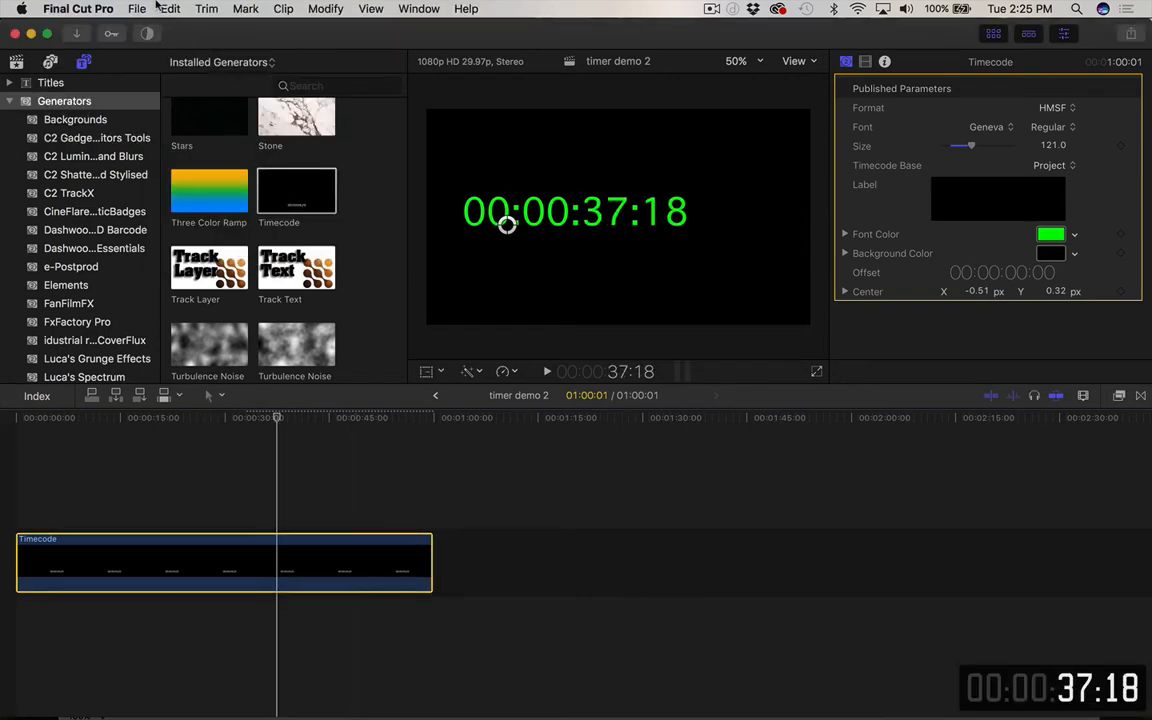
pyautogui.click(137, 8)
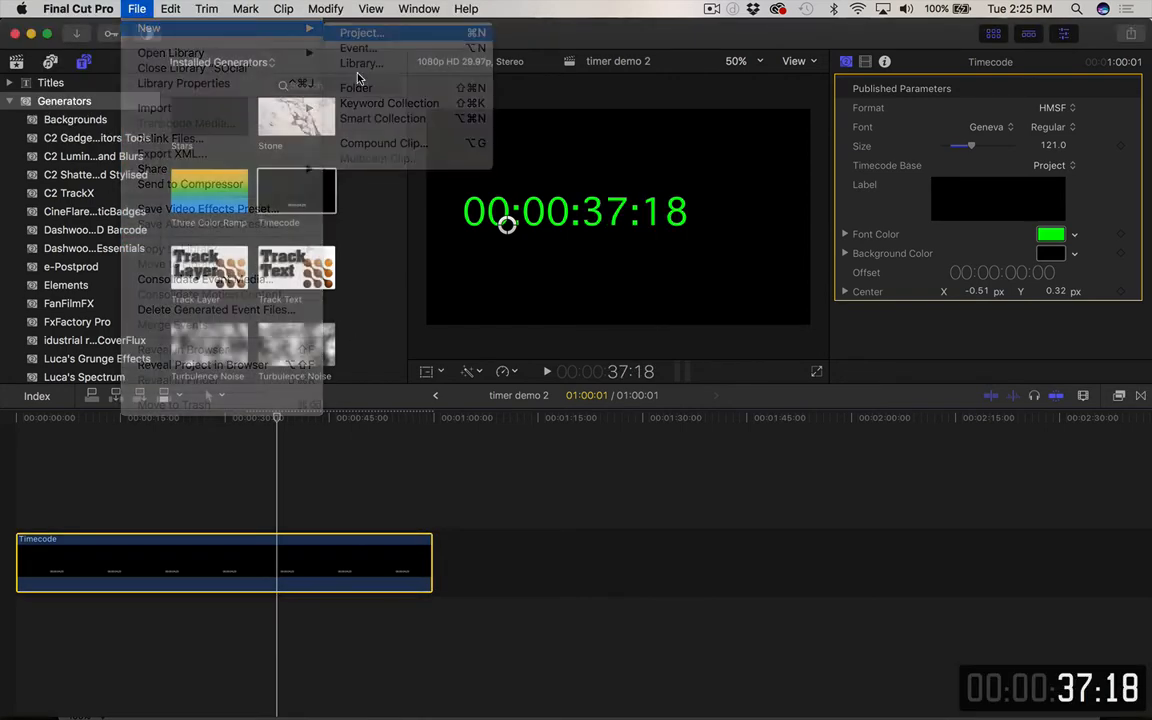
pyautogui.click(361, 33)
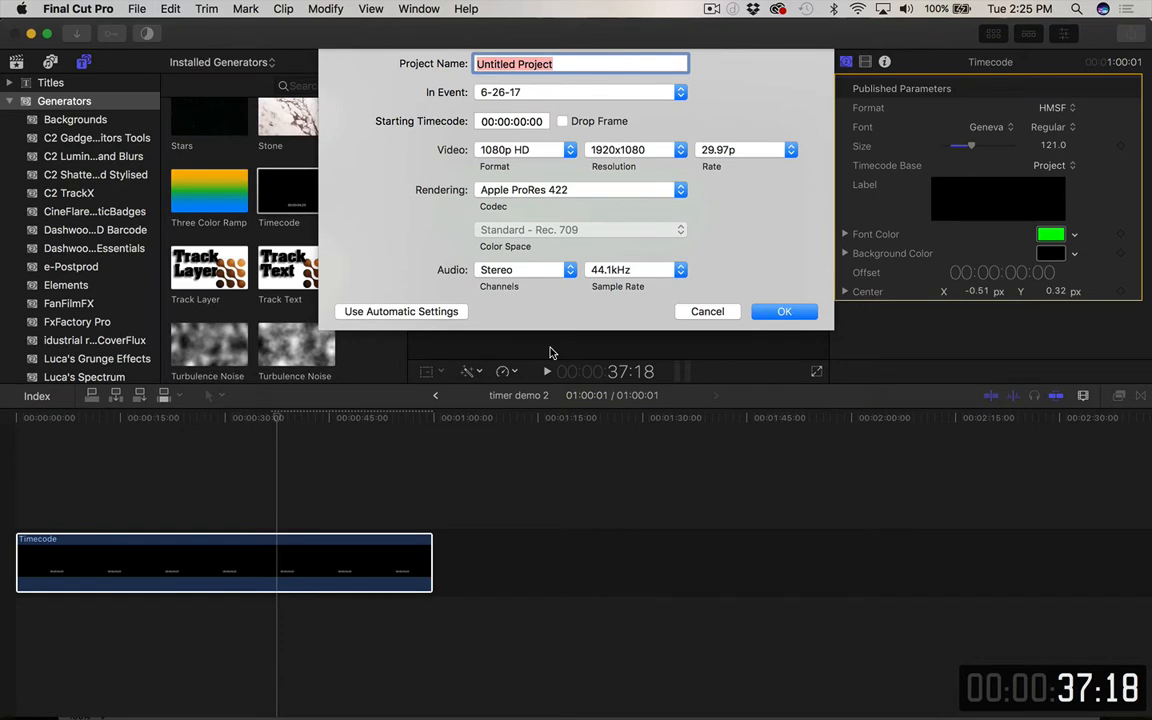
pyautogui.write('timer demo 2 final')
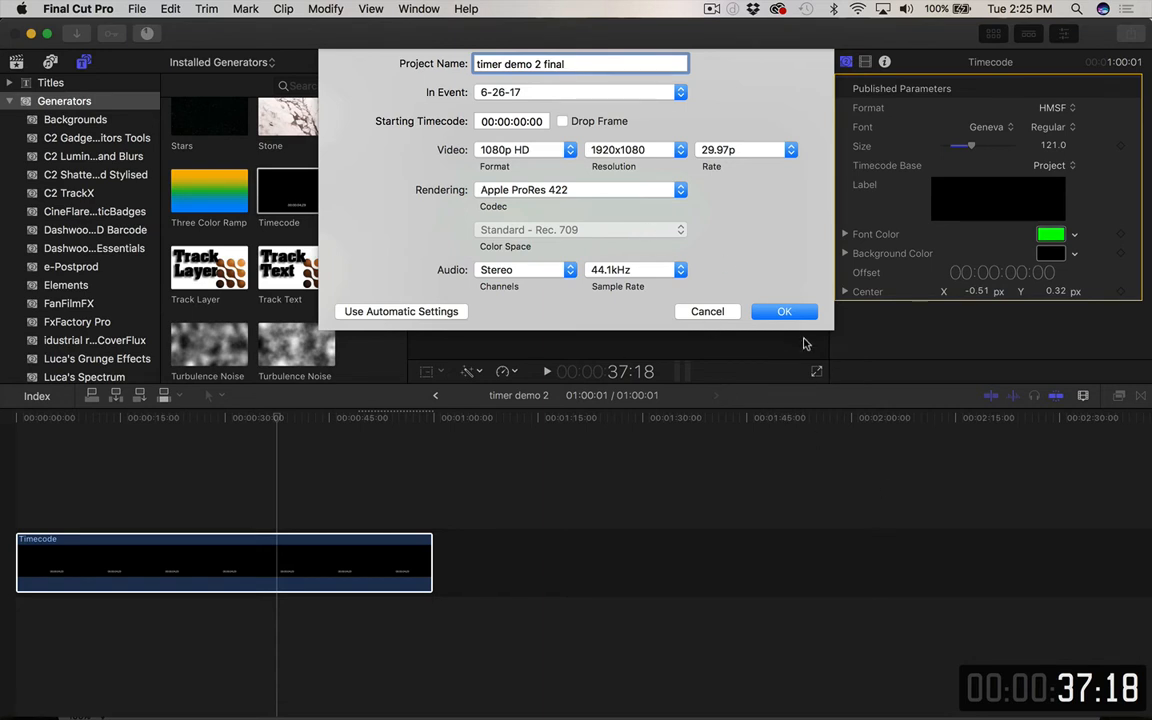
pyautogui.click(784, 311)
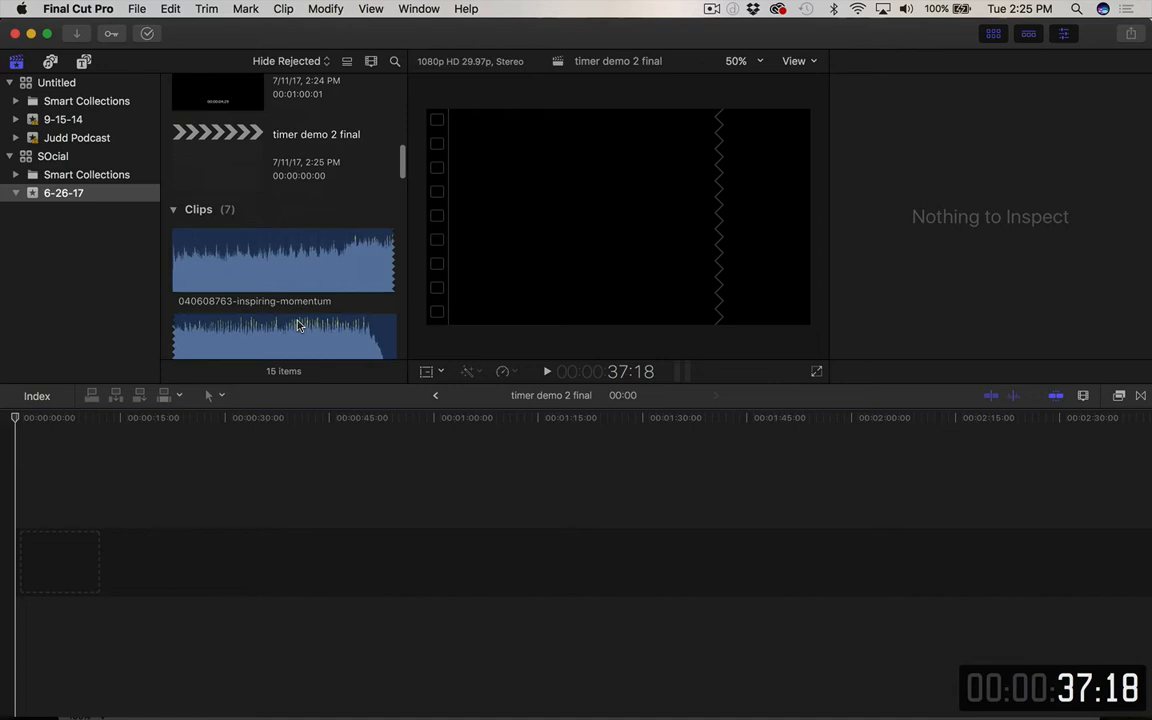
# Select 'timer demo 2.mov' in the Desktop folder and import it
pyautogui.scroll(3)
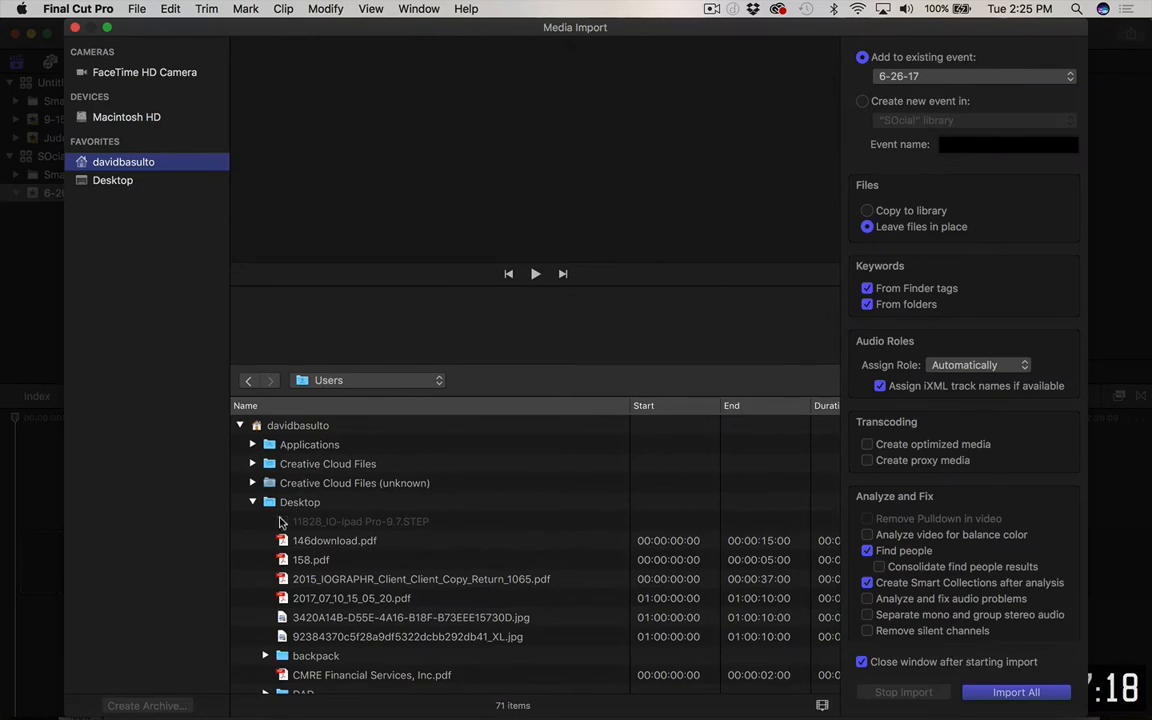
pyautogui.scroll(-3)
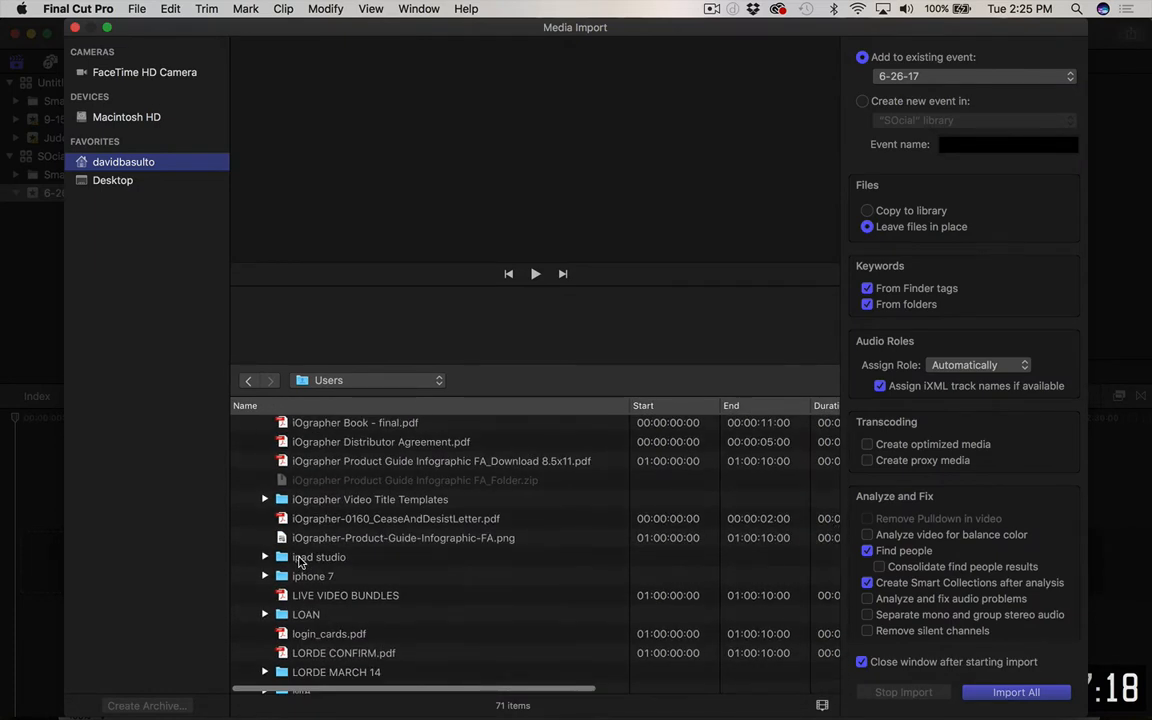
pyautogui.scroll(-3)
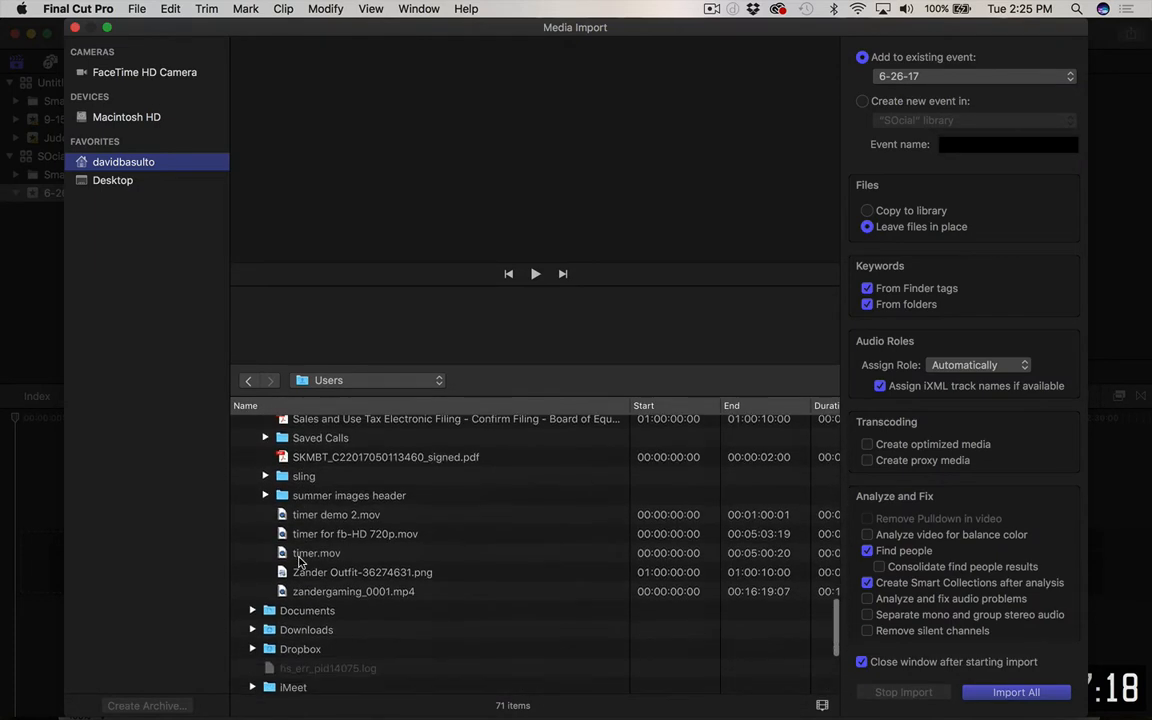
pyautogui.click(336, 514)
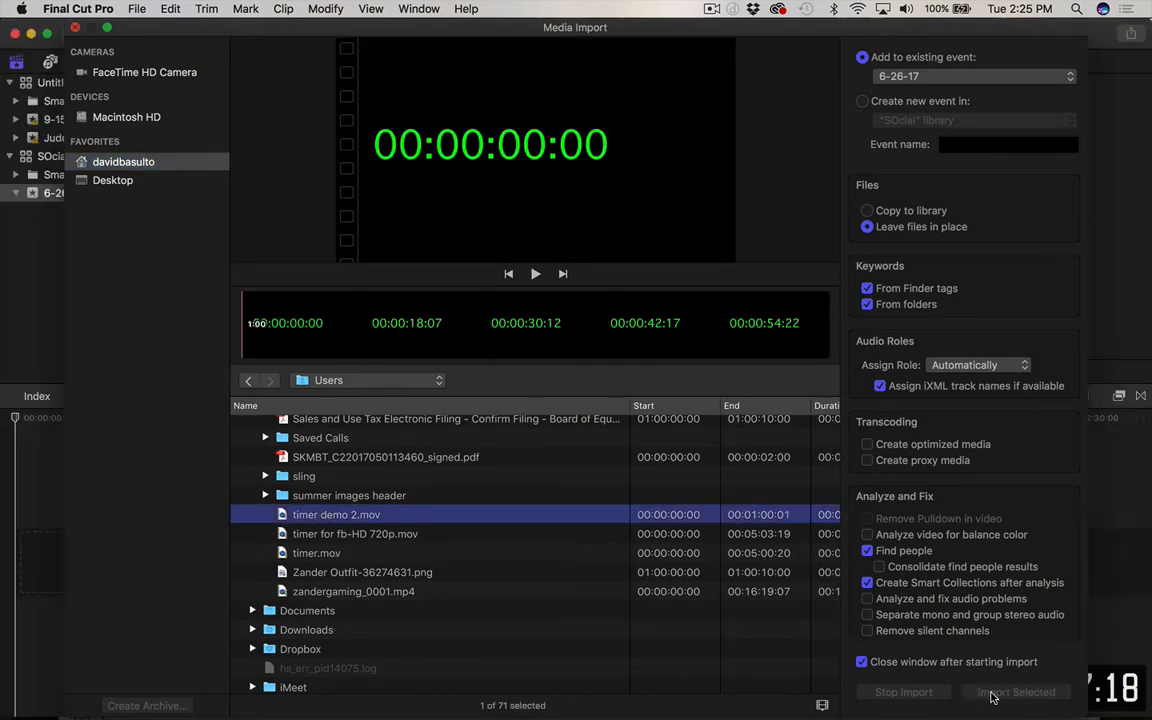
pyautogui.click(1016, 691)
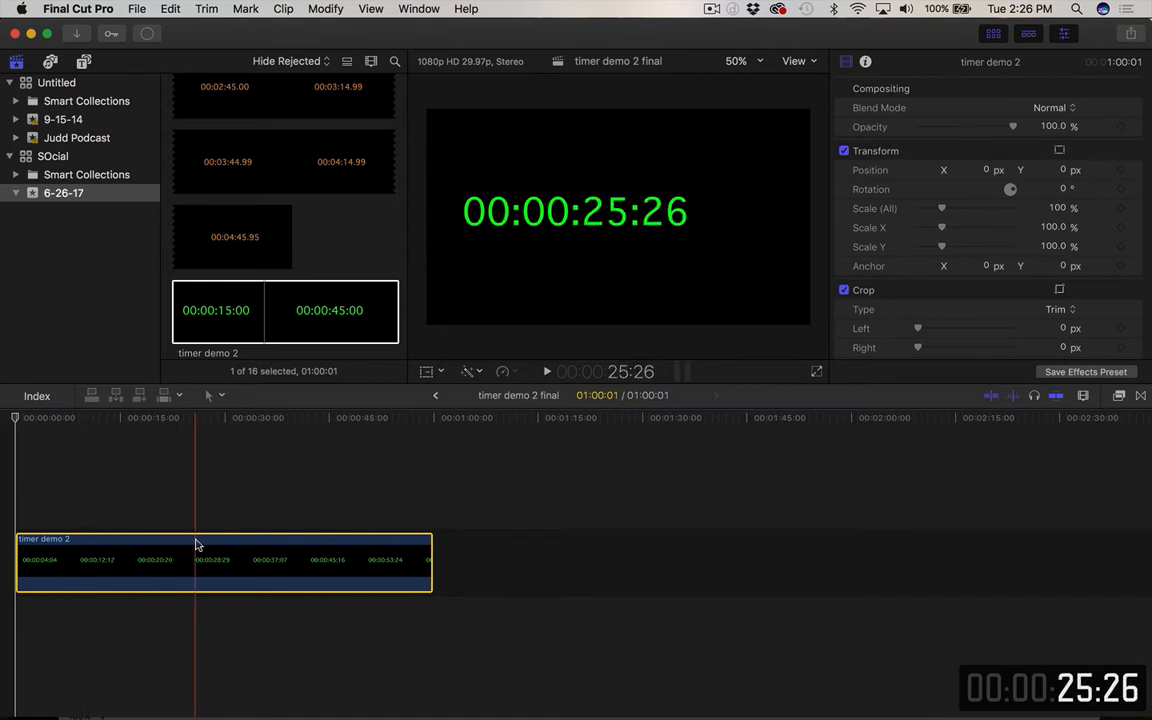
# Apply Modify > Retime > Reverse Clip to the timer demo 2 clip
pyautogui.rightClick(200, 560)
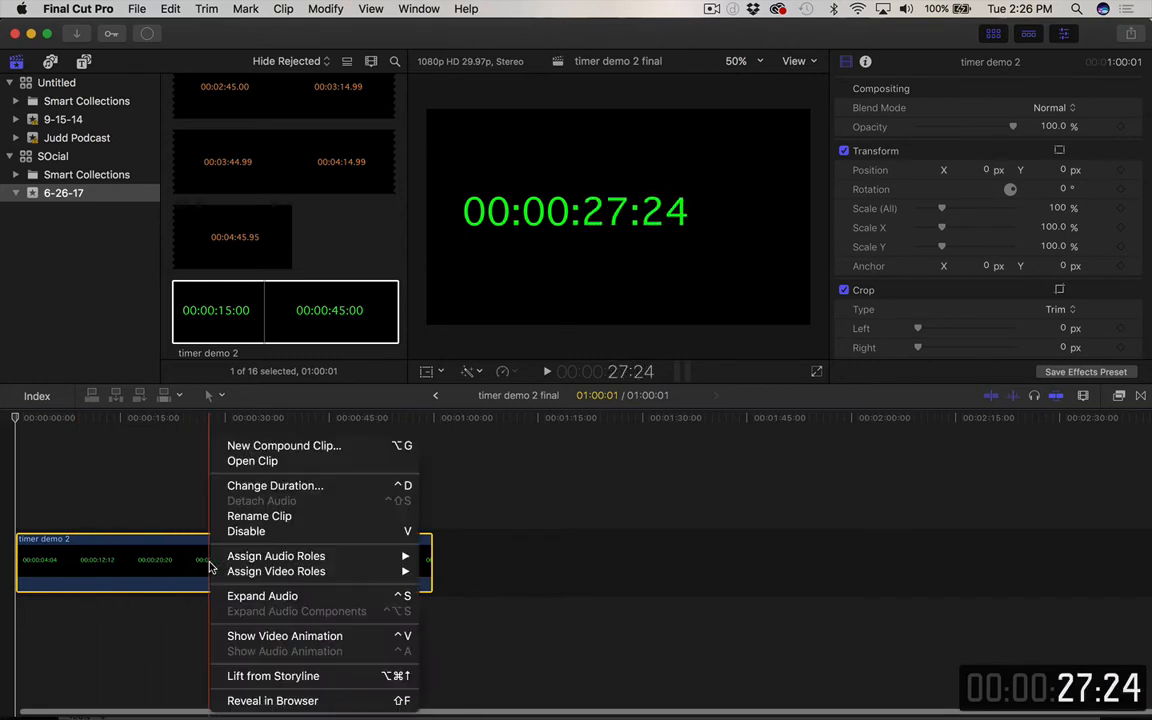
pyautogui.moveTo(276, 556)
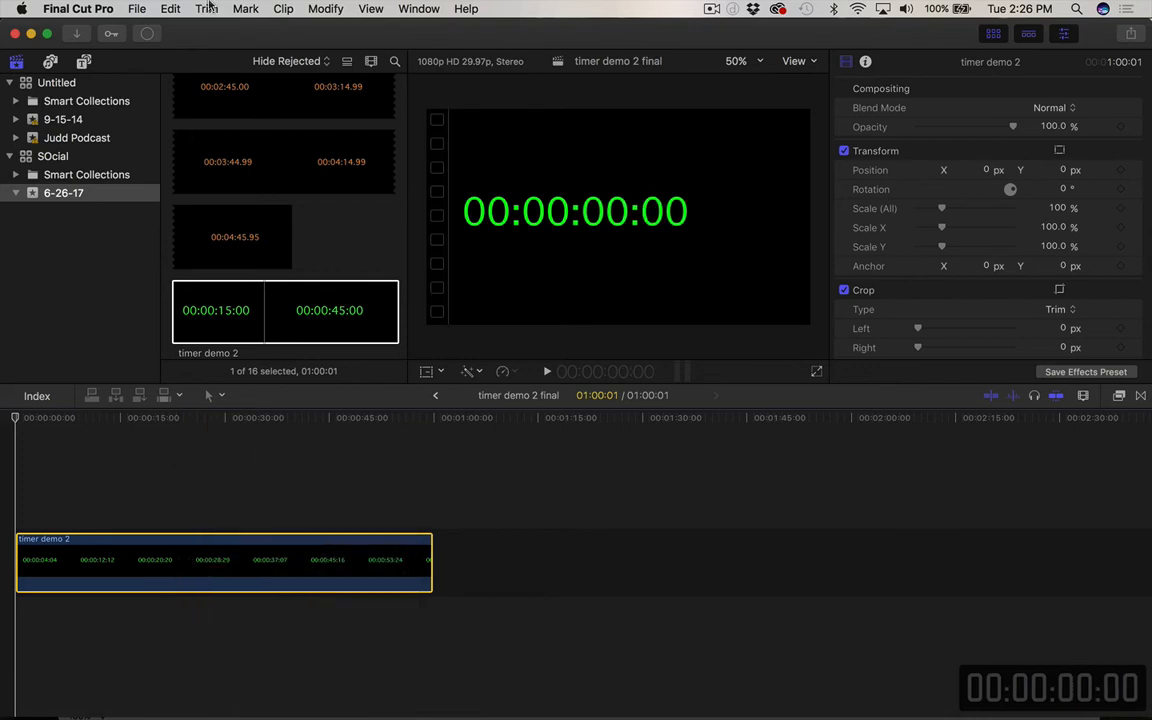
pyautogui.click(283, 8)
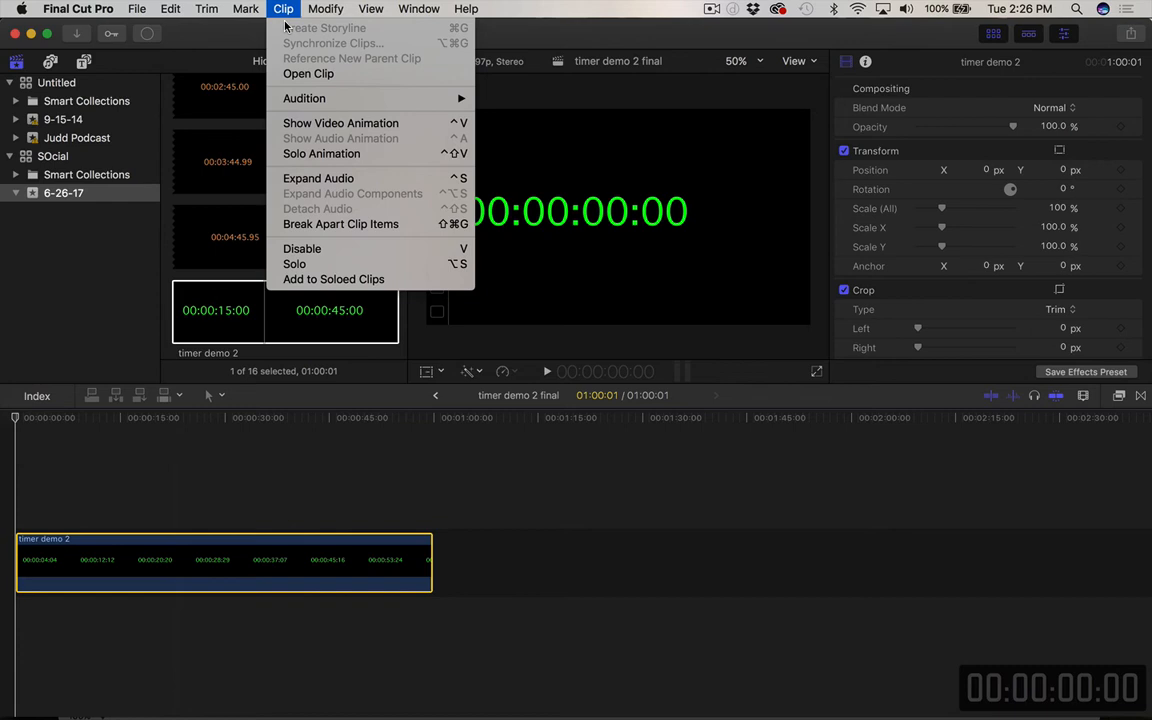
pyautogui.moveTo(304, 98)
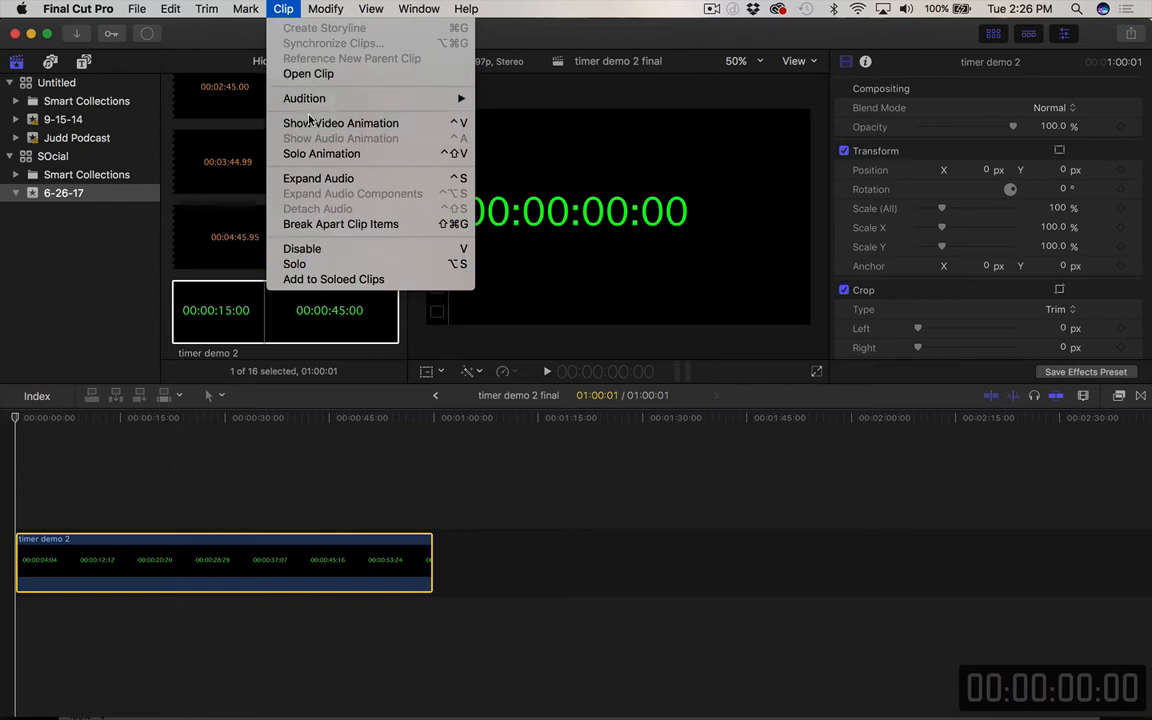
pyautogui.click(326, 8)
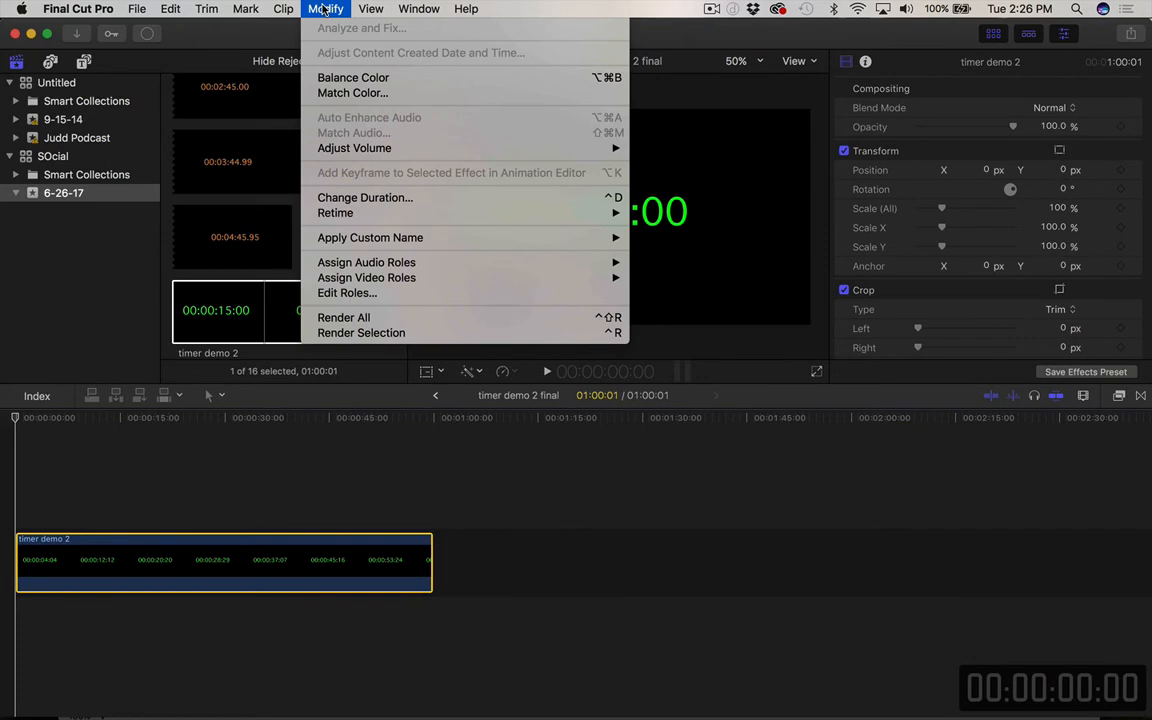
pyautogui.moveTo(362, 237)
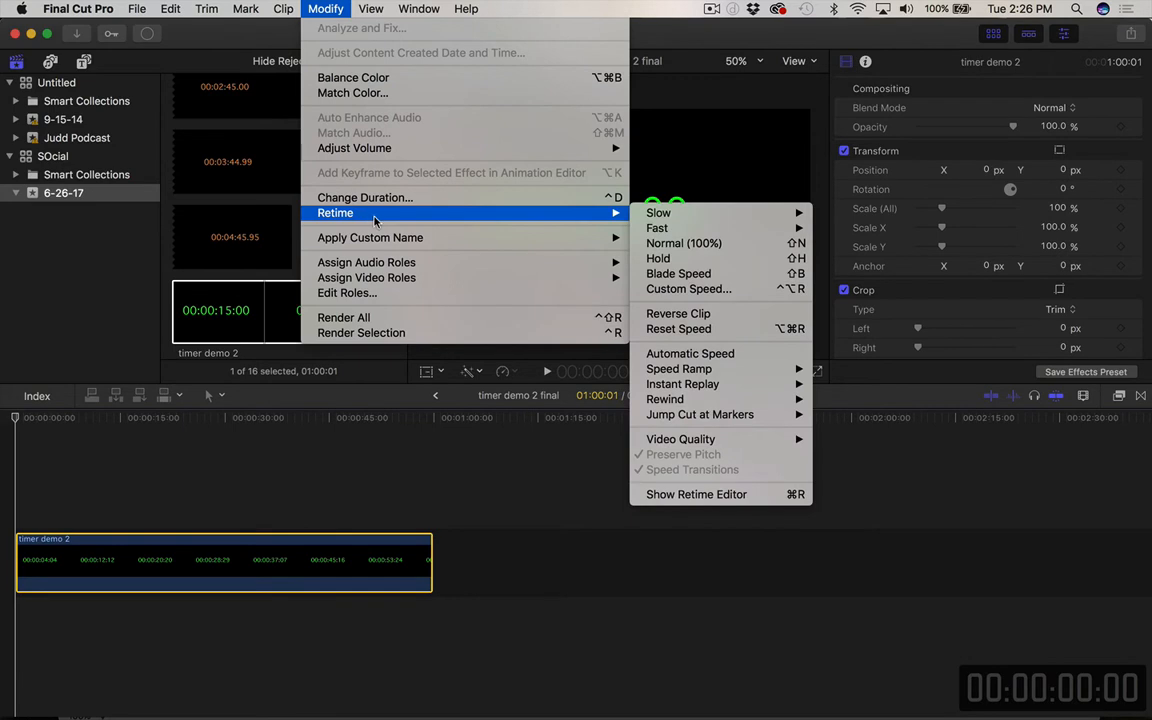
pyautogui.moveTo(678, 313)
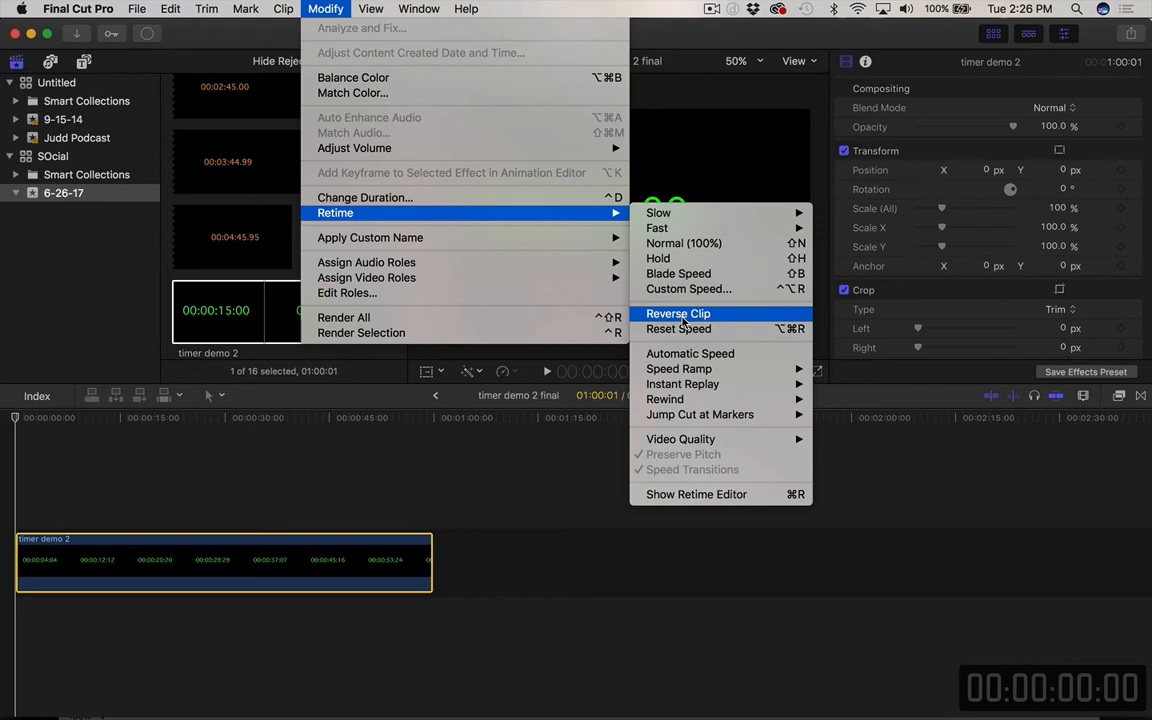
pyautogui.click(678, 313)
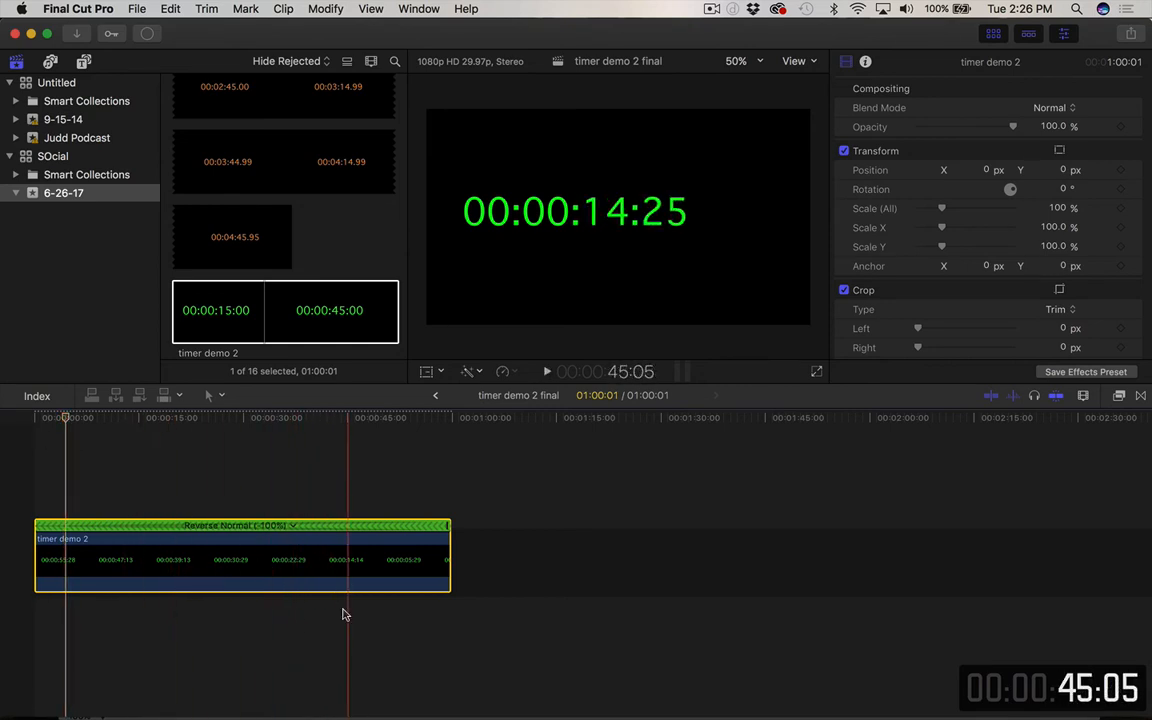
# Select the iOgrapher brand template clip beneath the reversed timer in the timeline
pyautogui.scroll(3)
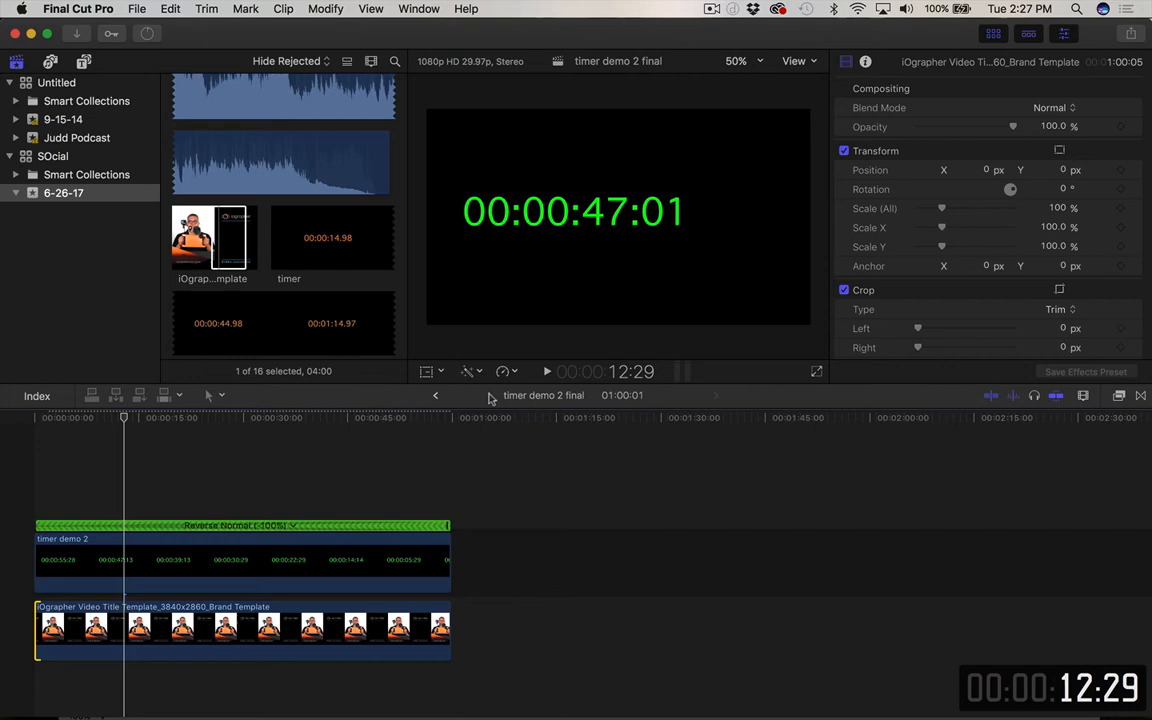
pyautogui.moveTo(660, 192)
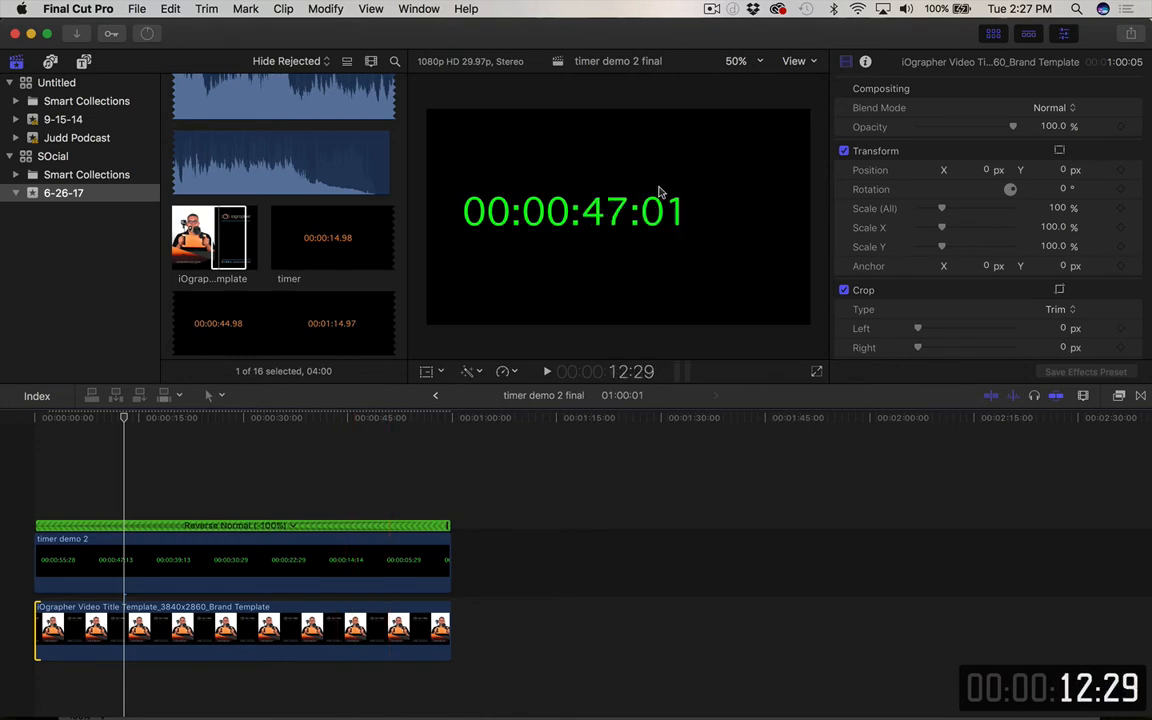
pyautogui.moveTo(950, 125)
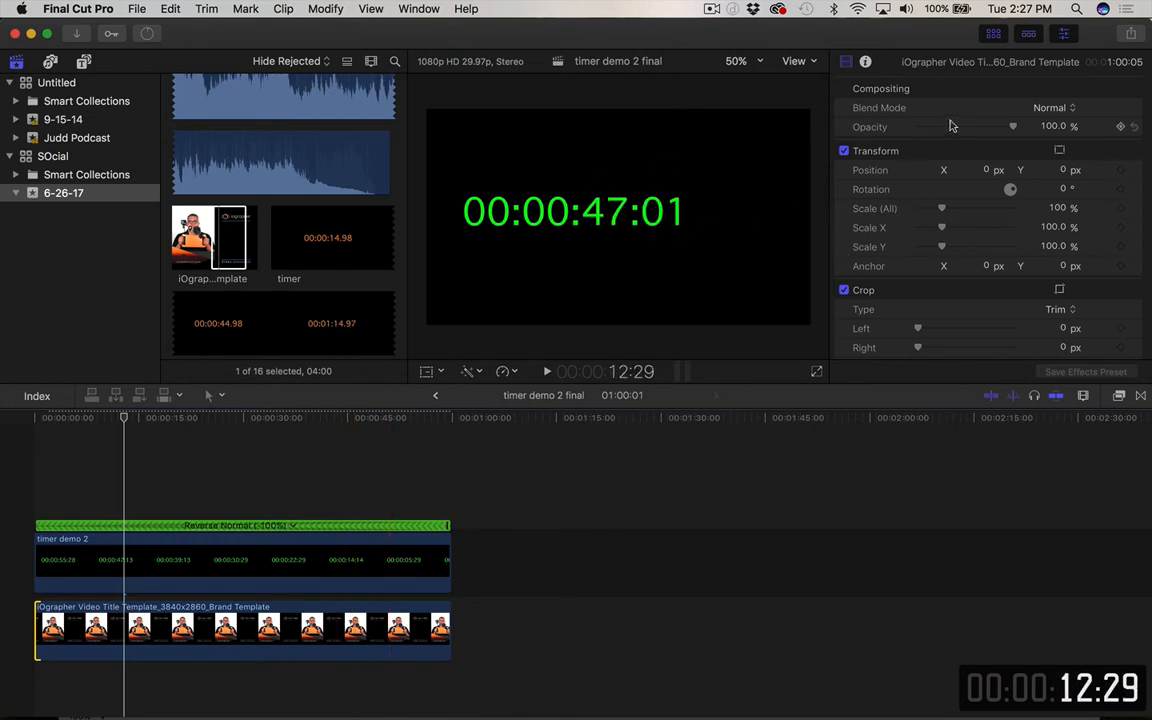
pyautogui.click(240, 630)
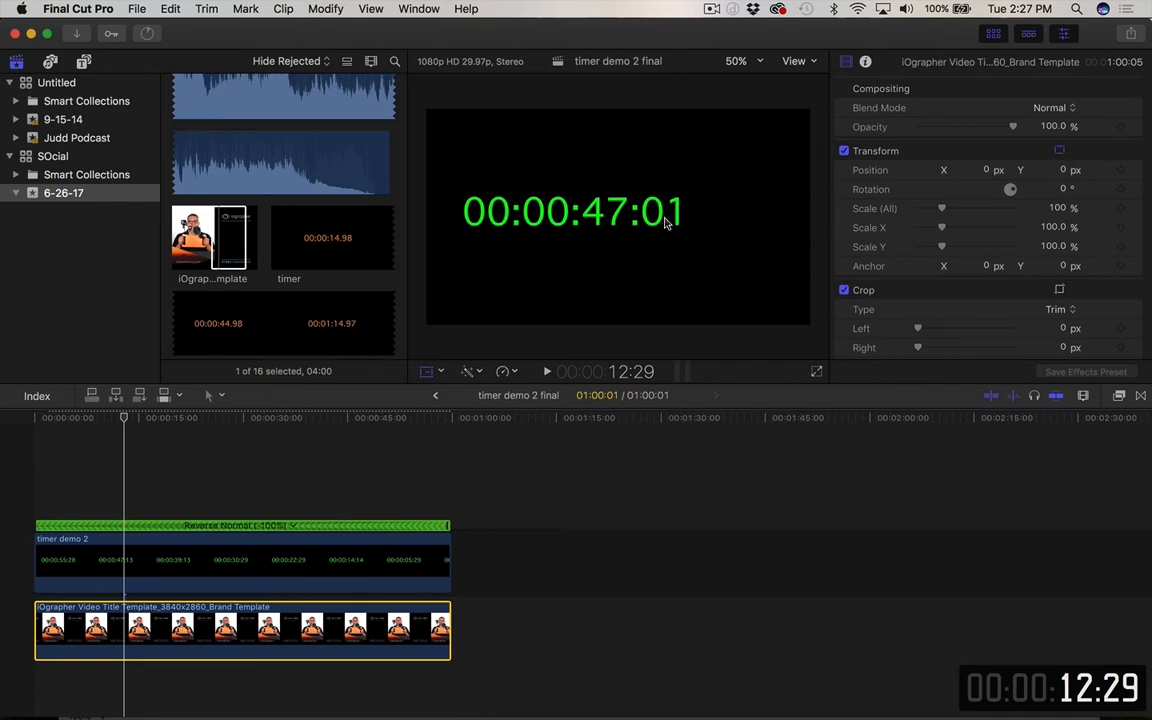
pyautogui.moveTo(773, 256)
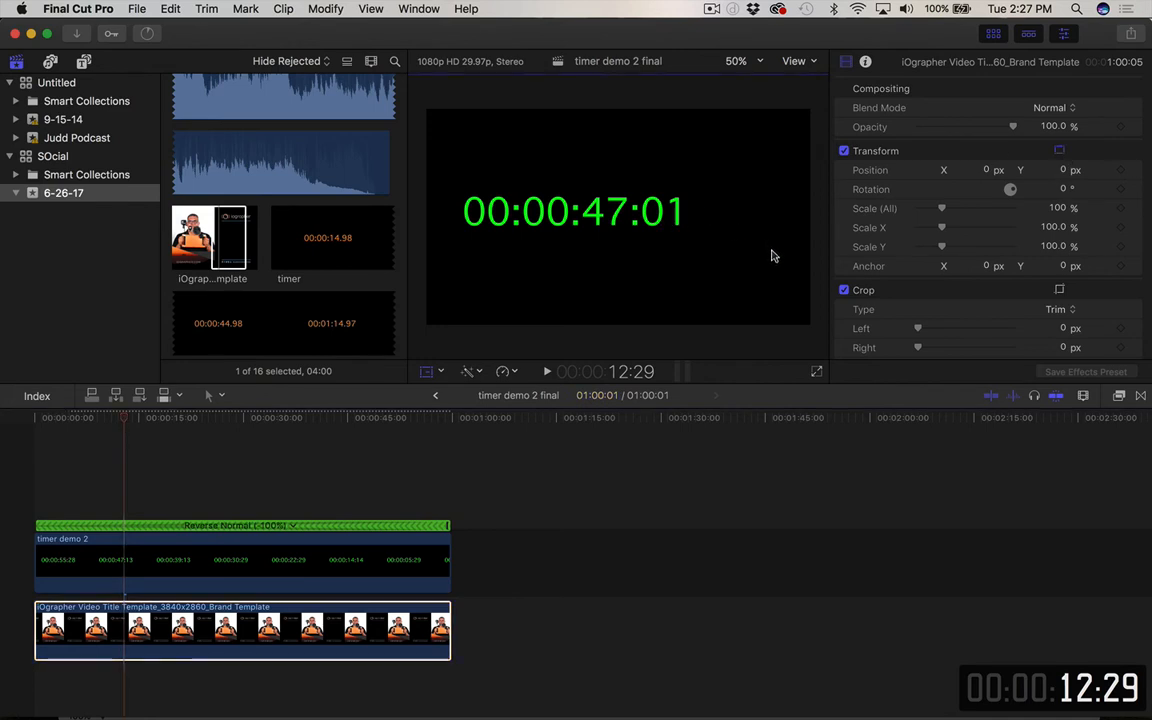
pyautogui.moveTo(672, 256)
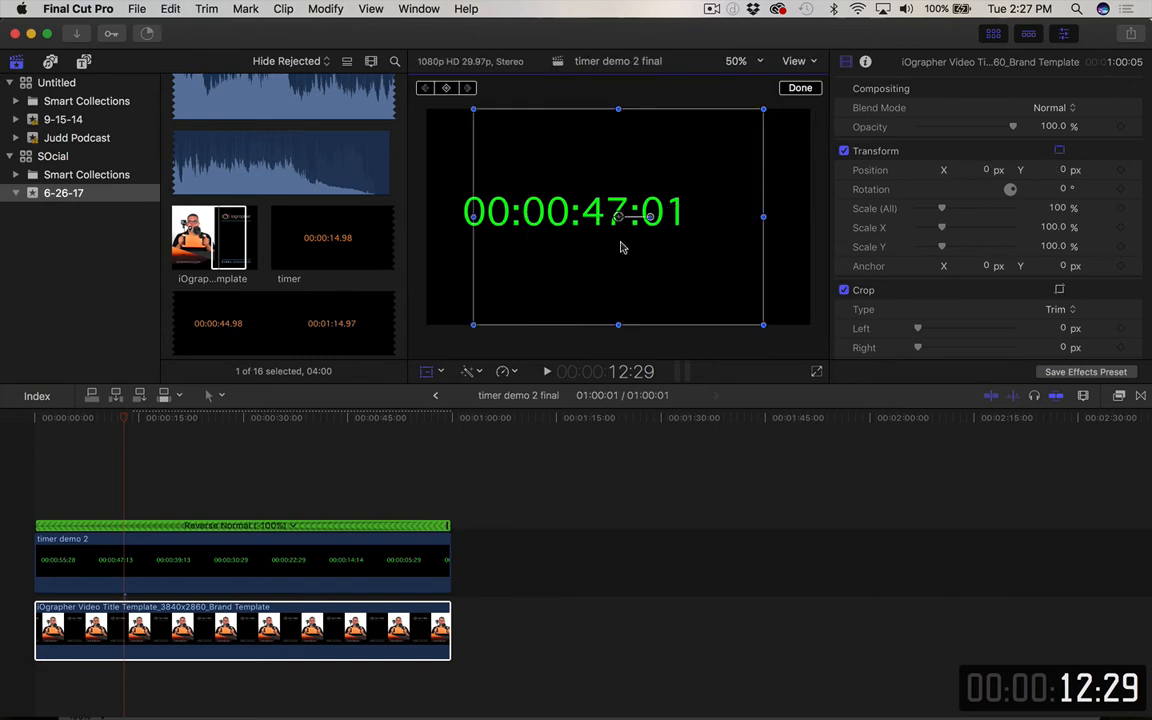
# Scale the timer to 55.44% and move it to X 424.8, Y -50.5
pyautogui.click(240, 555)
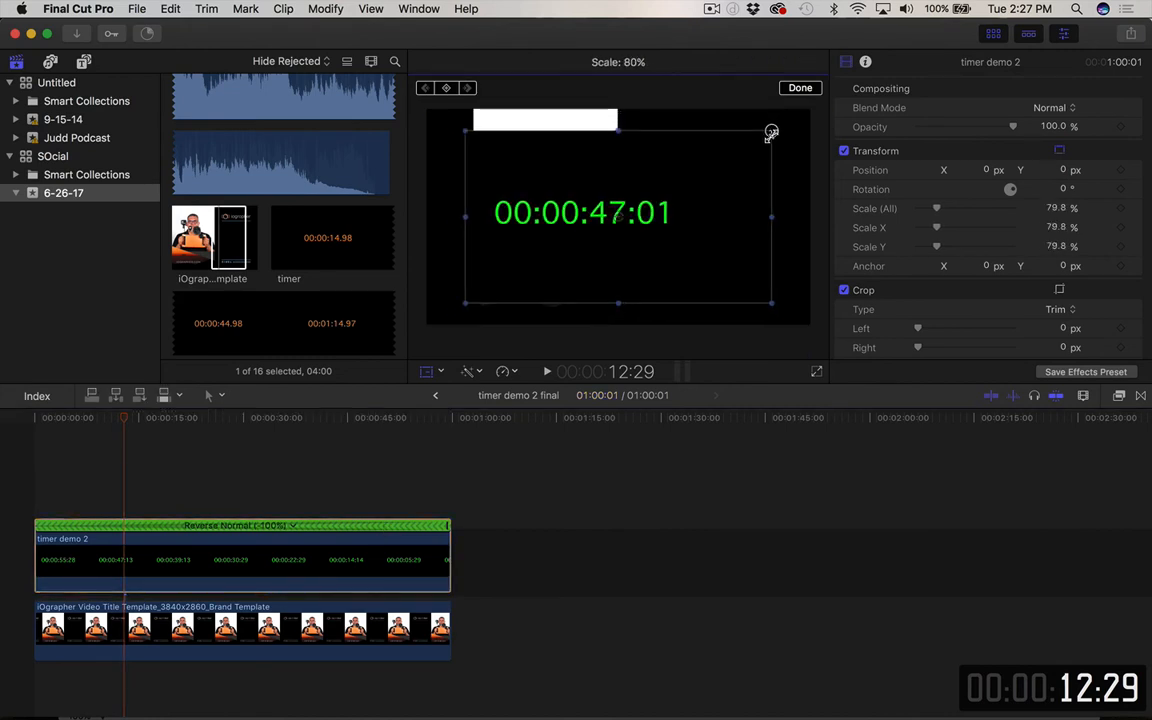
pyautogui.moveTo(771, 131); pyautogui.dragTo(728, 156)
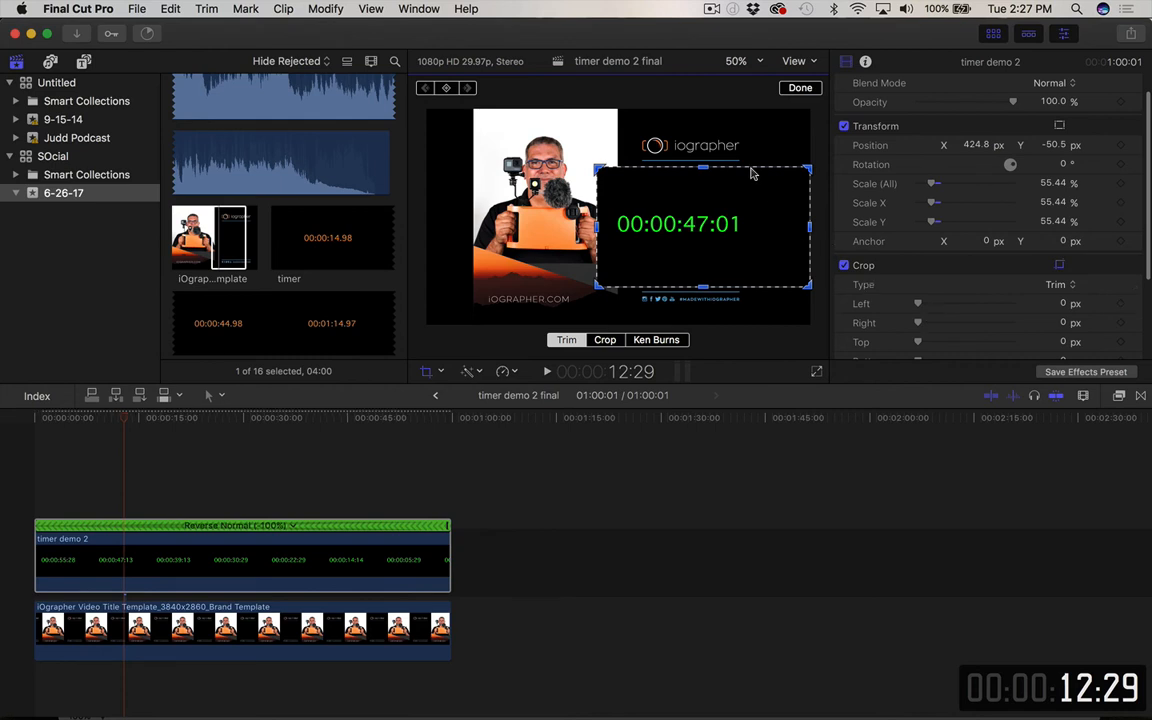
# Select the timer and crop it in from the left, right to 597, and top to 336
pyautogui.click(605, 340)
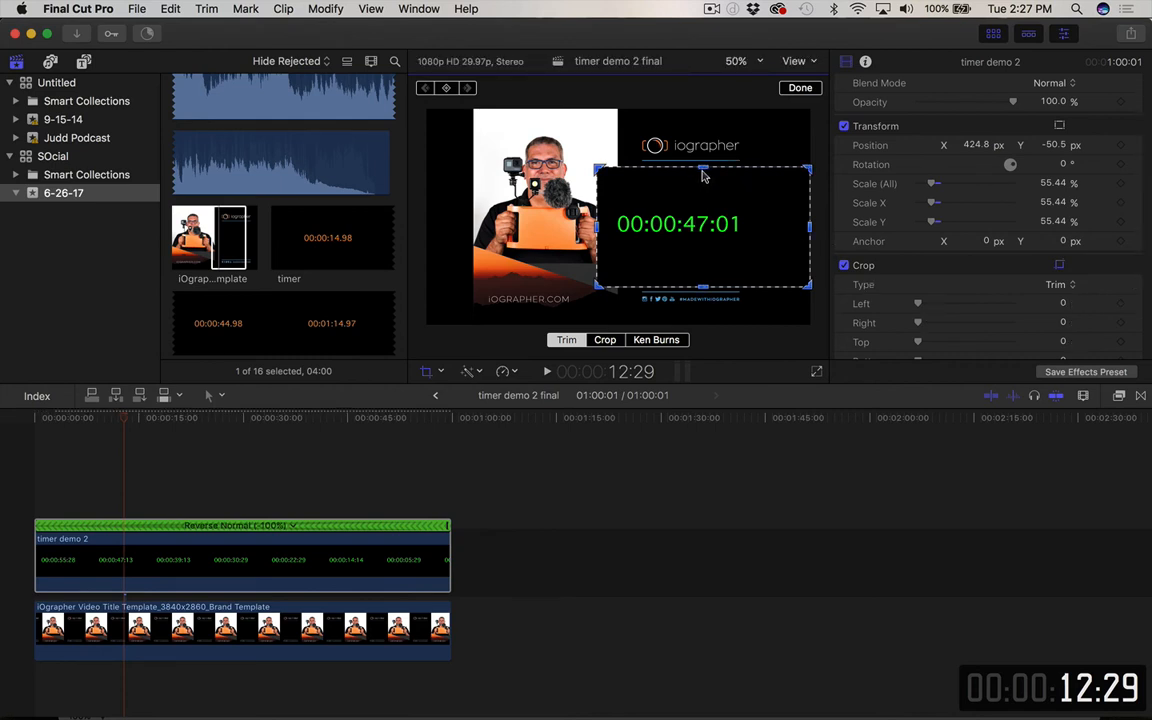
pyautogui.click(604, 339)
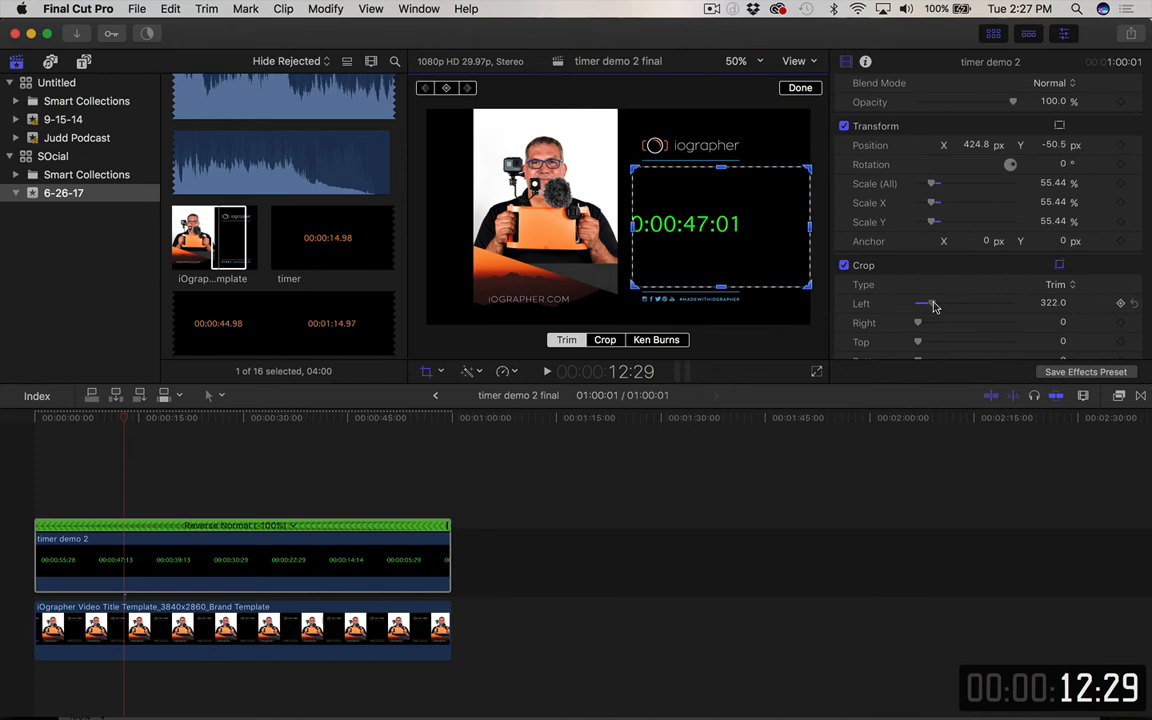
pyautogui.moveTo(920, 303); pyautogui.dragTo(948, 303)
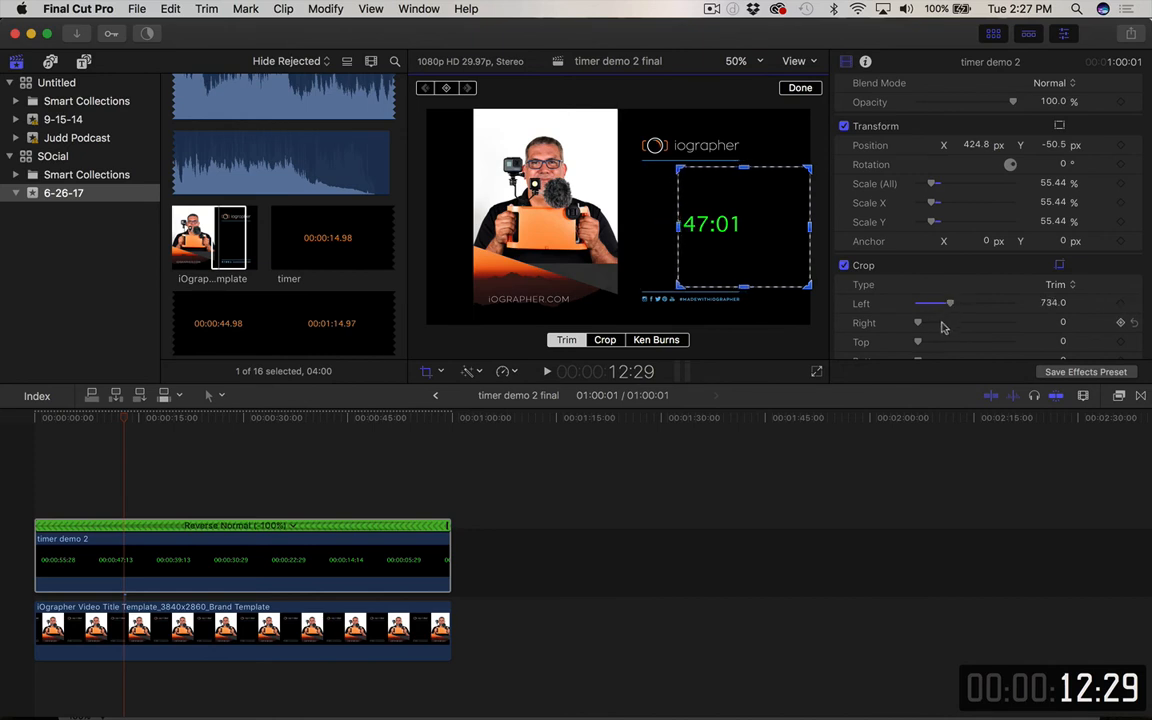
pyautogui.moveTo(917, 322); pyautogui.dragTo(943, 322)
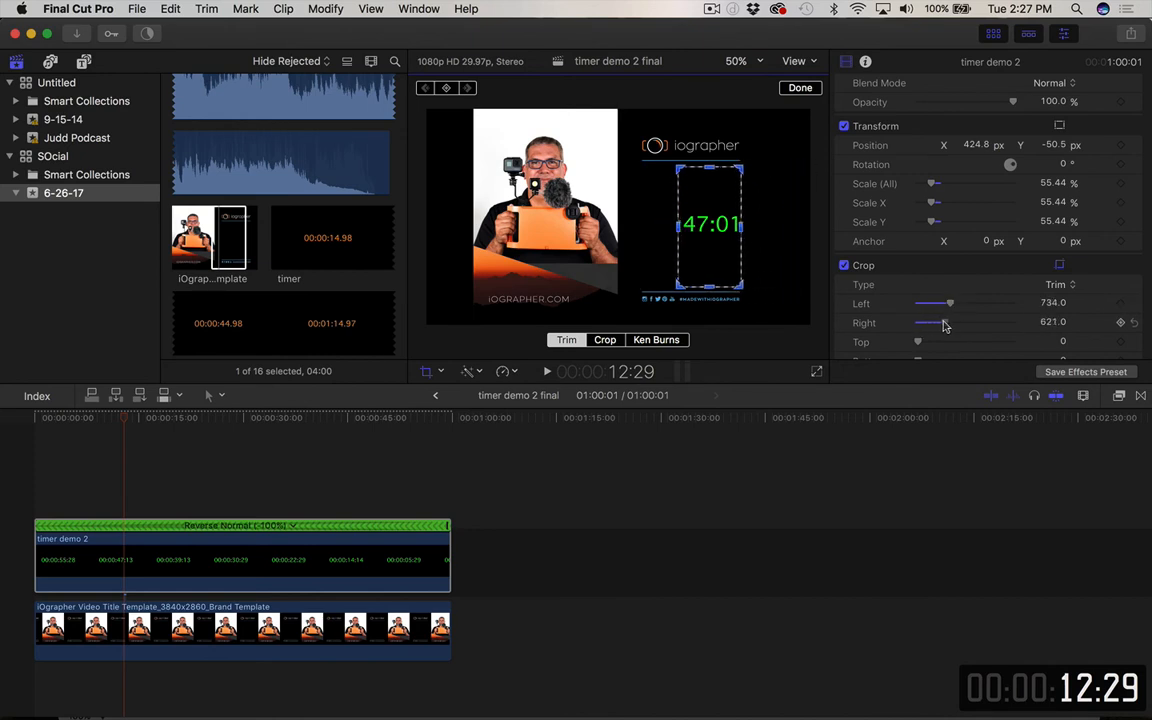
pyautogui.moveTo(950, 322); pyautogui.dragTo(945, 322)
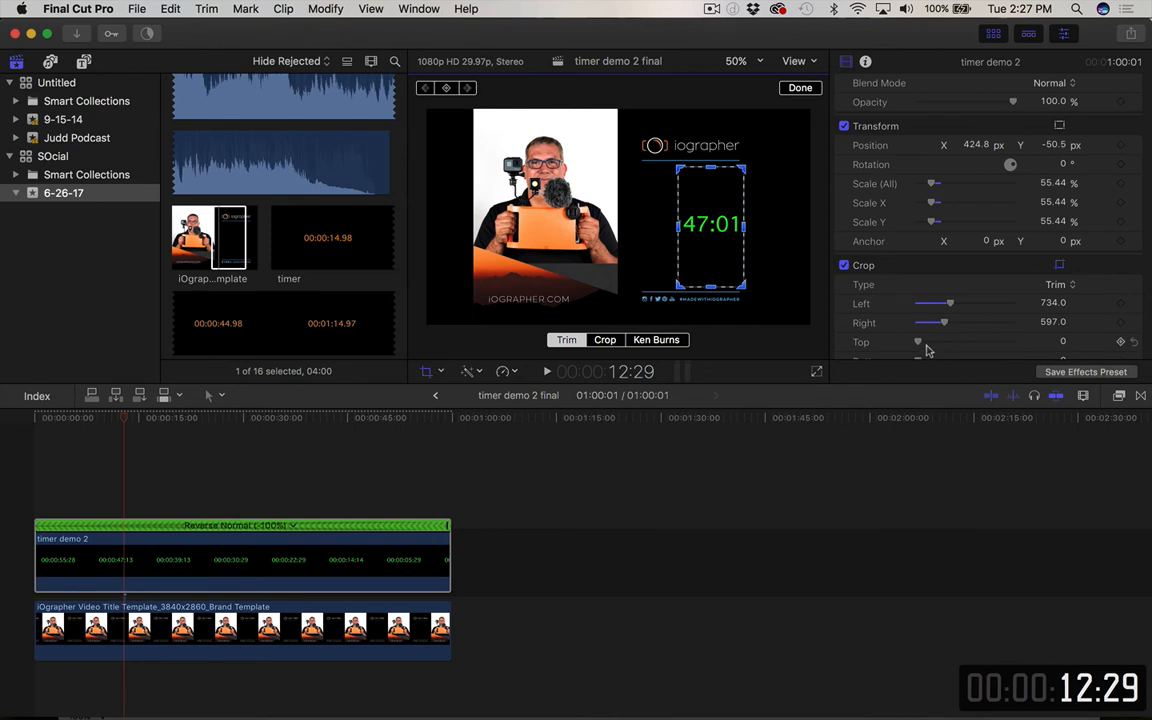
pyautogui.moveTo(920, 341); pyautogui.dragTo(935, 341)
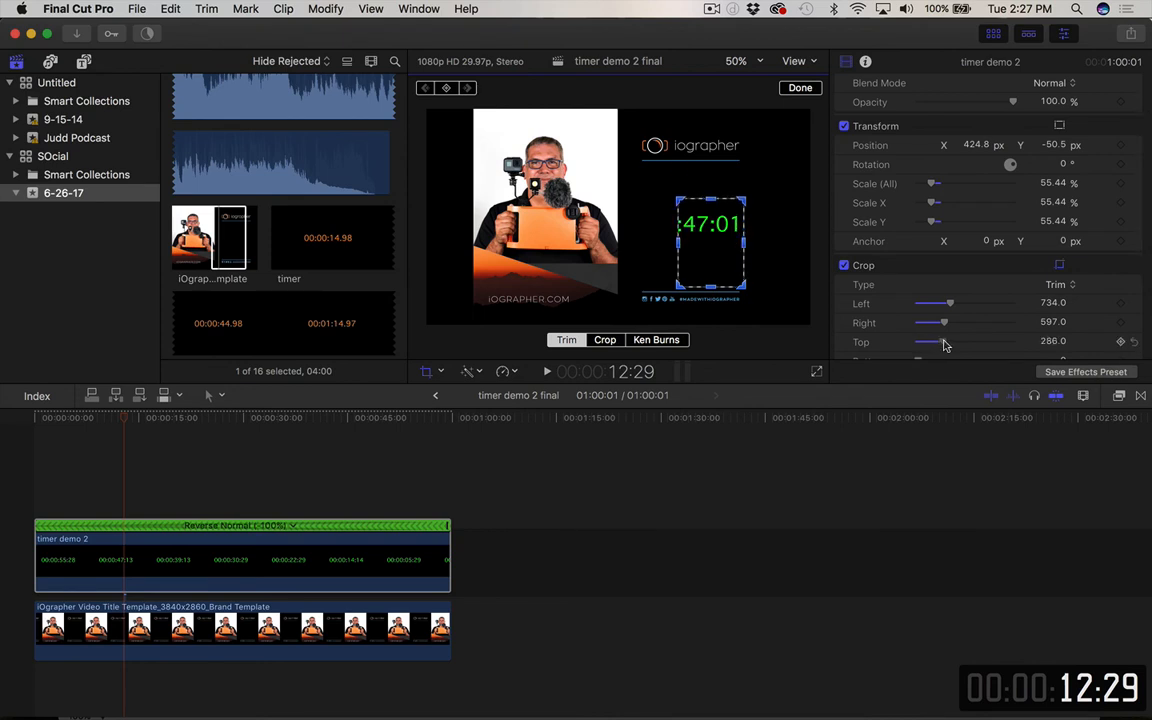
pyautogui.moveTo(935, 341); pyautogui.dragTo(945, 341)
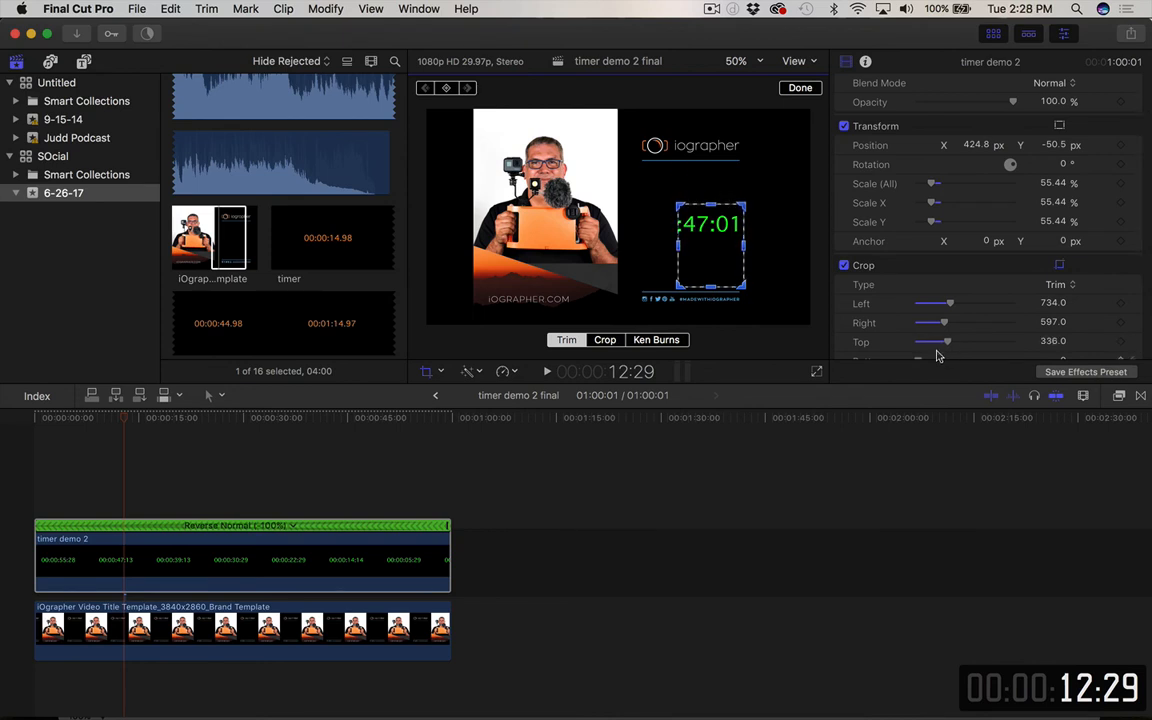
# Crop the bottom to 410, trim Left to 763, and scale the timer to 89%
pyautogui.scroll(-3)
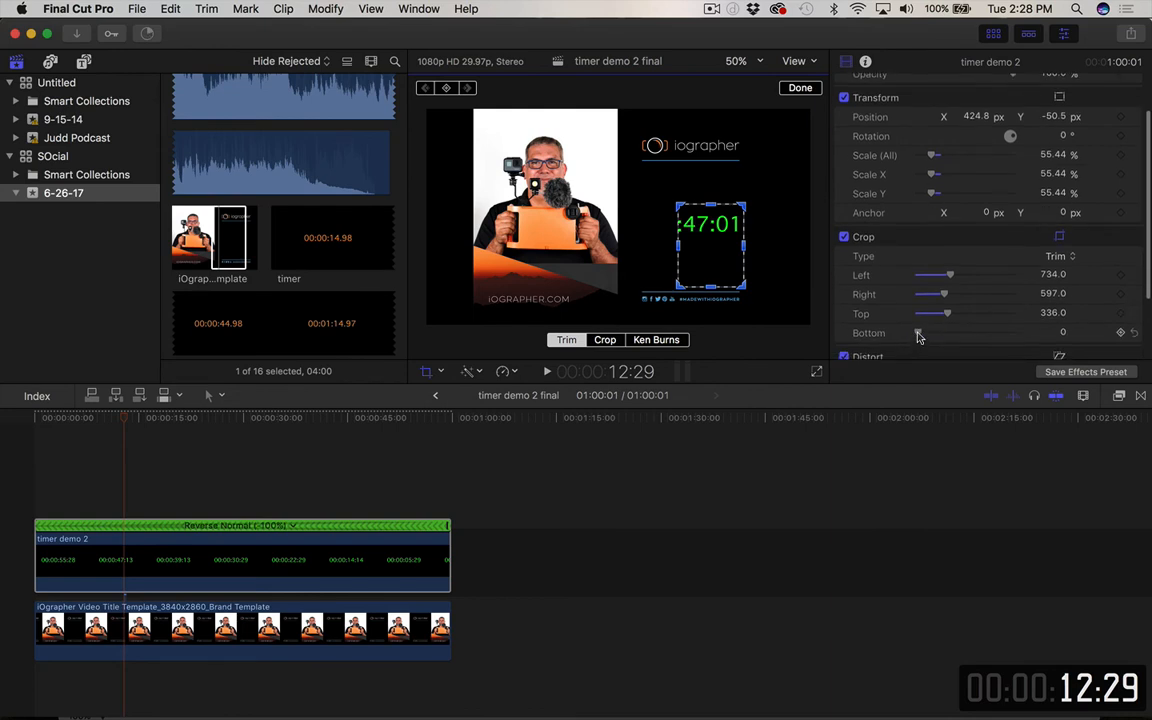
pyautogui.moveTo(917, 332); pyautogui.dragTo(953, 332)
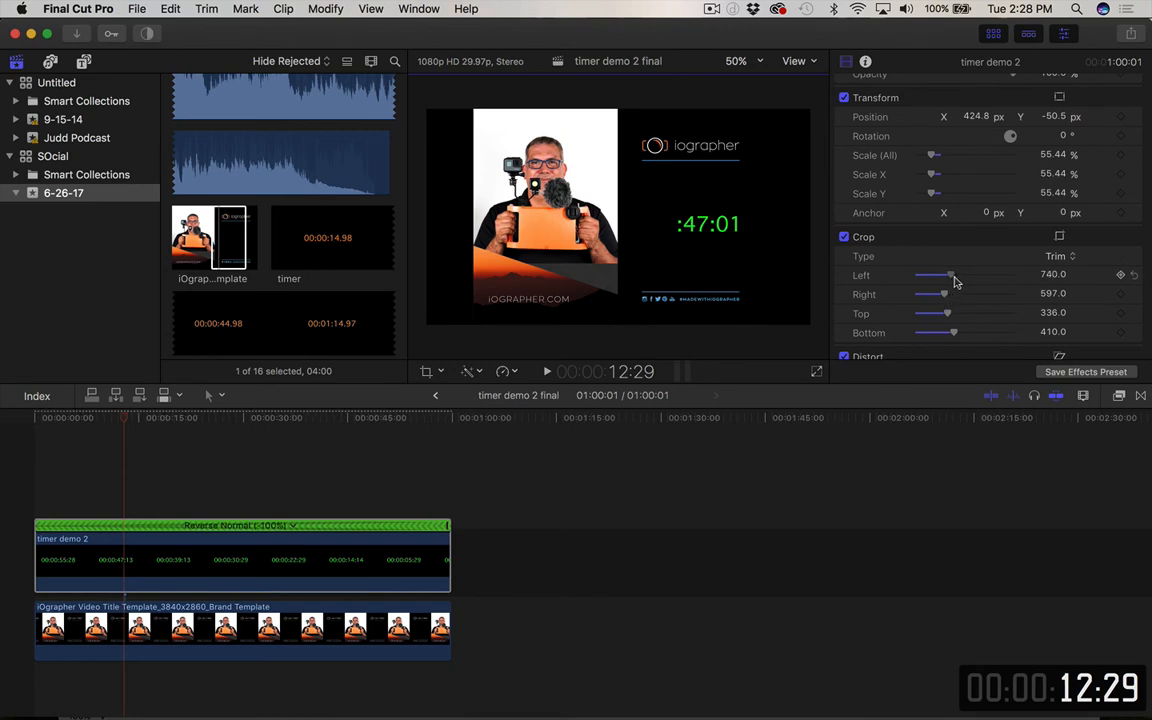
pyautogui.moveTo(950, 274); pyautogui.dragTo(955, 280)
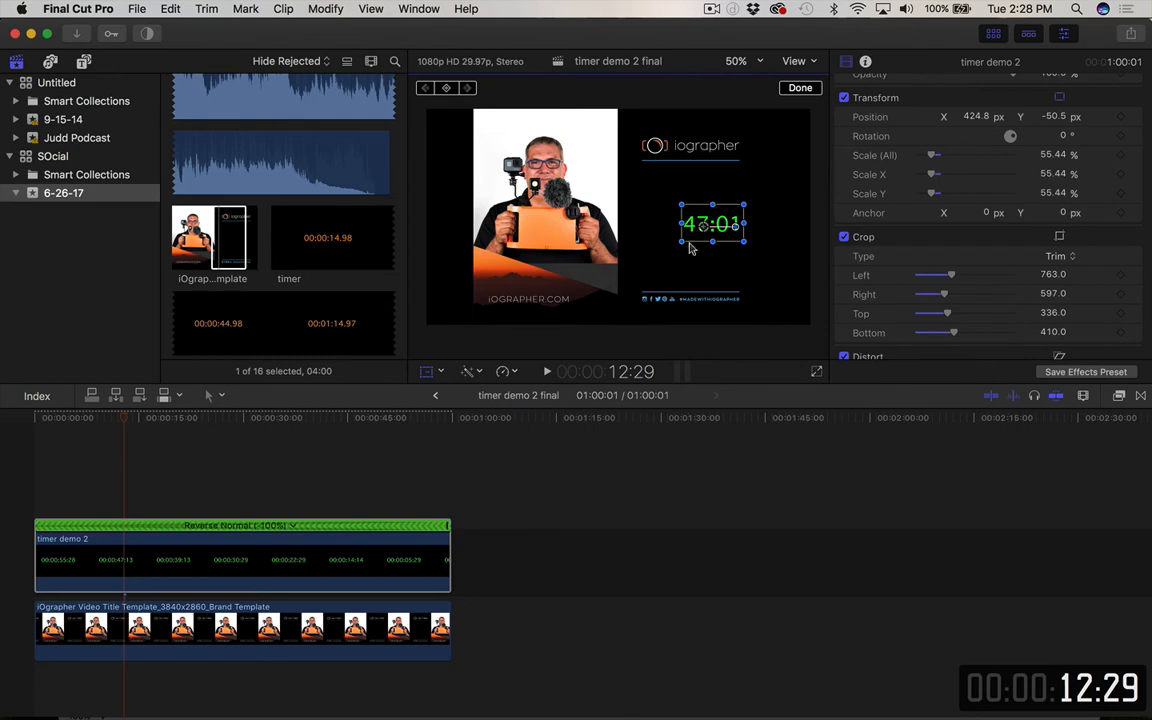
pyautogui.moveTo(712, 223); pyautogui.dragTo(697, 216)
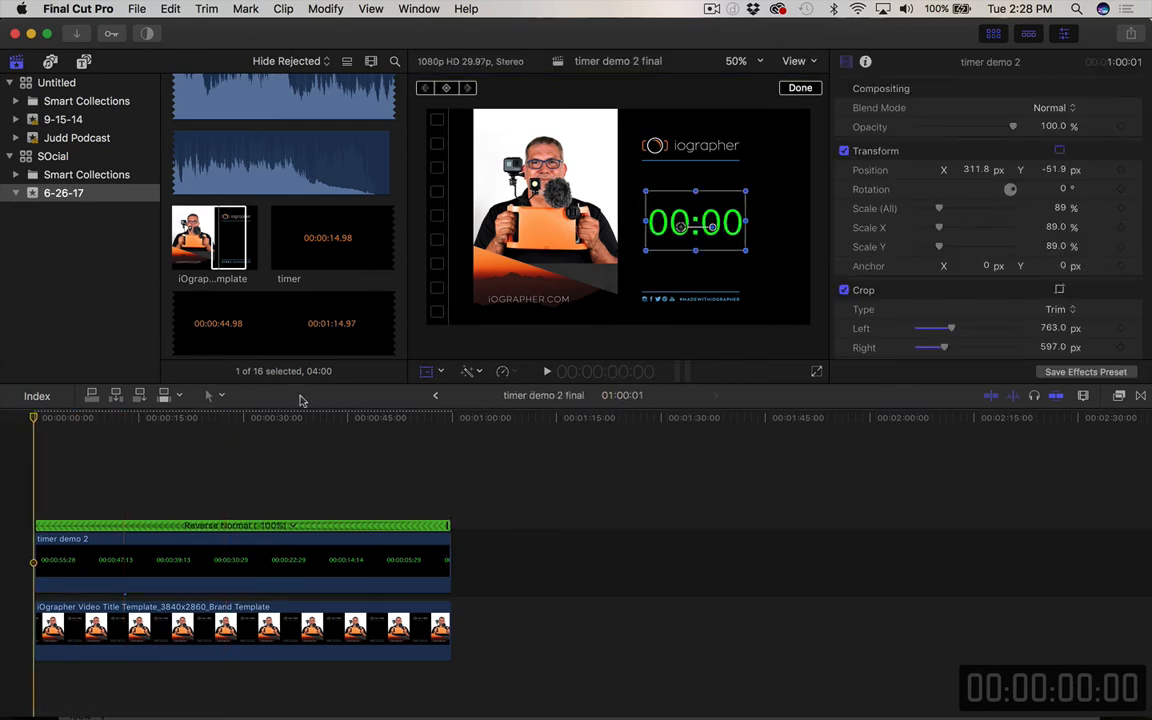
# Scale up the iOgrapher template clip and move the timer to X 426, Y 76.4
pyautogui.click(167, 417)
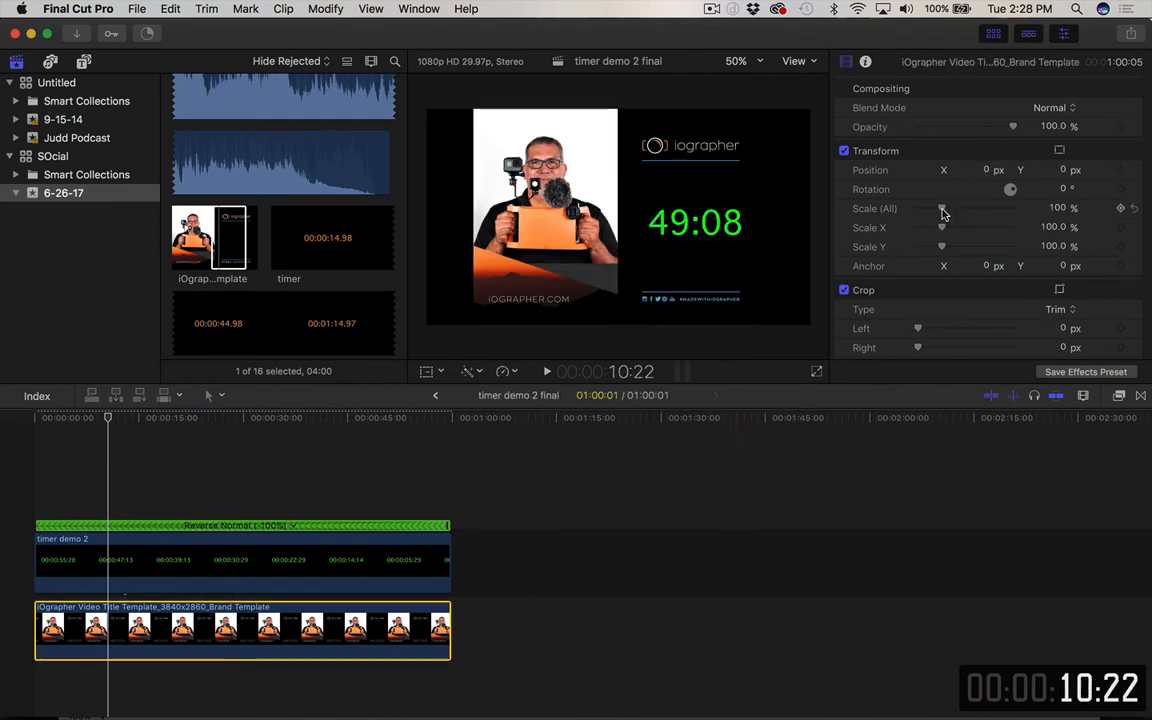
pyautogui.moveTo(941, 208); pyautogui.dragTo(951, 208)
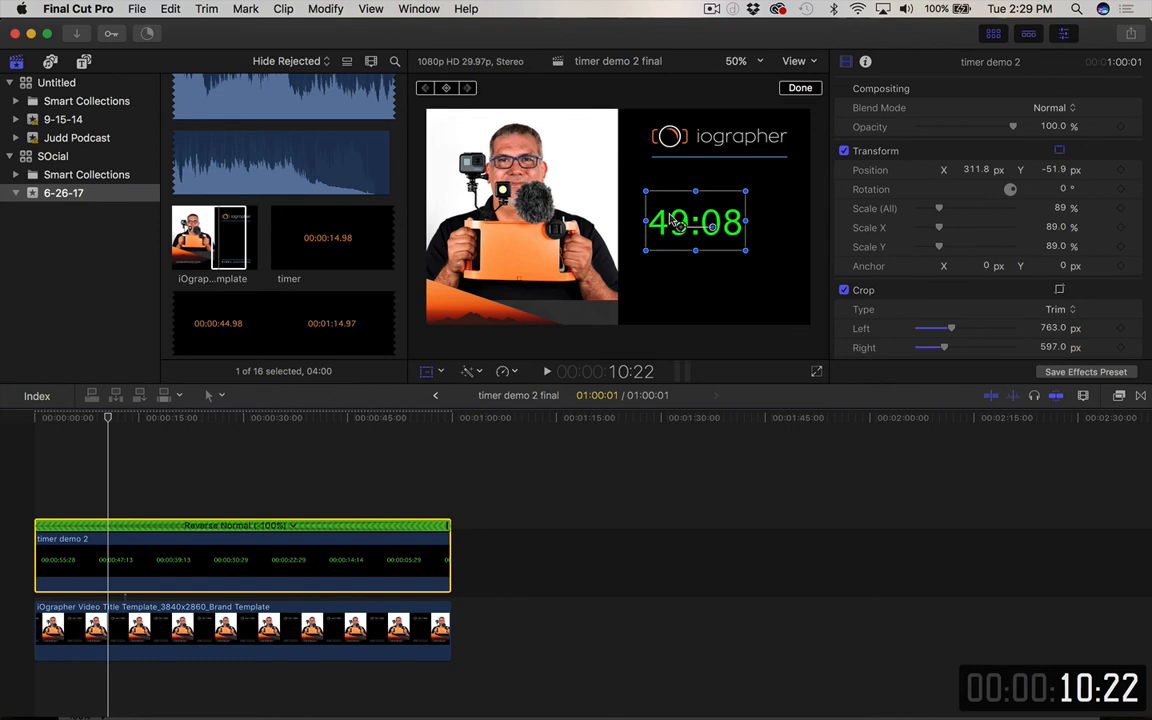
pyautogui.moveTo(695, 220); pyautogui.dragTo(718, 195)
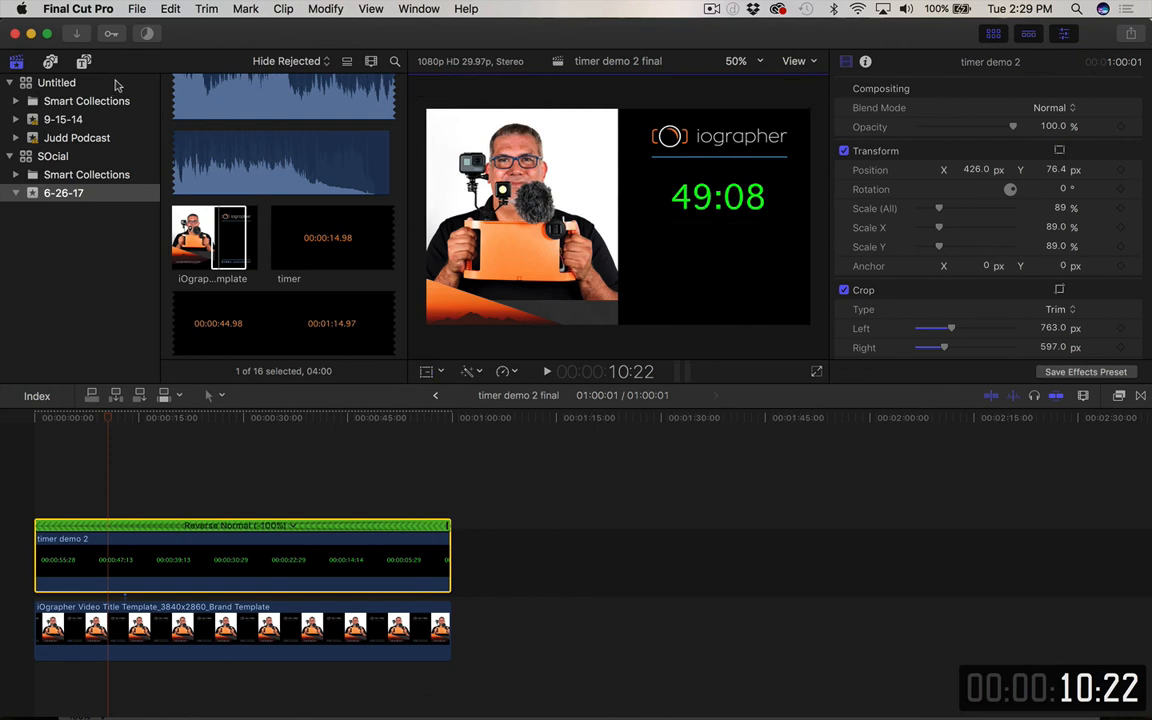
# Show the Titles and Generators sidebar and preview the 3D Cinematic titles
pyautogui.click(84, 61)
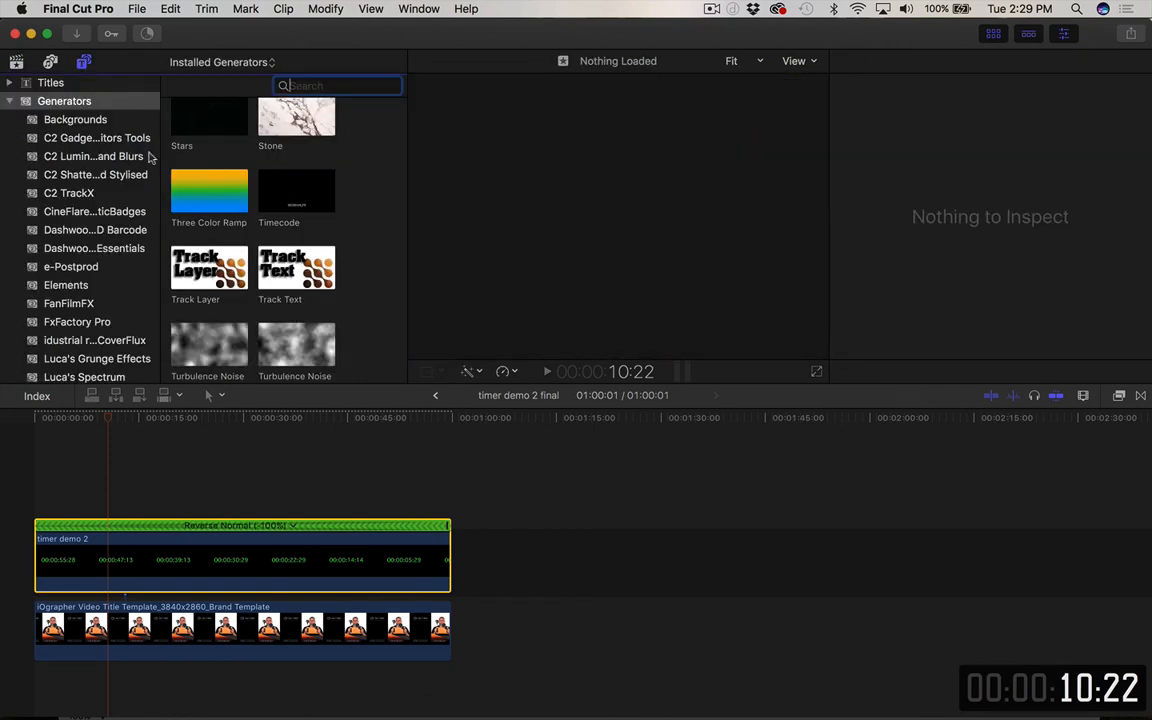
pyautogui.moveTo(37, 118)
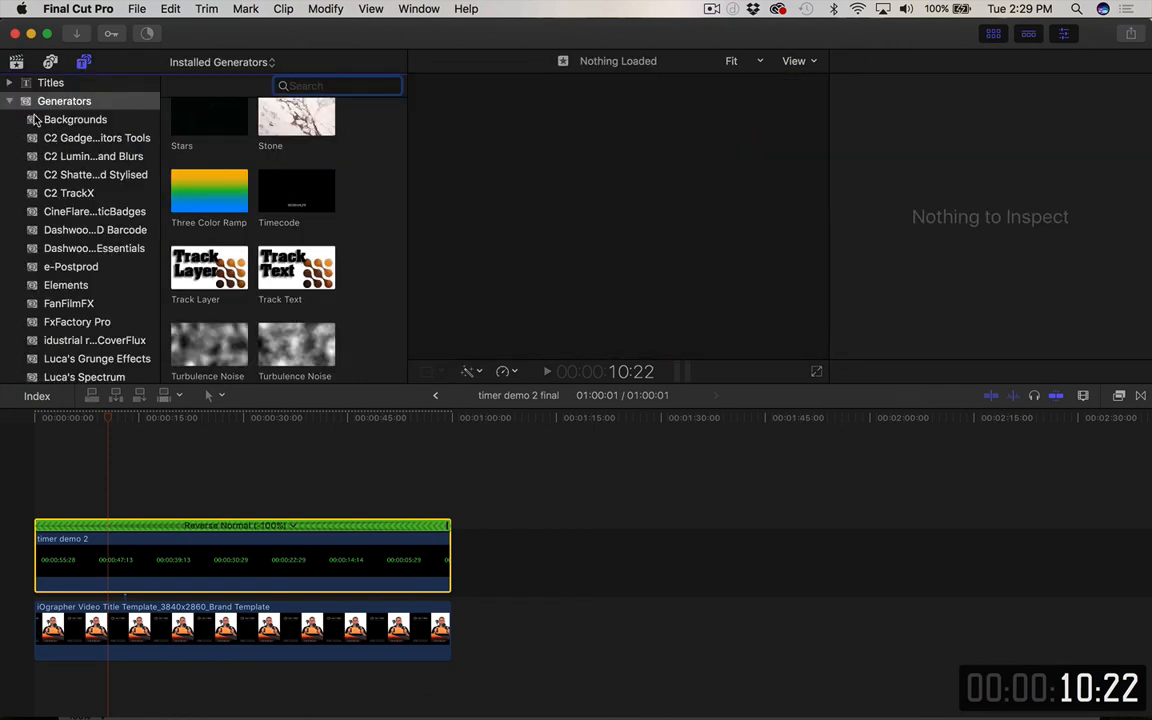
pyautogui.click(50, 82)
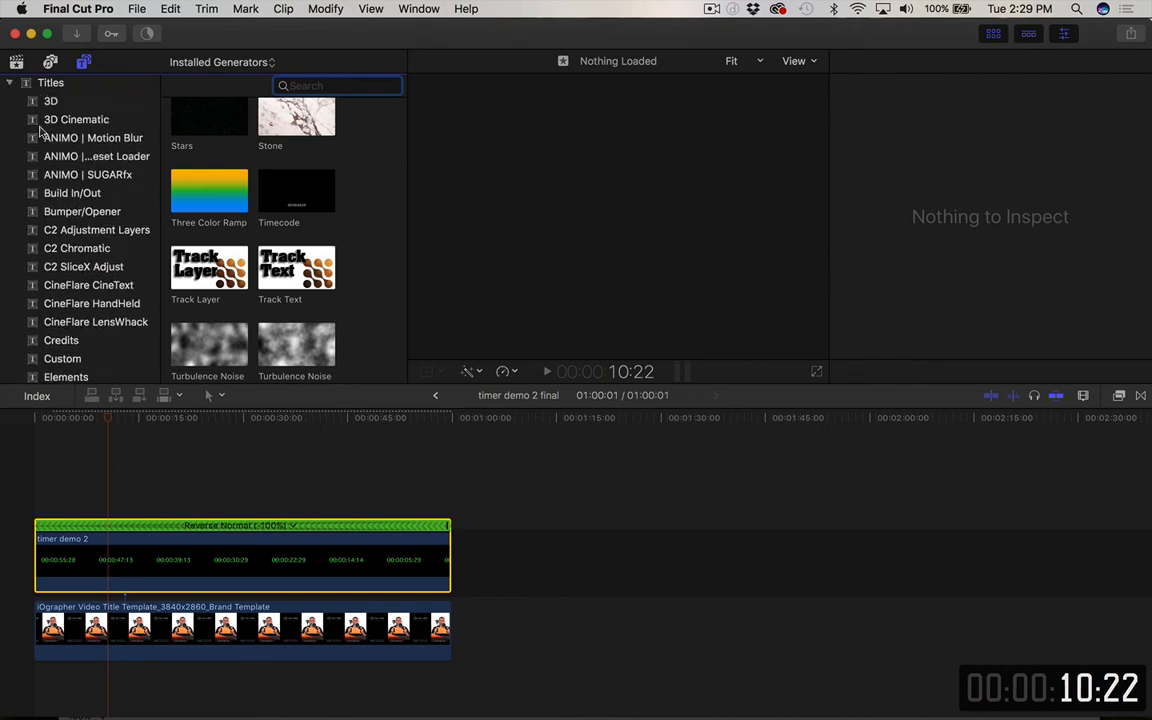
pyautogui.click(76, 119)
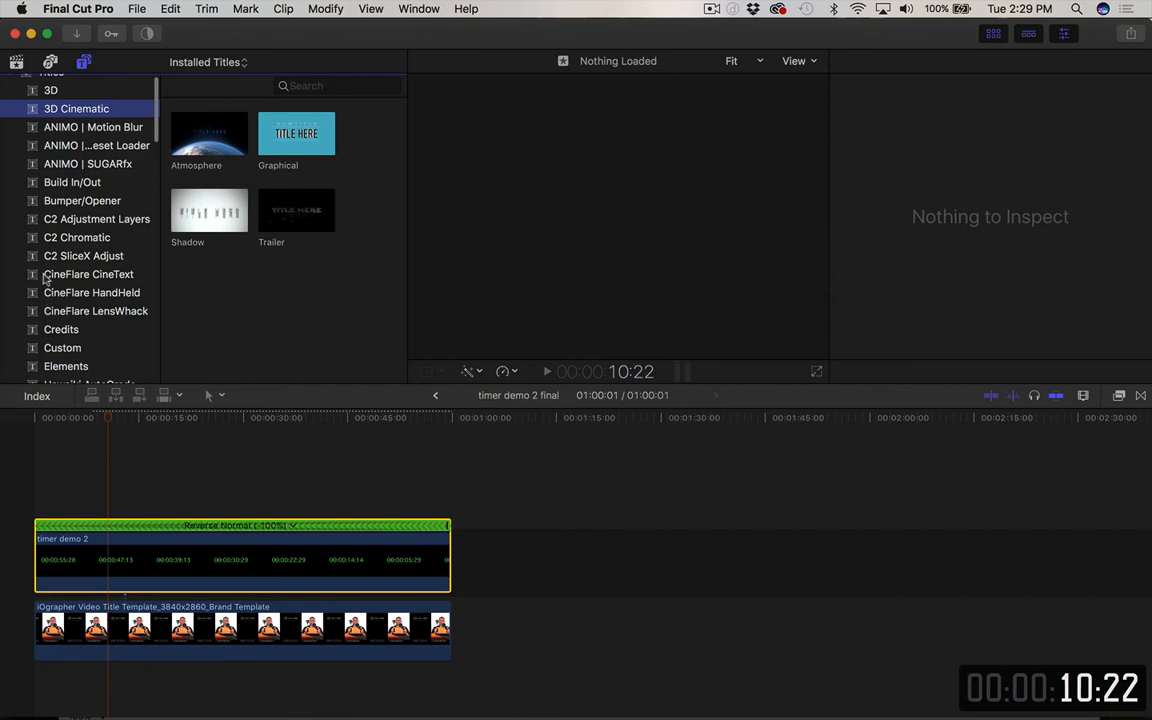
# Browse the mInfographics, mCallouts and mTitle Simple Pack title categories
pyautogui.scroll(-3)
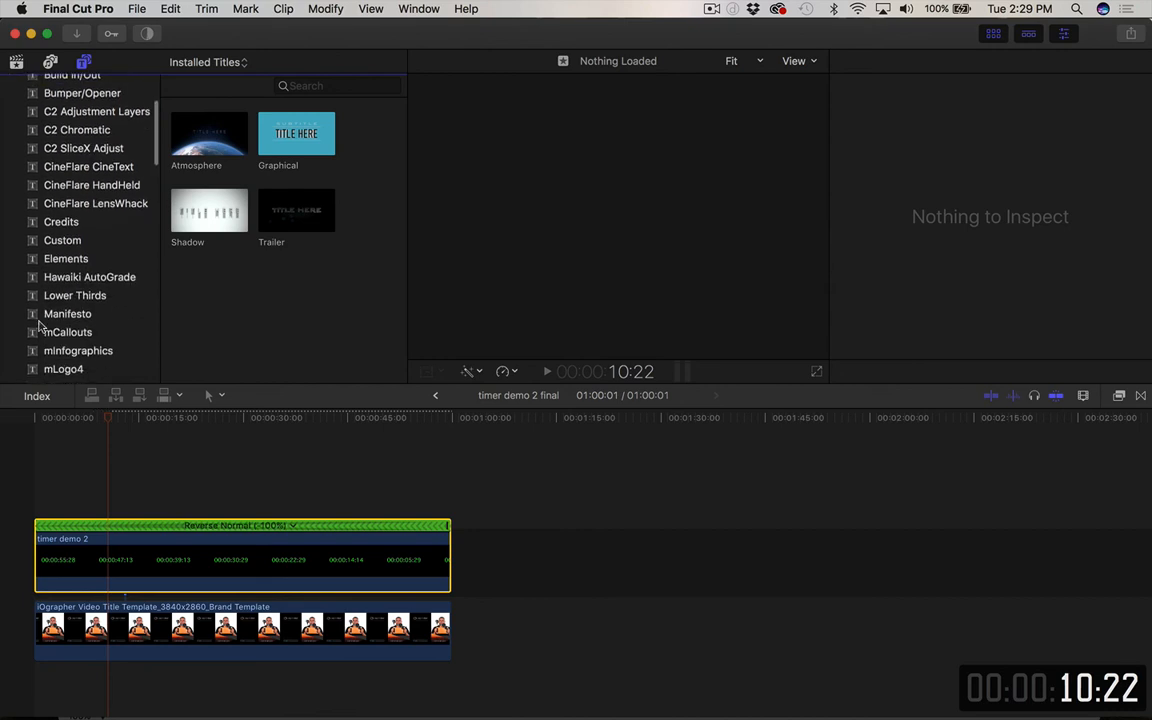
pyautogui.click(77, 276)
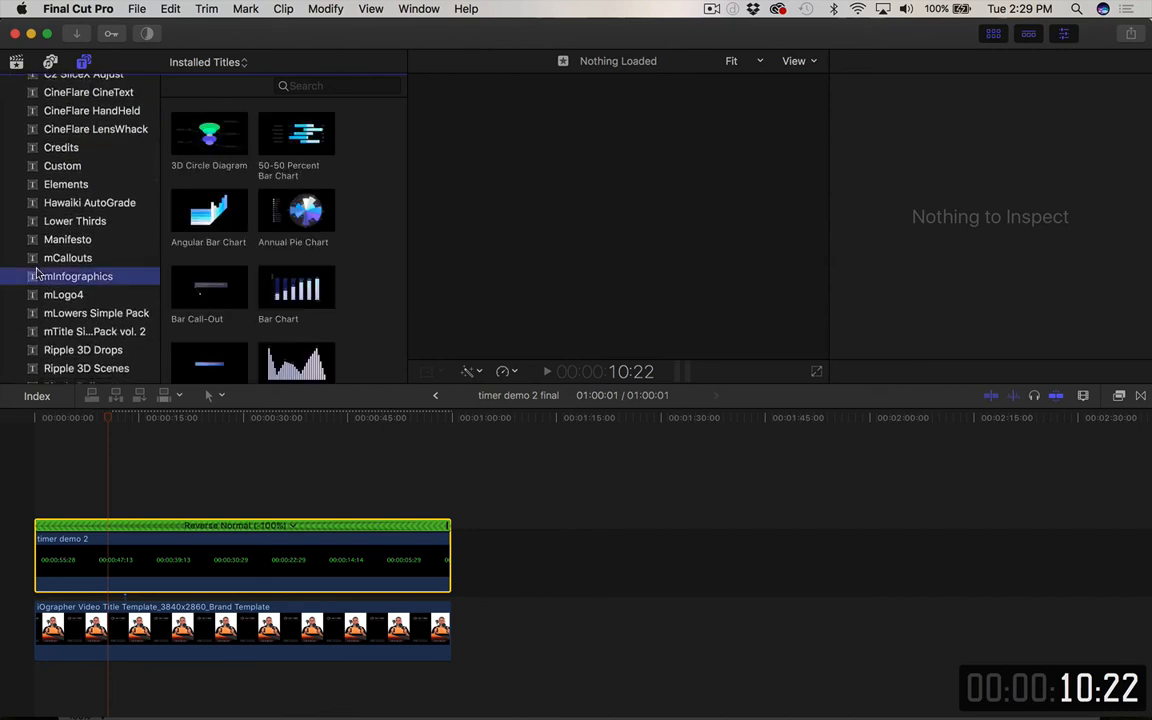
pyautogui.click(67, 258)
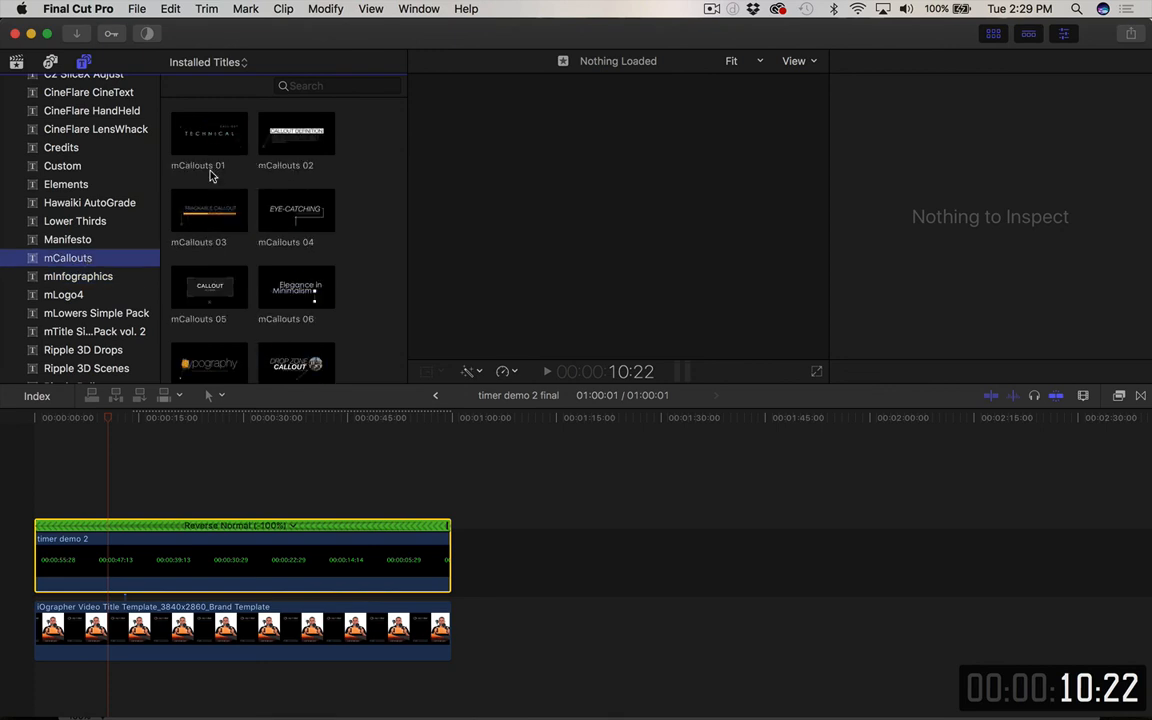
pyautogui.scroll(-3)
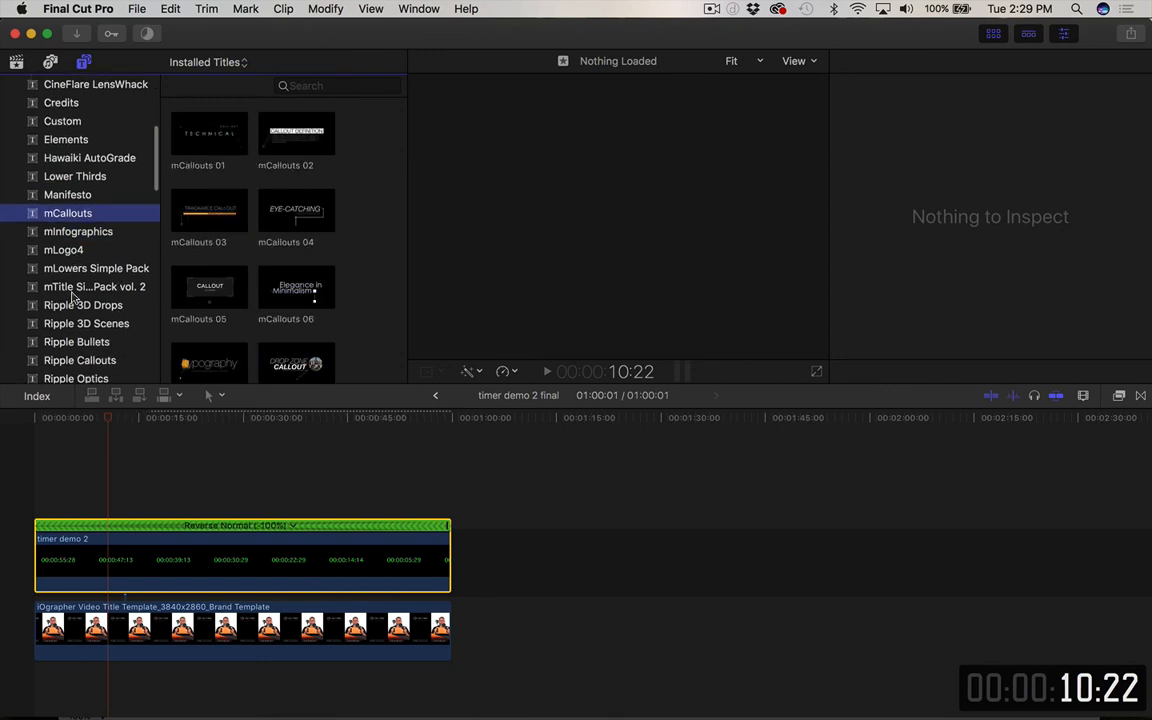
pyautogui.click(94, 286)
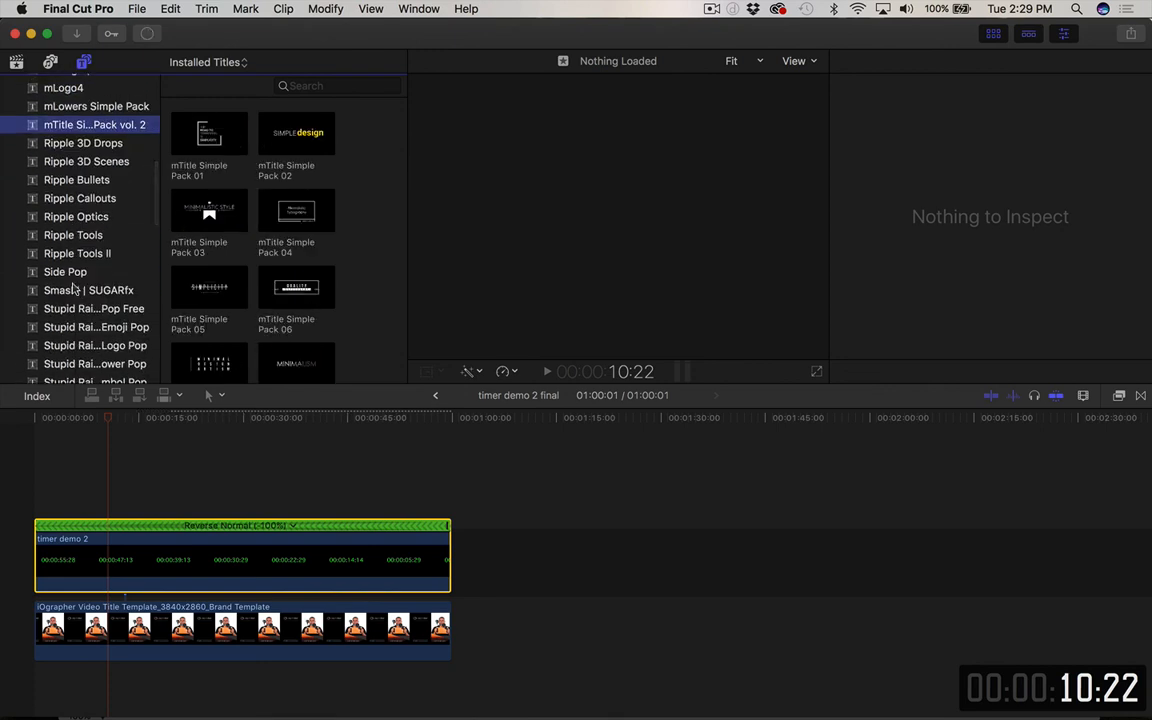
pyautogui.scroll(3)
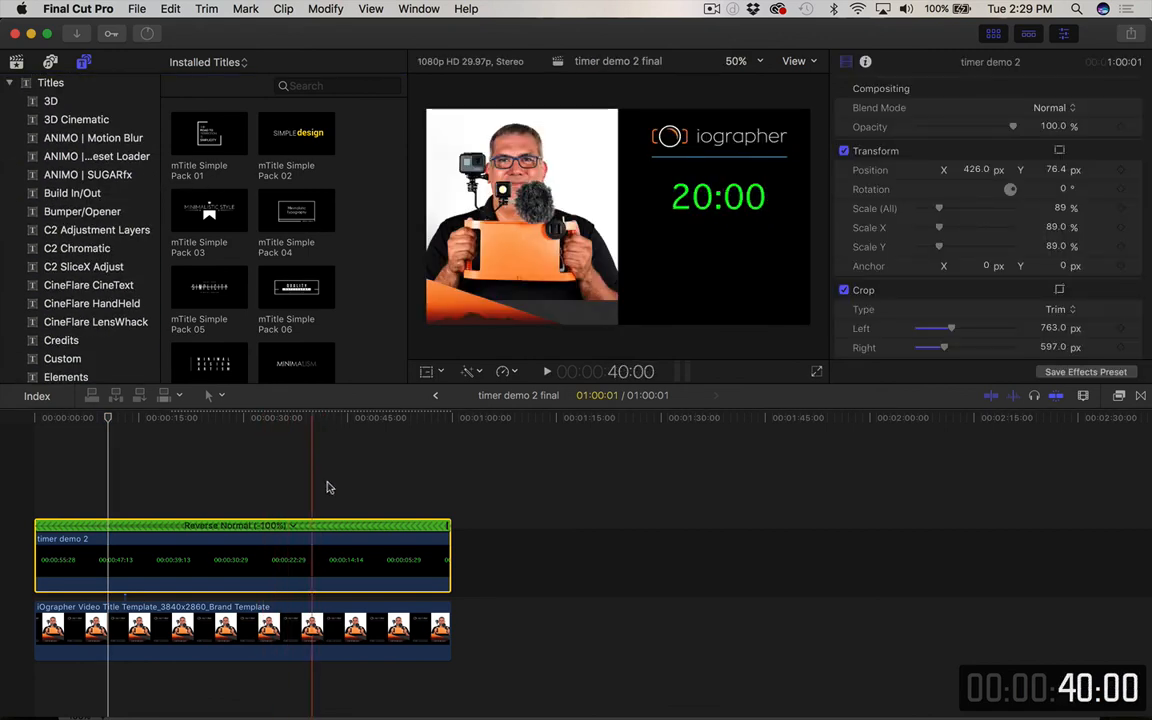
pyautogui.click(248, 465)
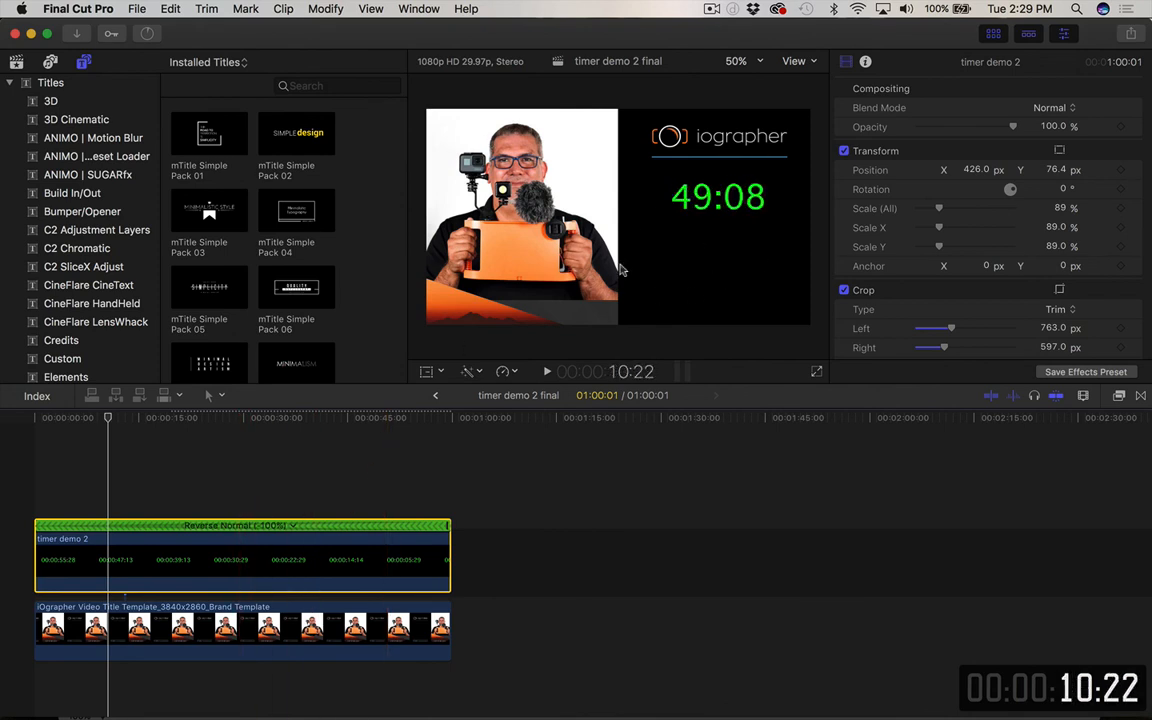
pyautogui.moveTo(541, 327)
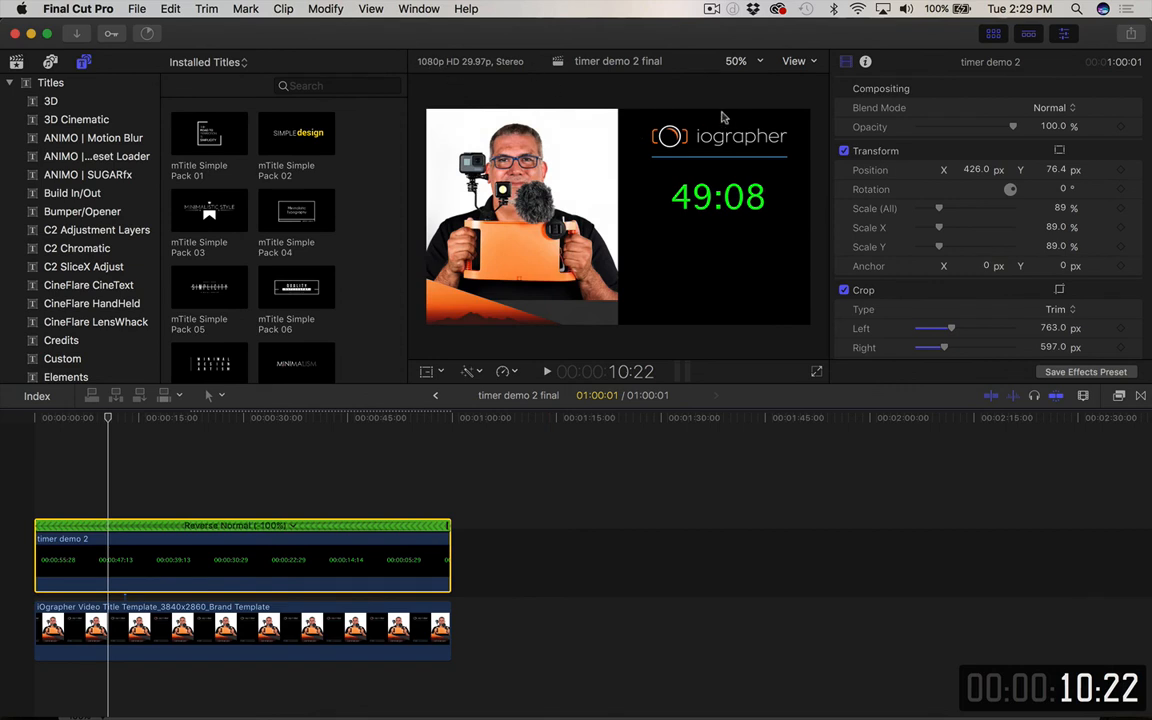
pyautogui.click(712, 9)
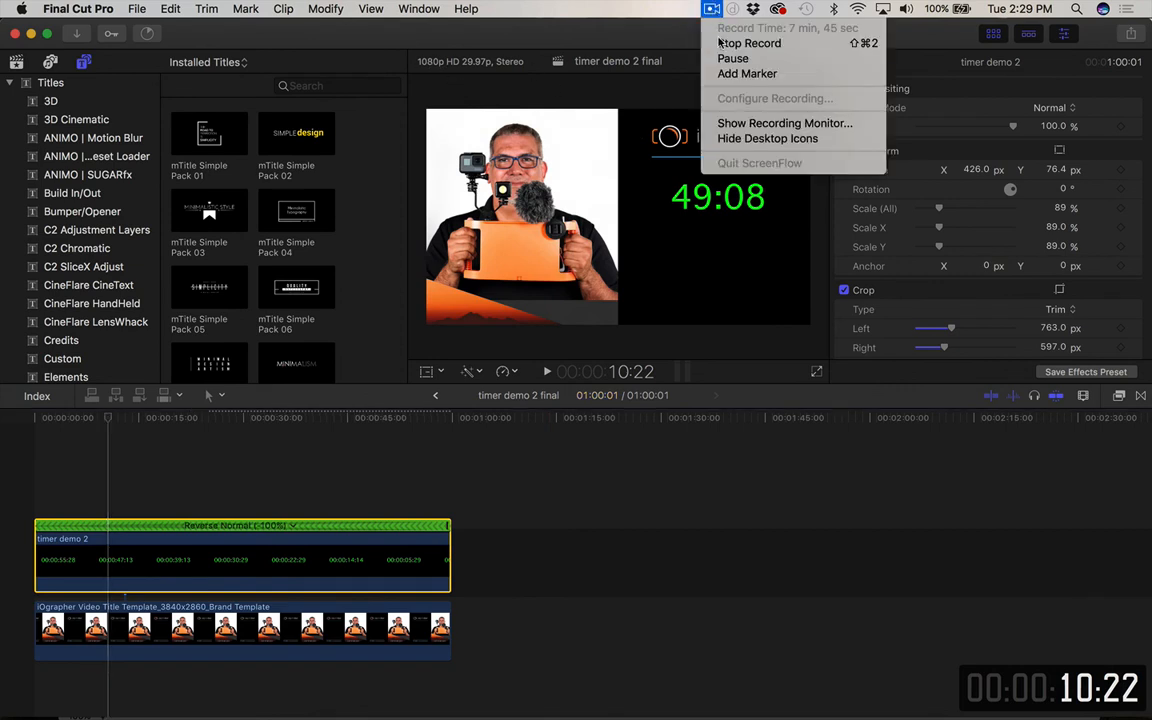